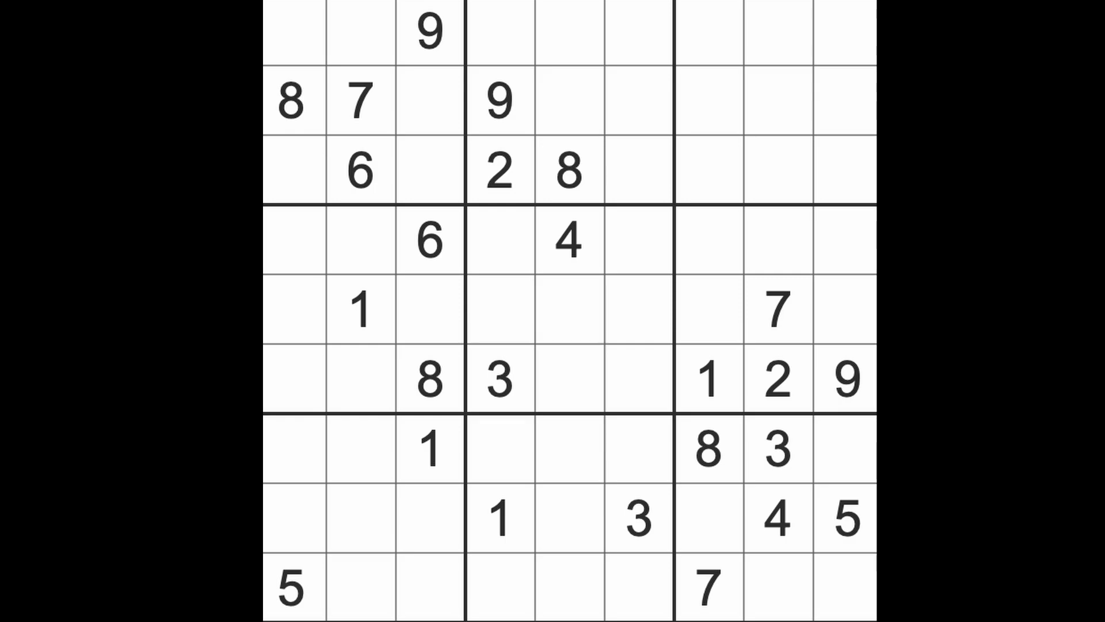
Step: Check the 6s and 7s, then enter 1 at r4c6 and 8 at r8c2
click(430, 241)
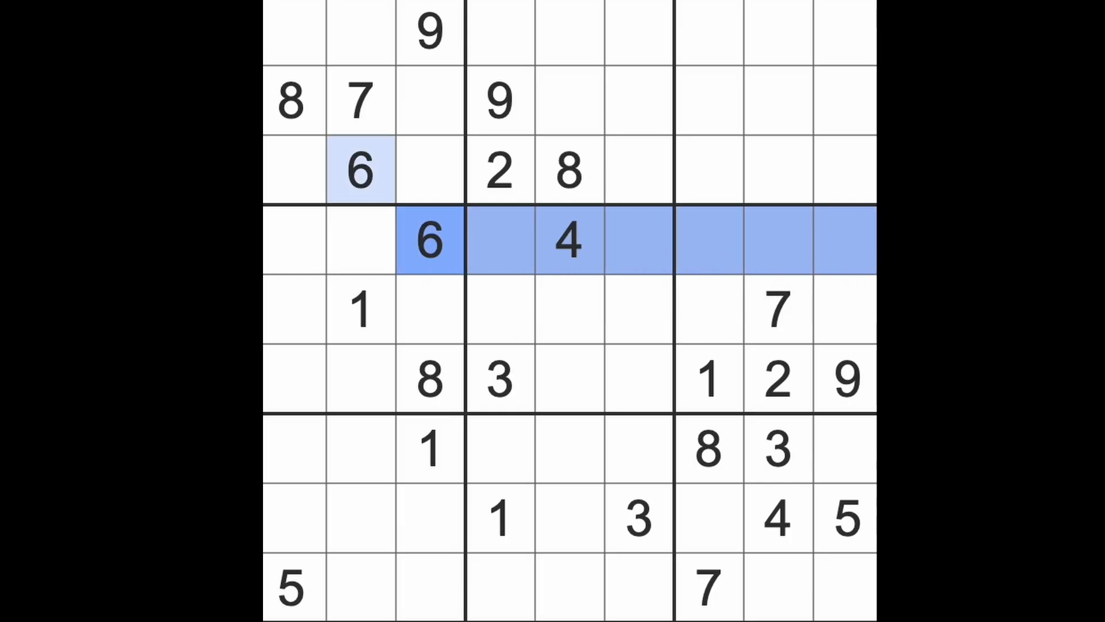
click(846, 308)
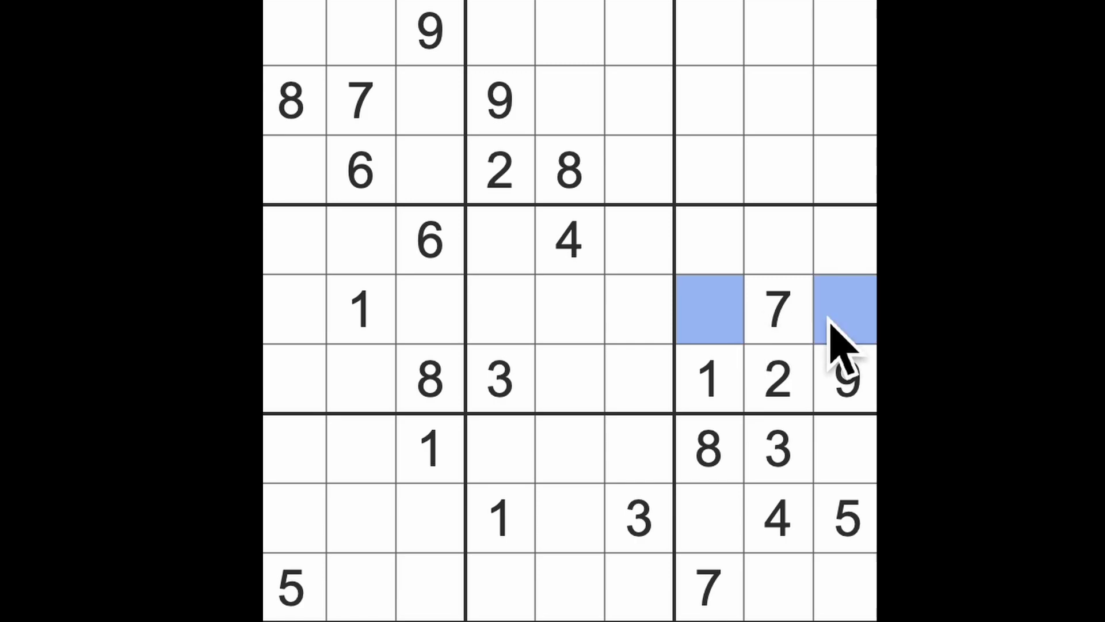
mouse_move(775, 268)
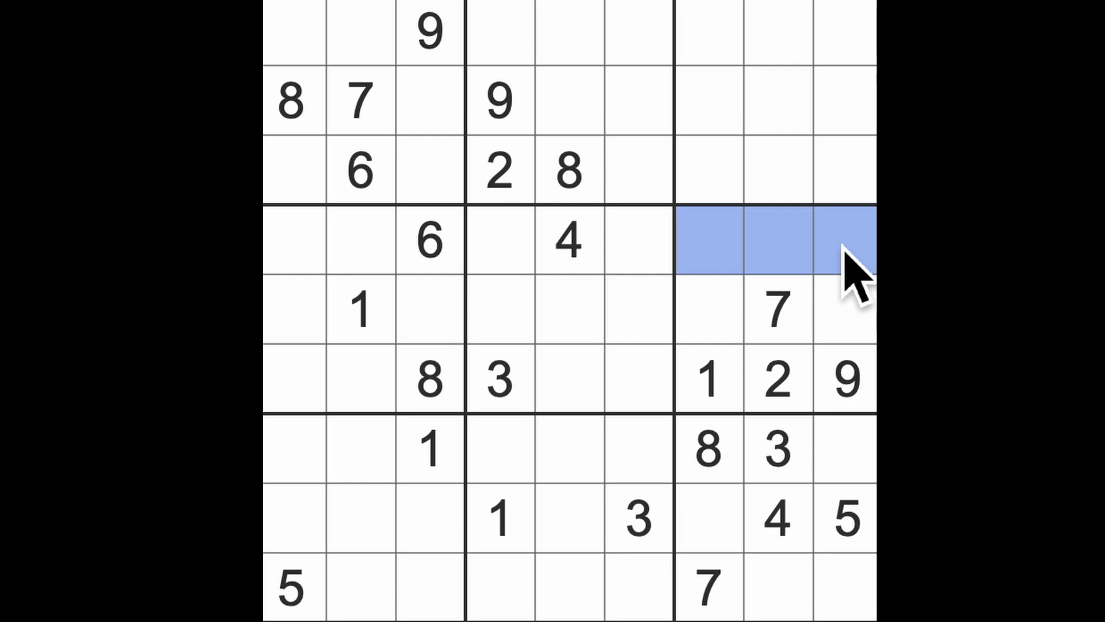
mouse_move(853, 282)
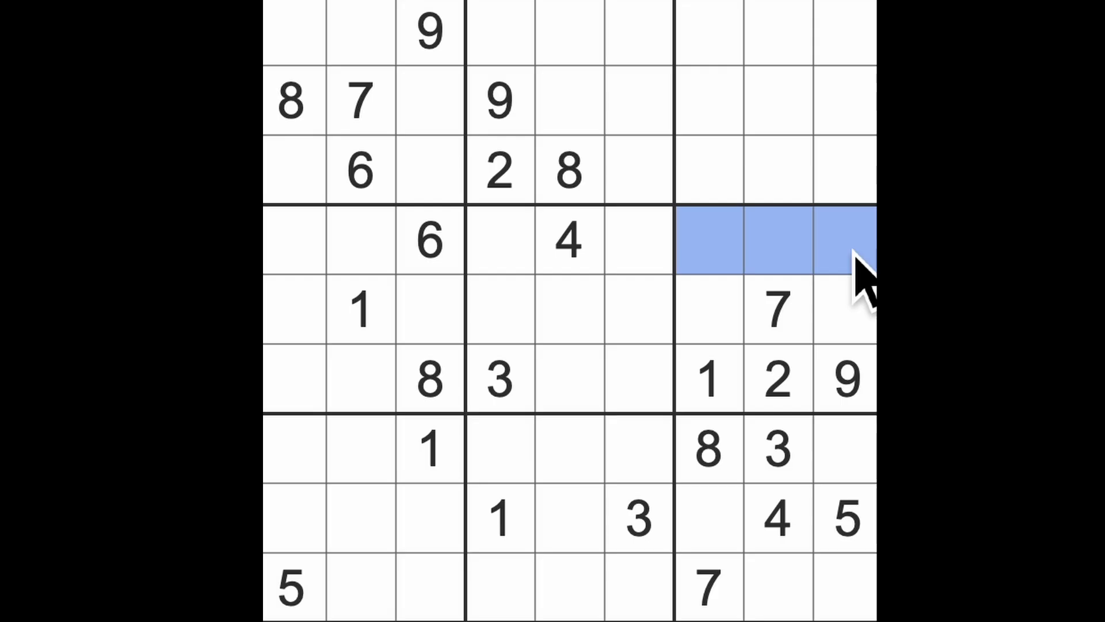
mouse_move(748, 436)
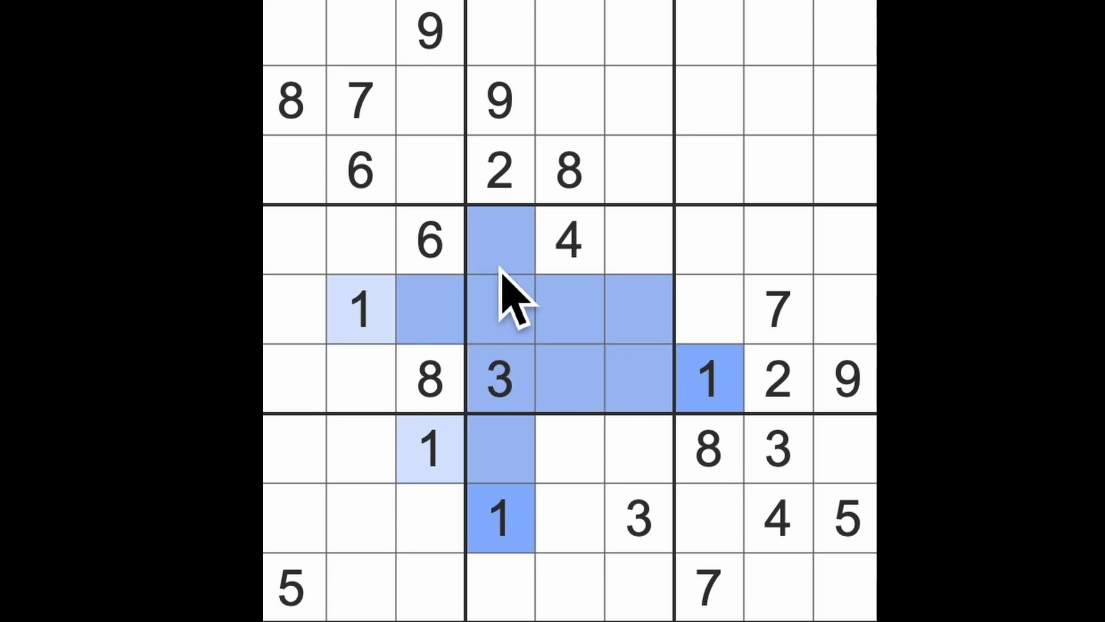
click(638, 239)
text(1)
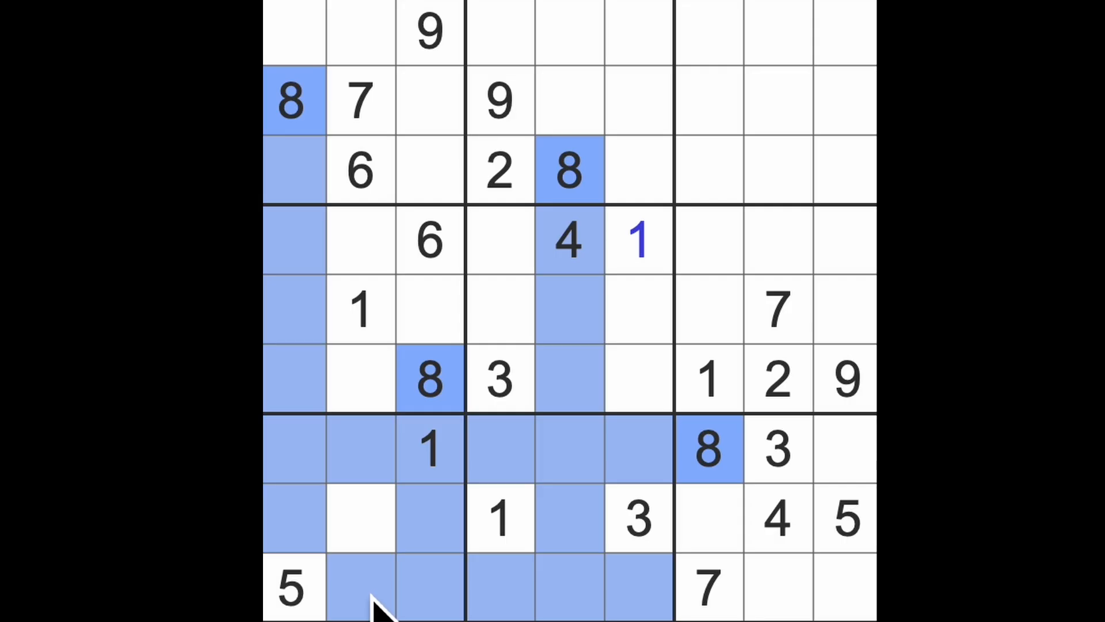
click(359, 518)
text(8)
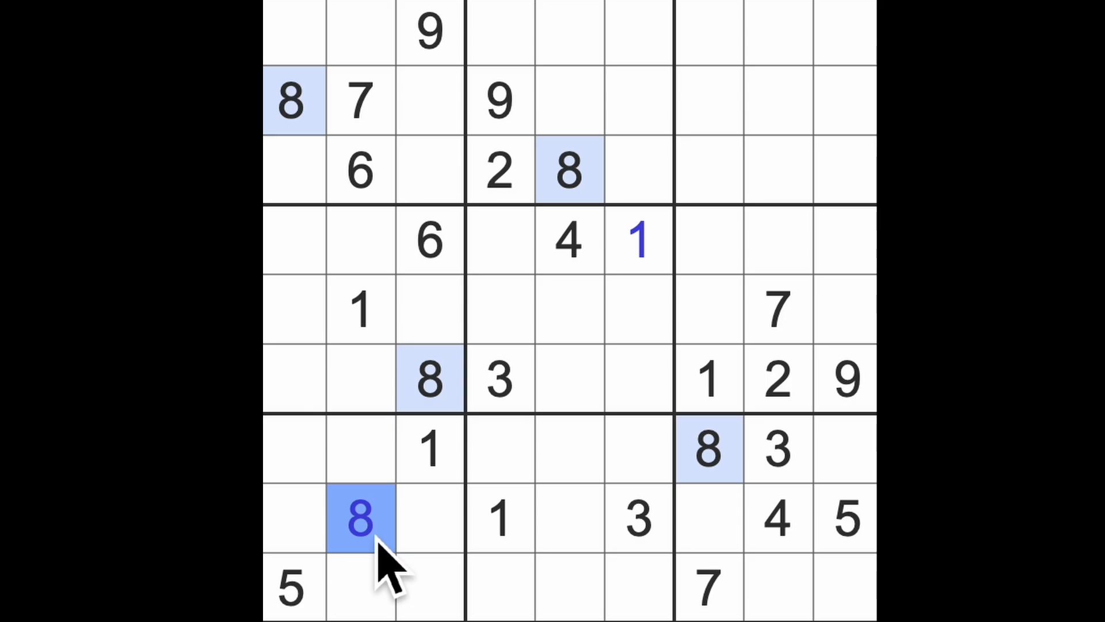
click(707, 377)
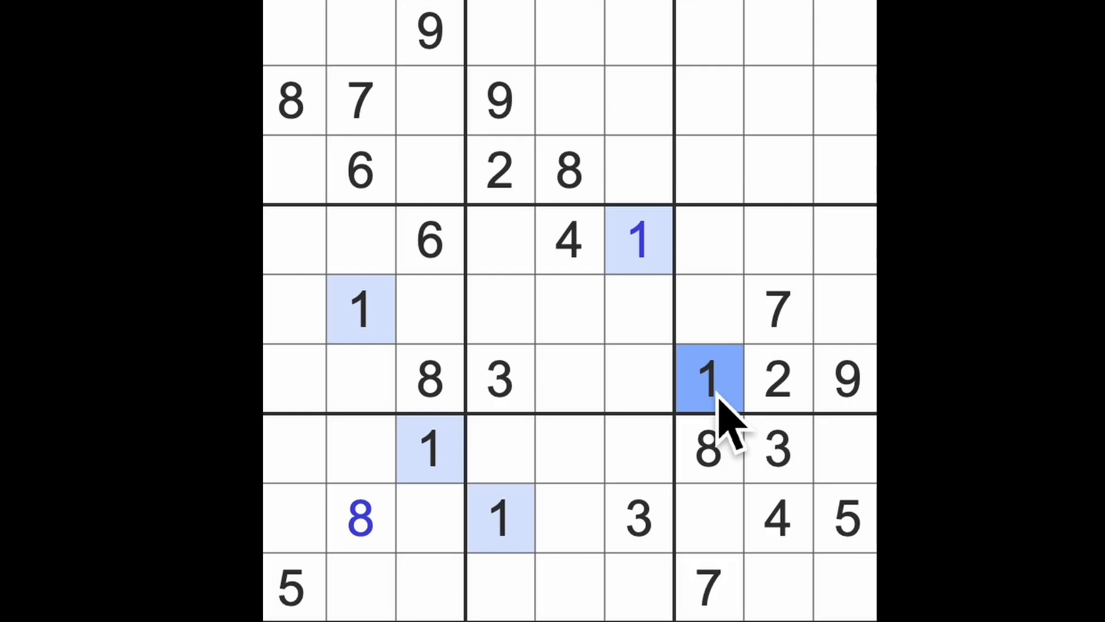
click(775, 379)
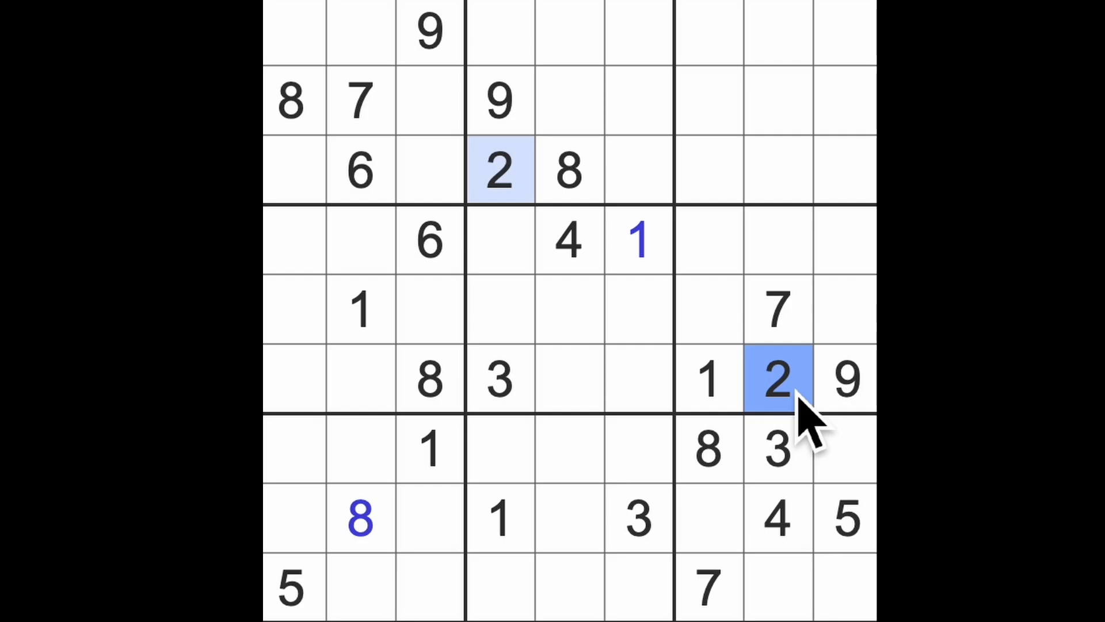
mouse_move(845, 423)
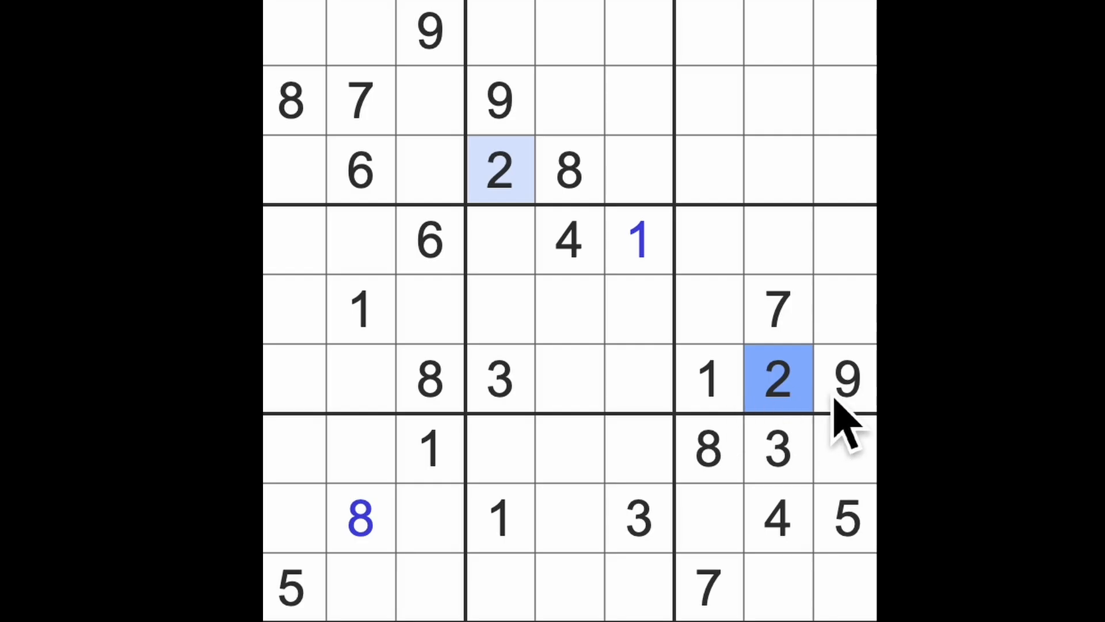
click(430, 379)
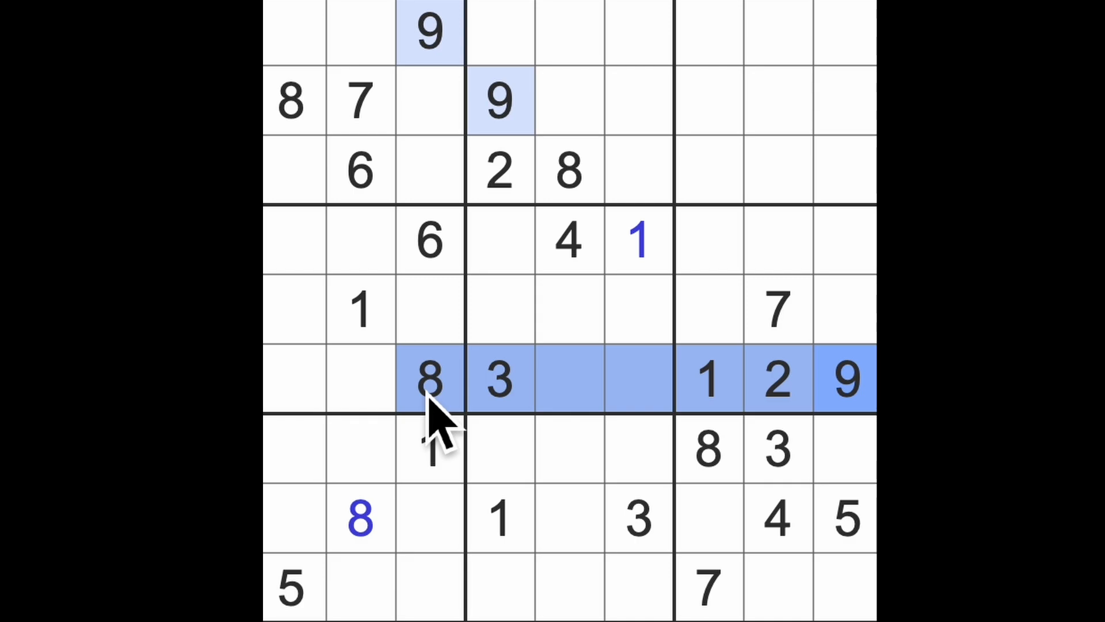
mouse_move(525, 211)
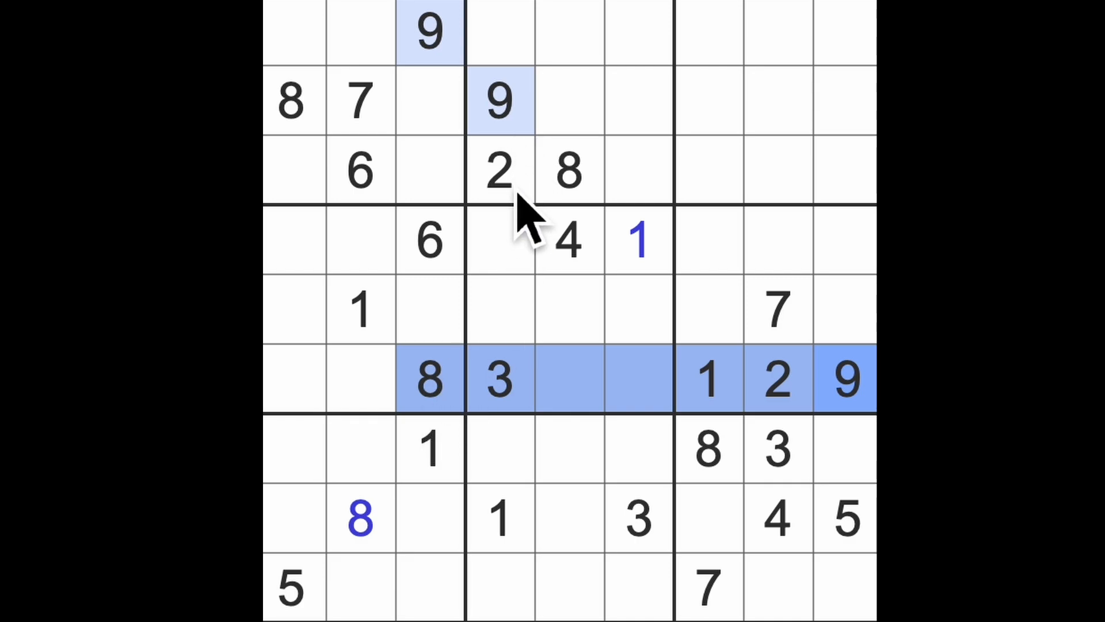
mouse_move(524, 275)
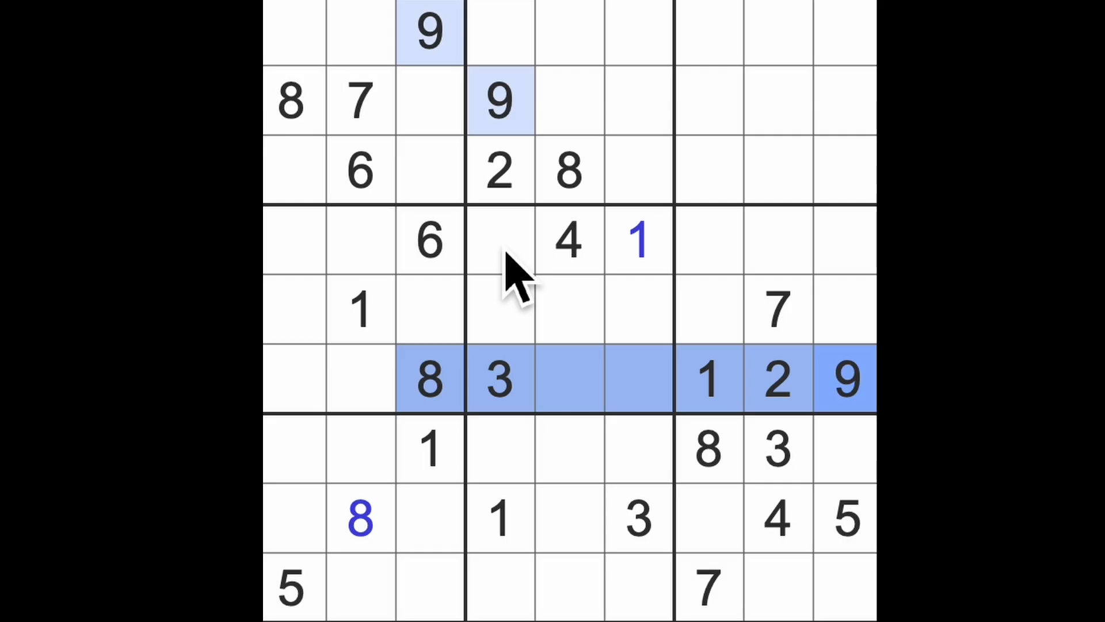
click(500, 240)
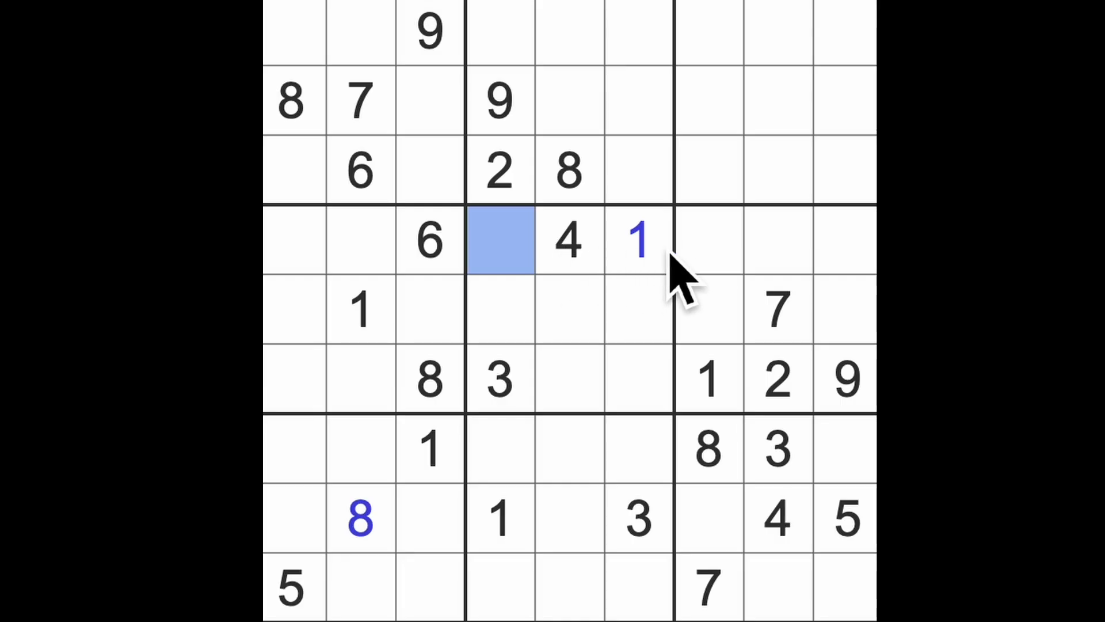
mouse_move(860, 430)
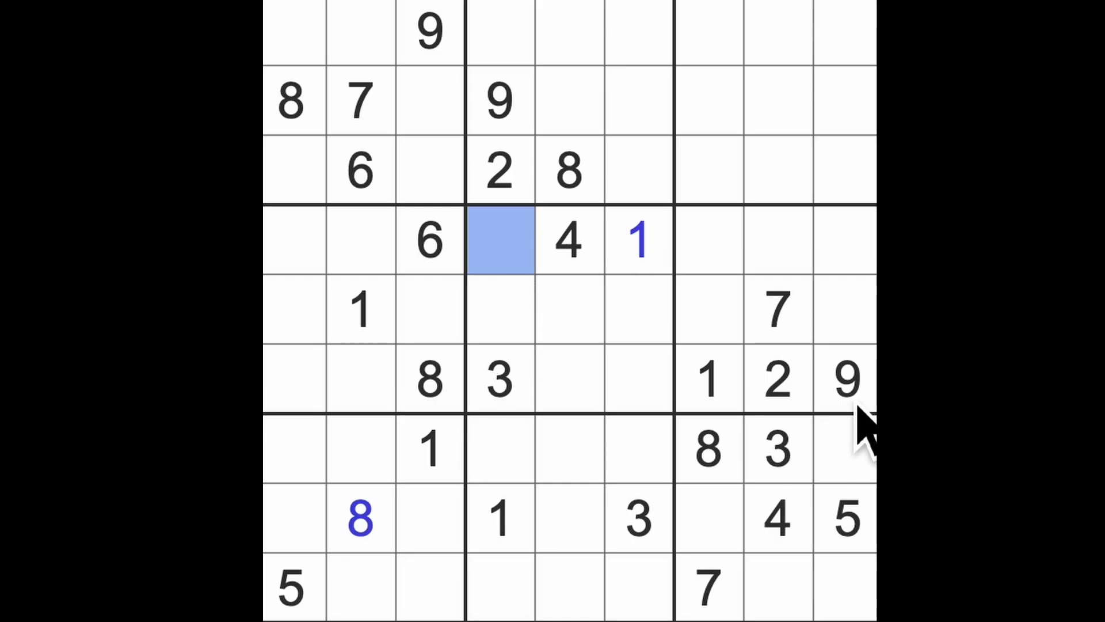
mouse_move(606, 367)
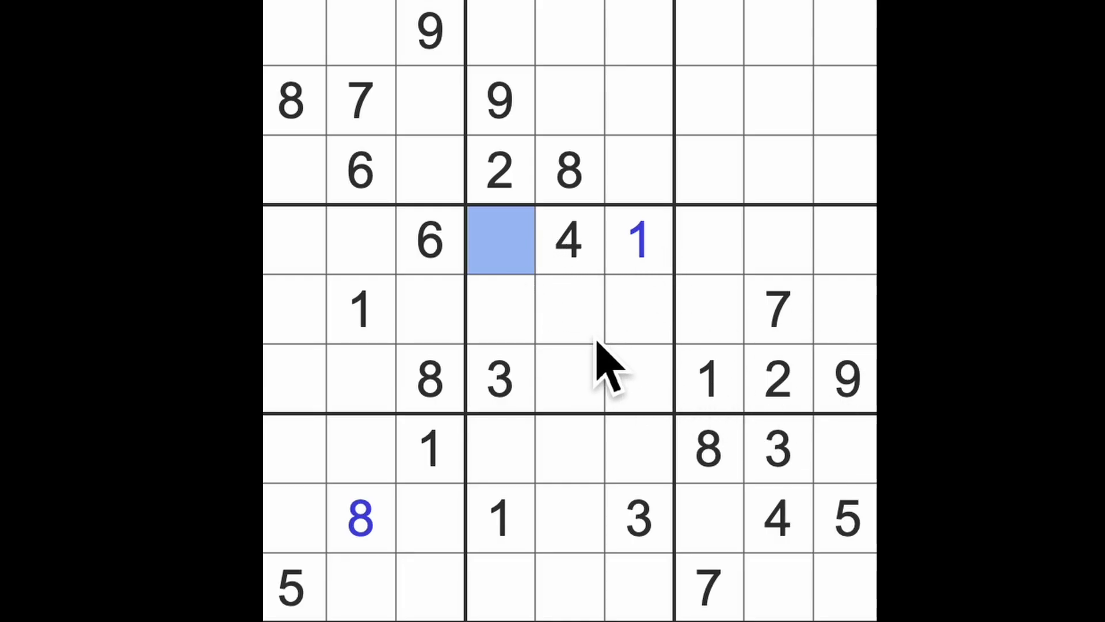
click(634, 310)
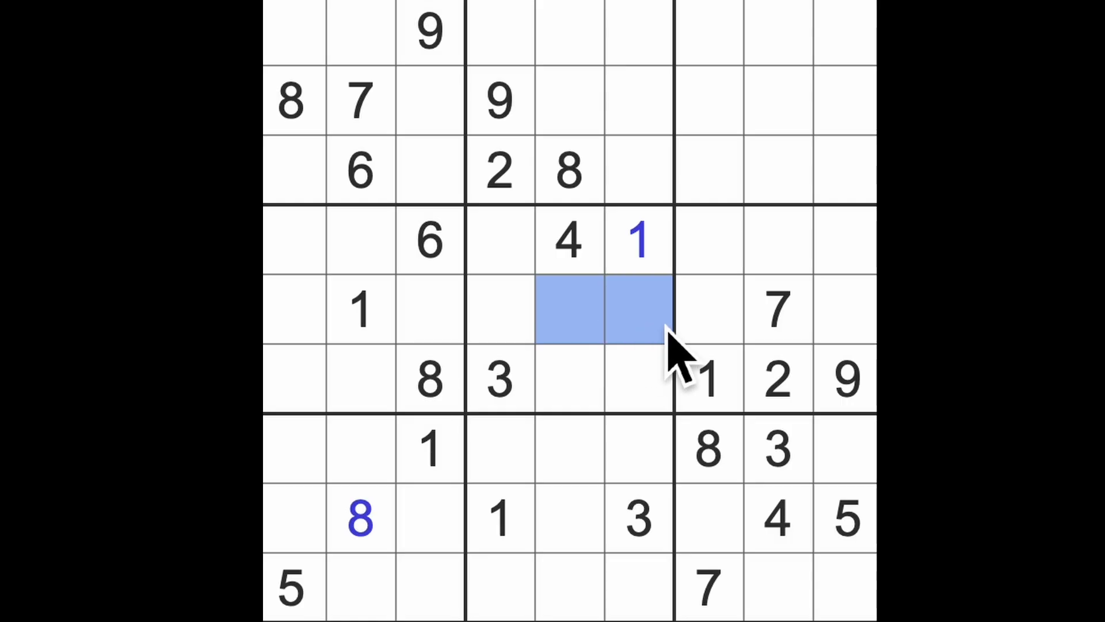
mouse_move(846, 415)
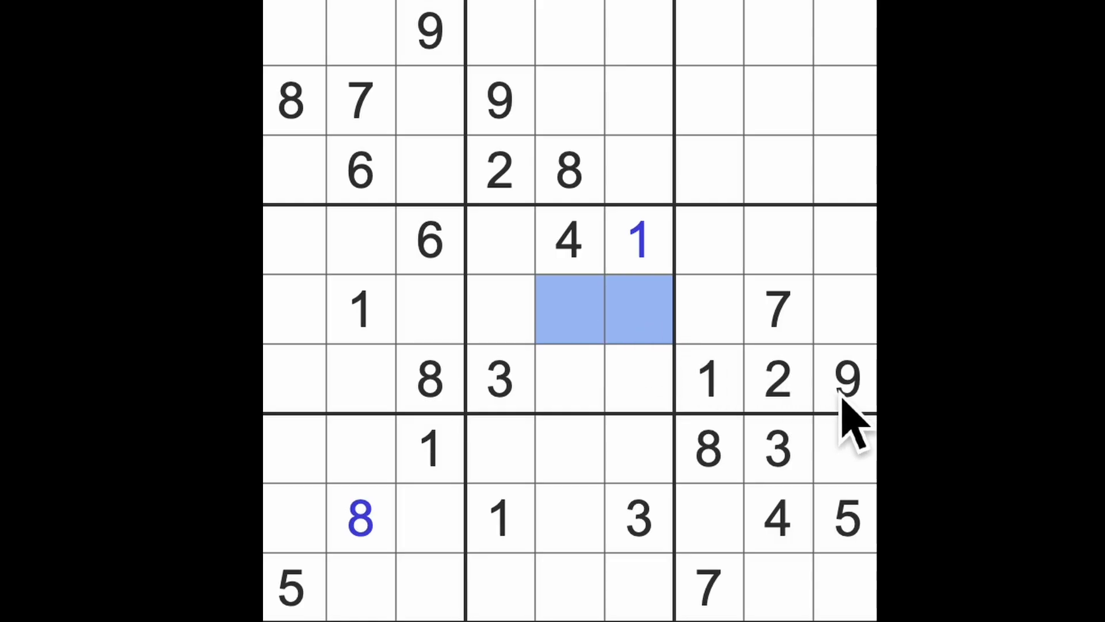
mouse_move(631, 346)
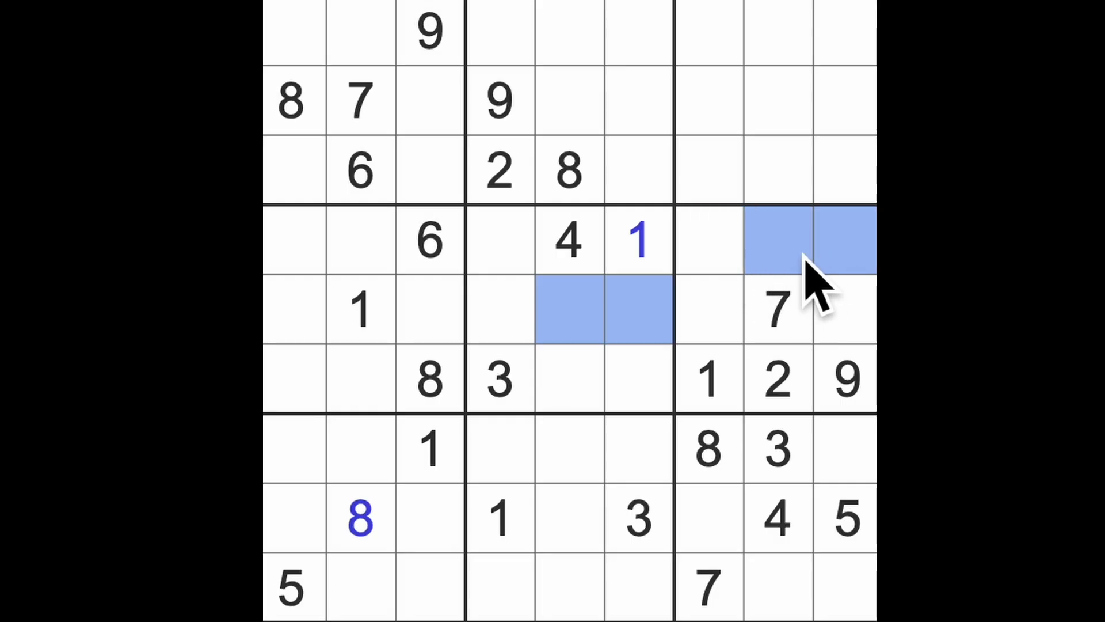
mouse_move(754, 289)
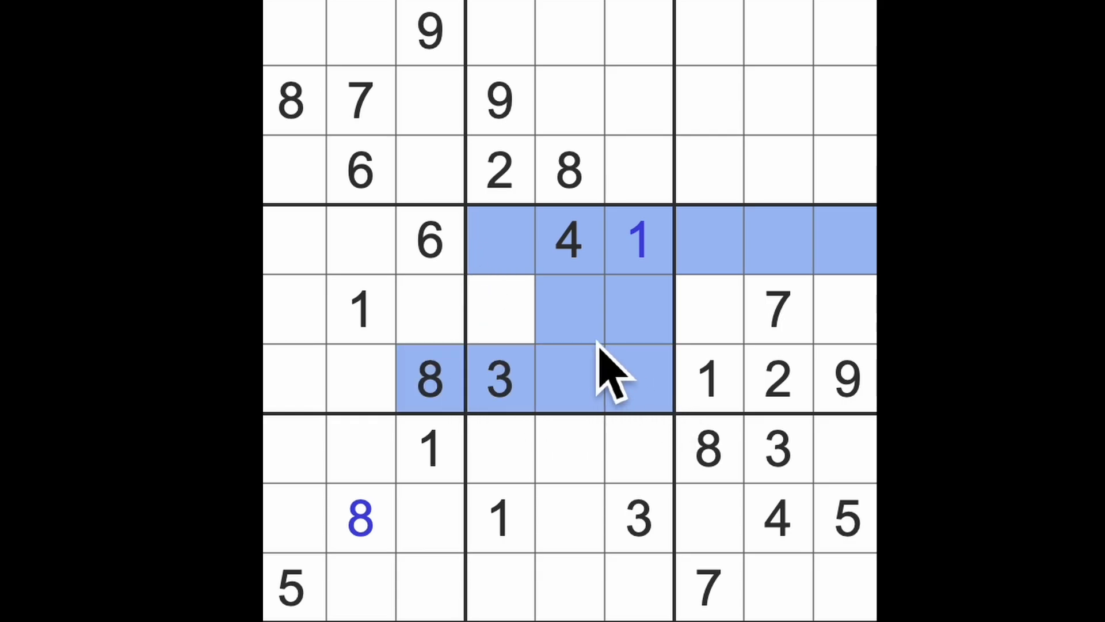
Step: Enter 8s at r5c4 in the centre box and r9c6 in the bottom-centre box
click(498, 308)
text(8)
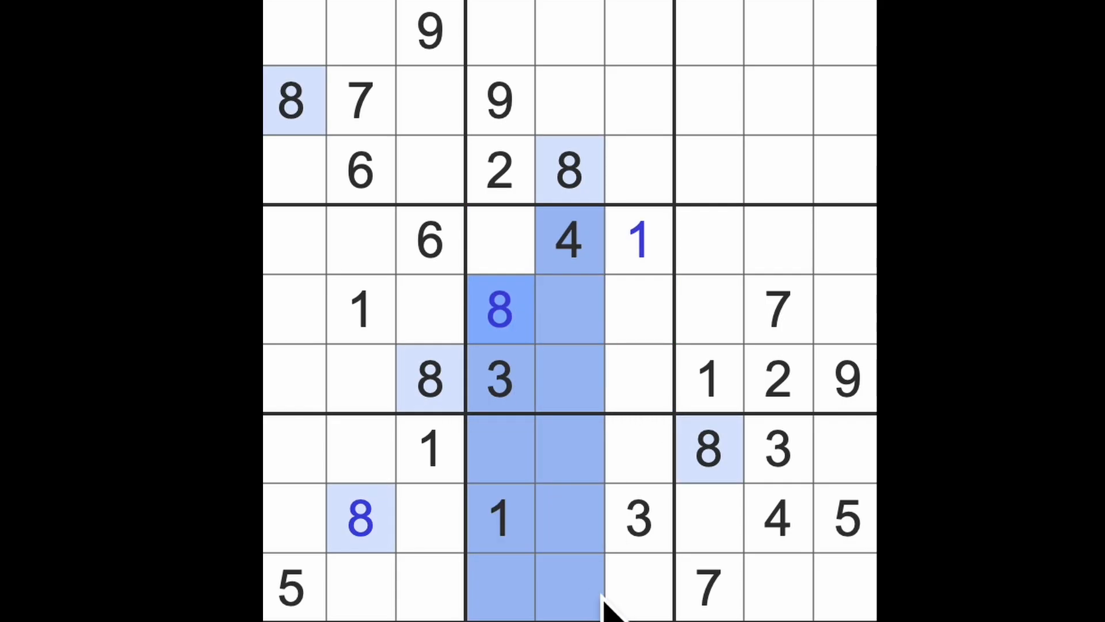
click(637, 585)
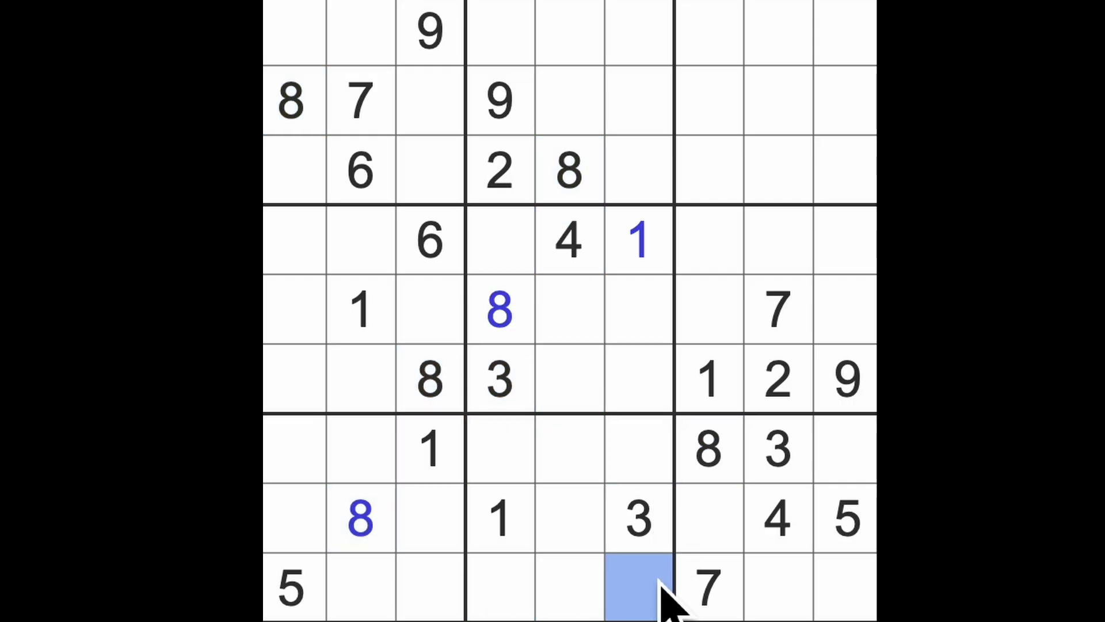
click(637, 587)
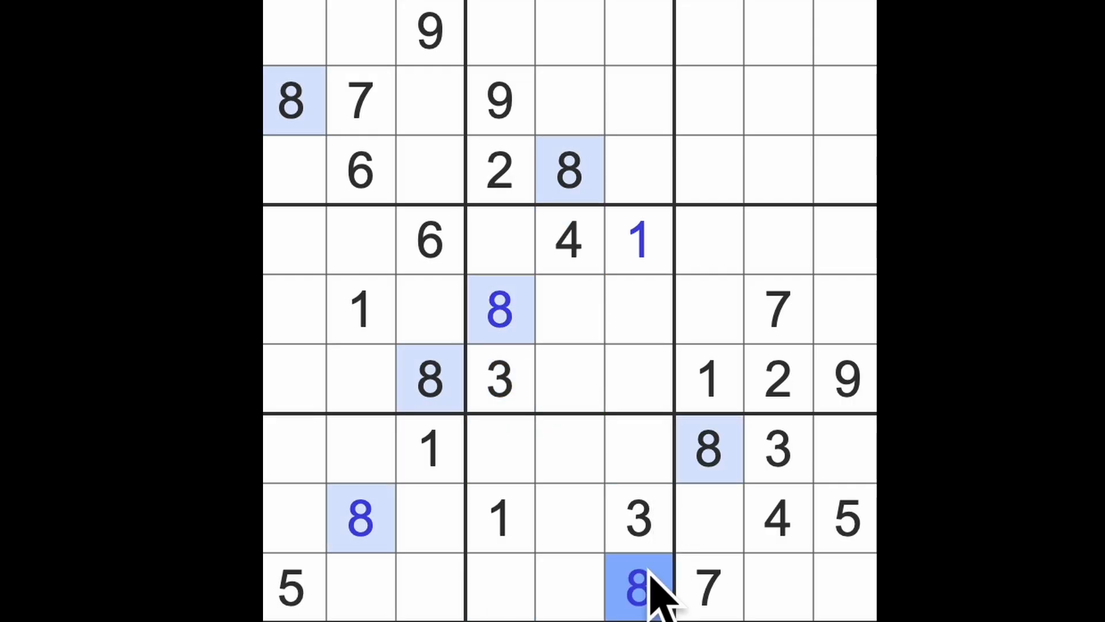
click(634, 310)
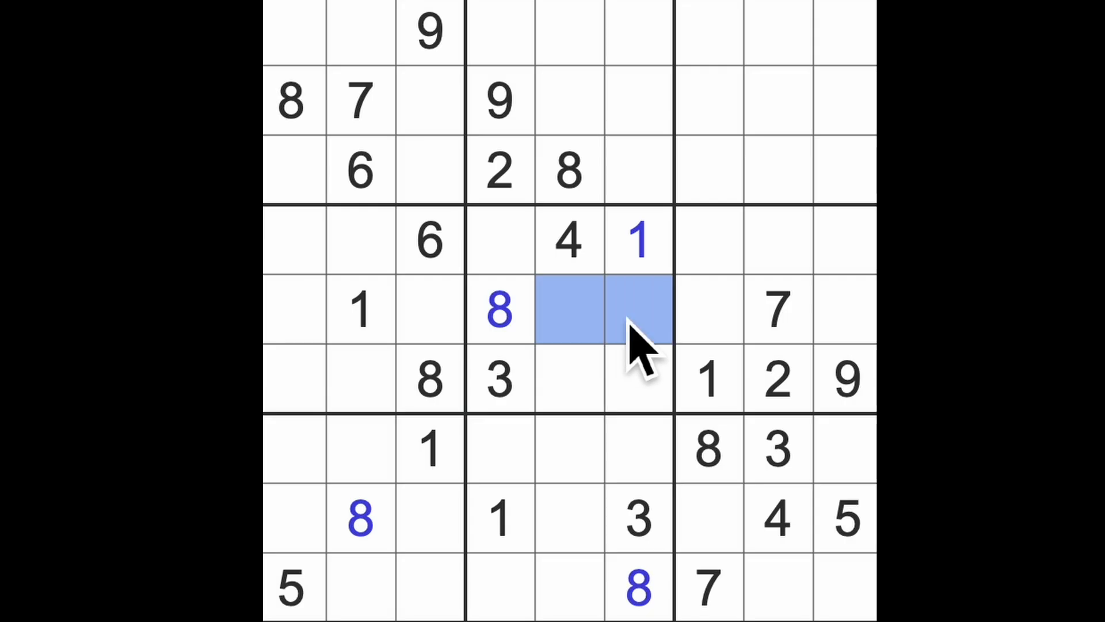
mouse_move(656, 352)
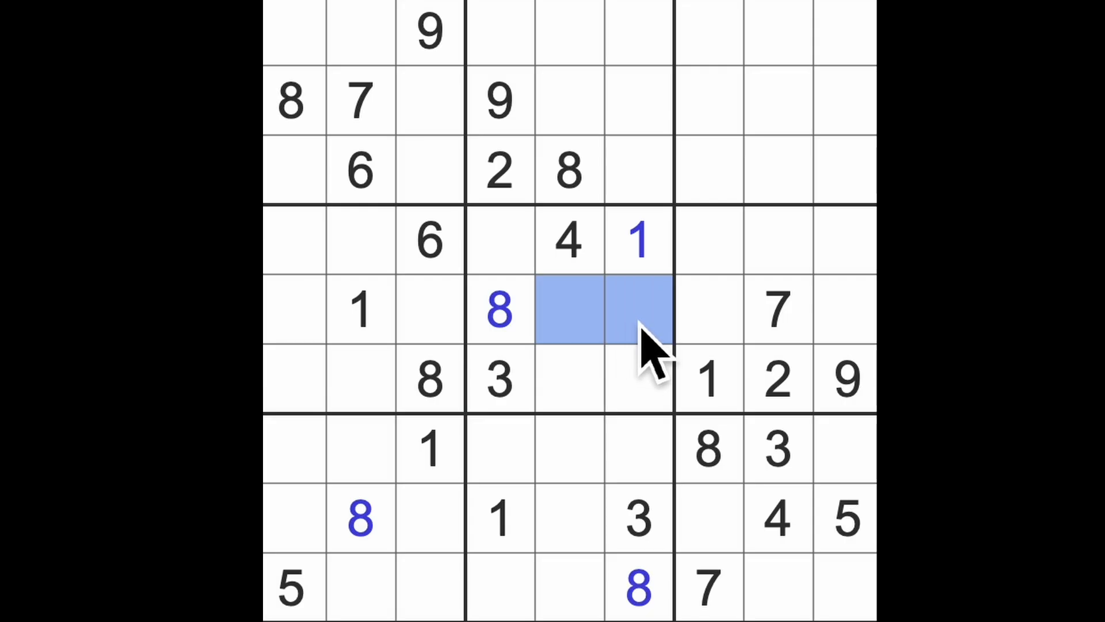
mouse_move(789, 282)
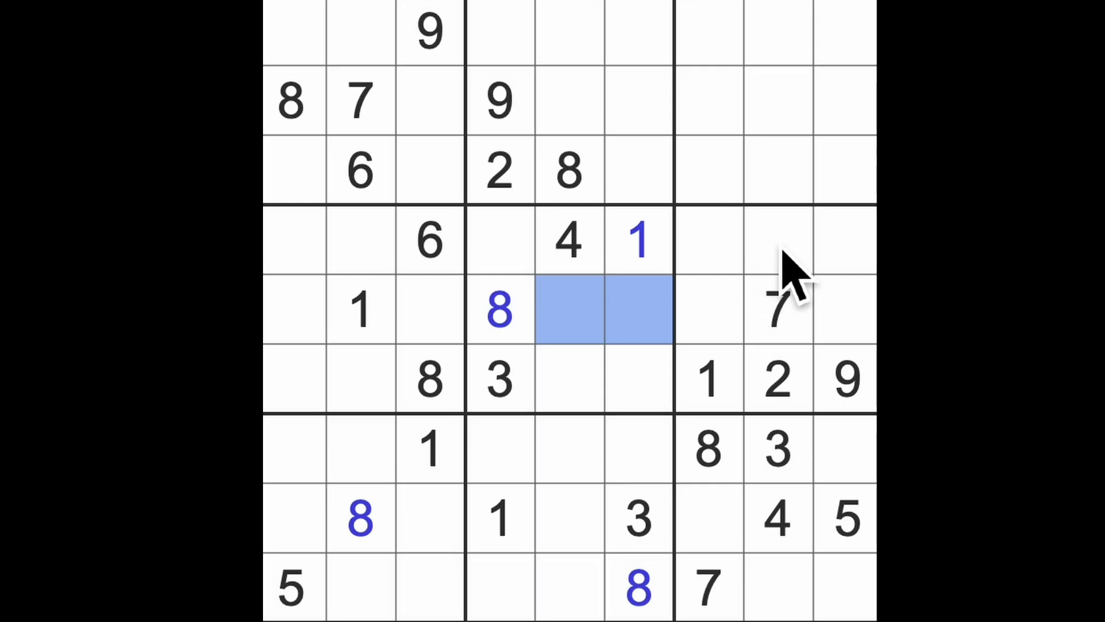
mouse_move(779, 275)
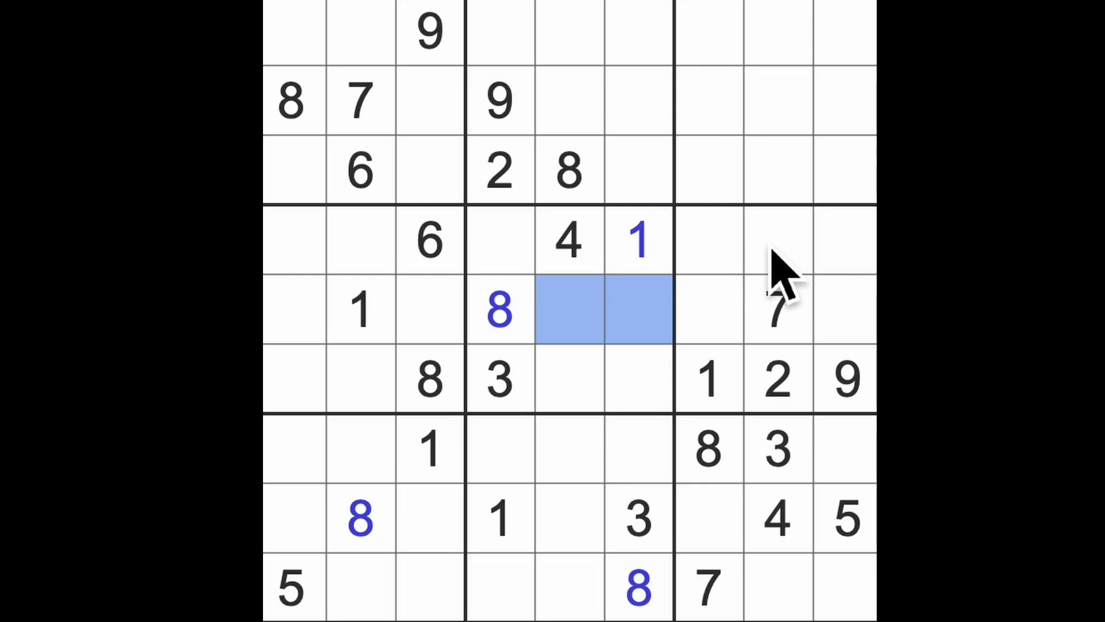
mouse_move(599, 289)
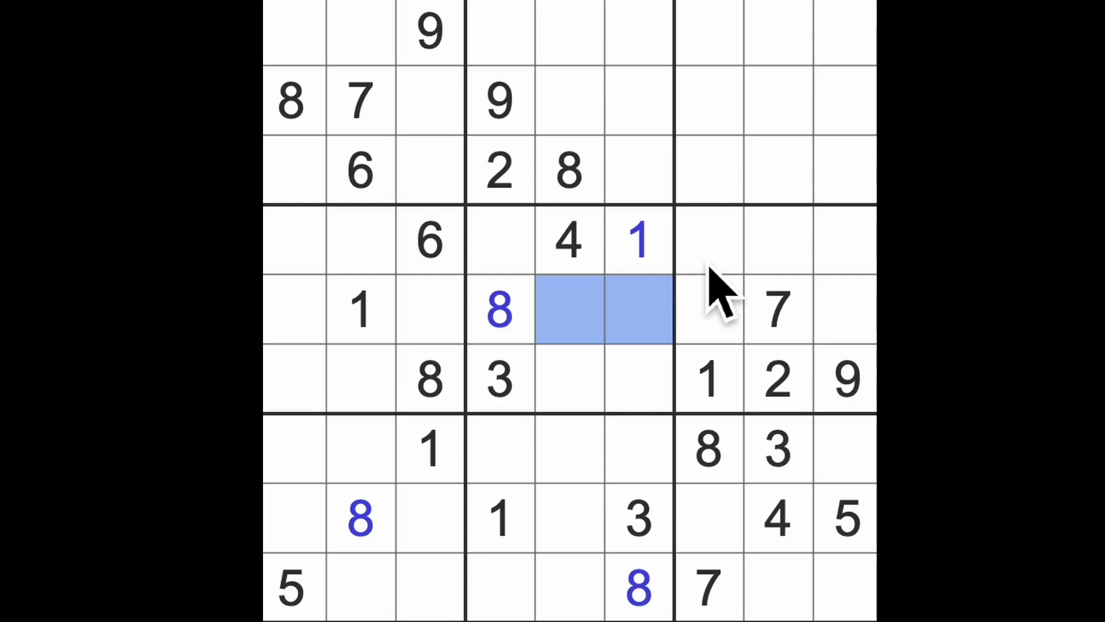
mouse_move(733, 304)
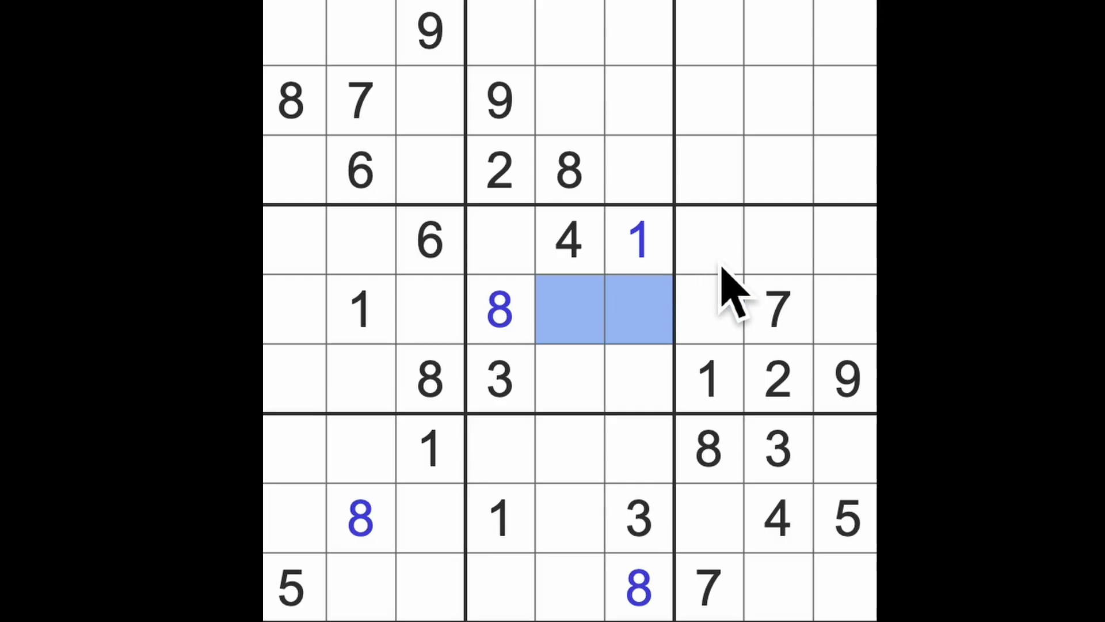
mouse_move(474, 381)
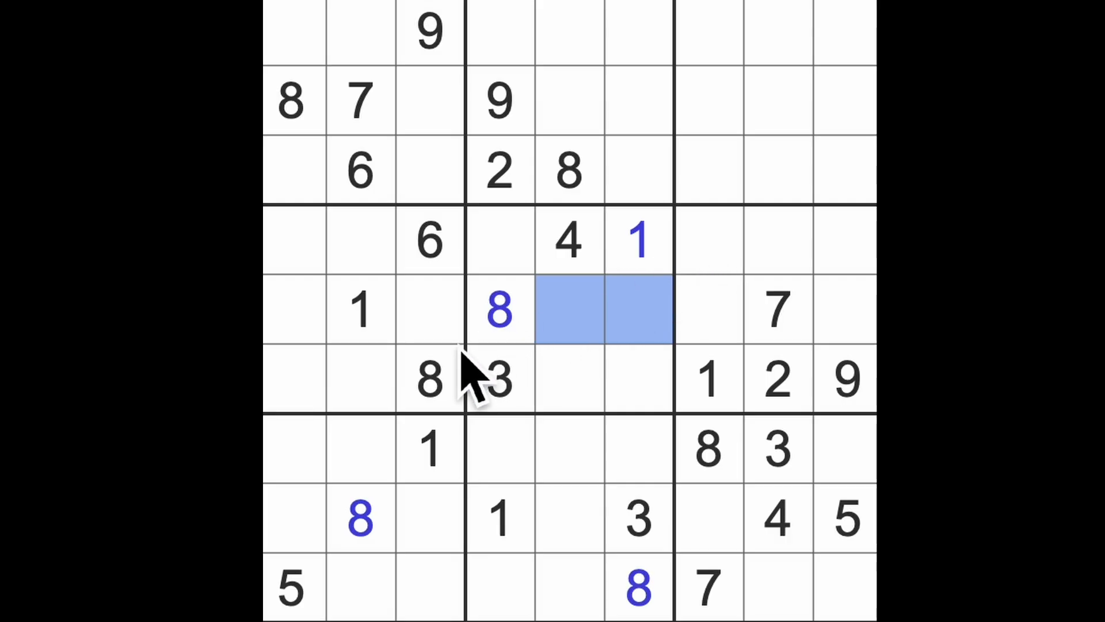
mouse_move(409, 451)
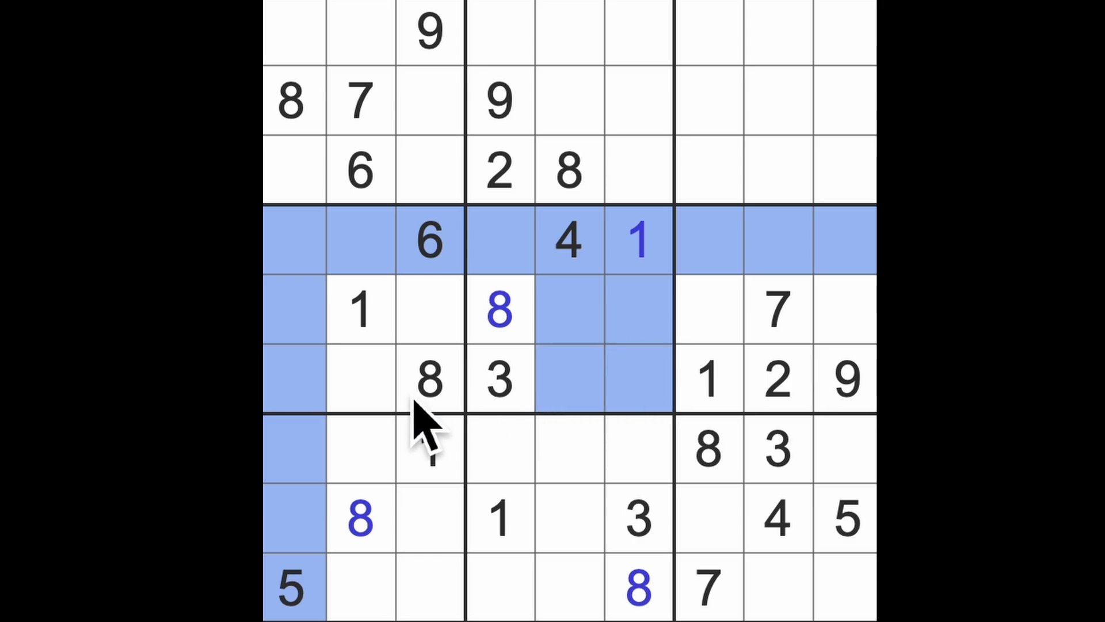
Step: Enter 5 at r5c3, 5 at r1c2 and 7 at r8c3
click(430, 311)
text(5)
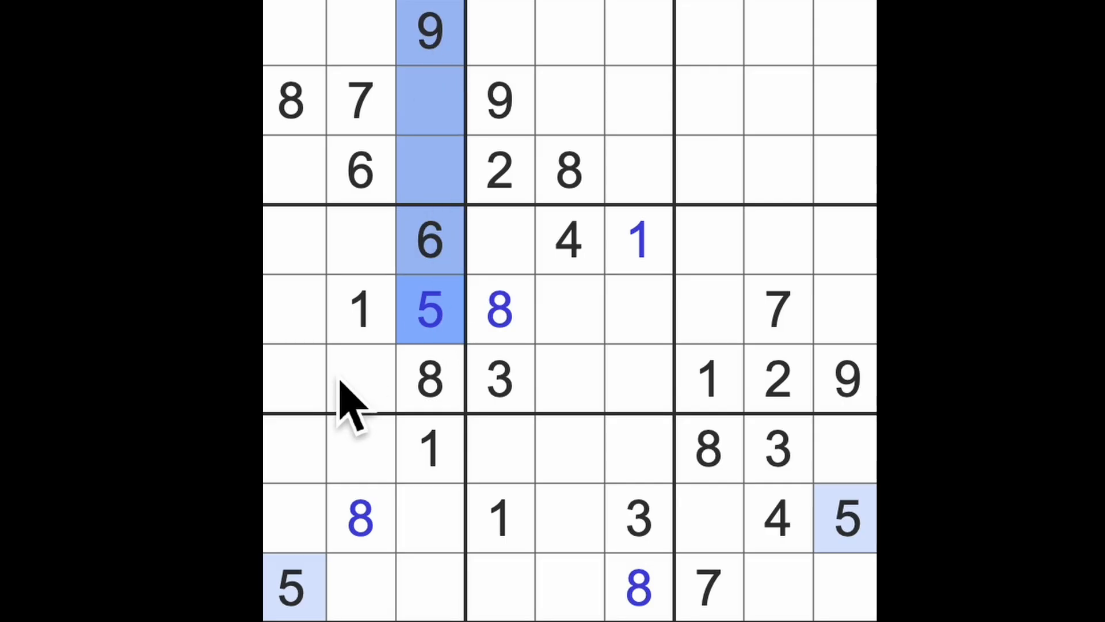
click(359, 32)
text(5)
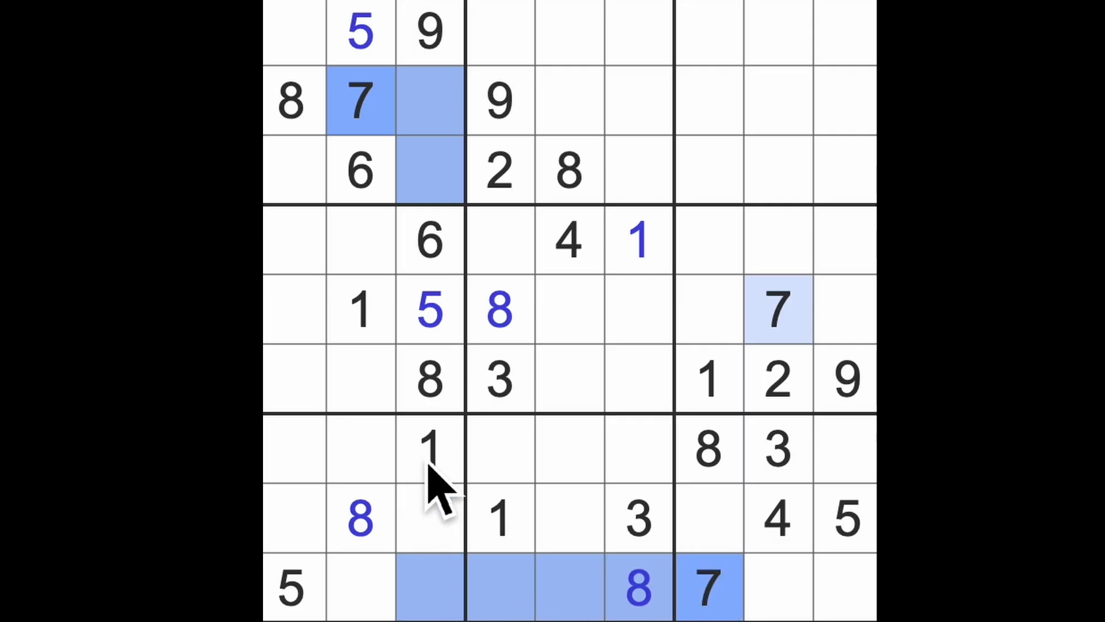
click(430, 518)
text(7)
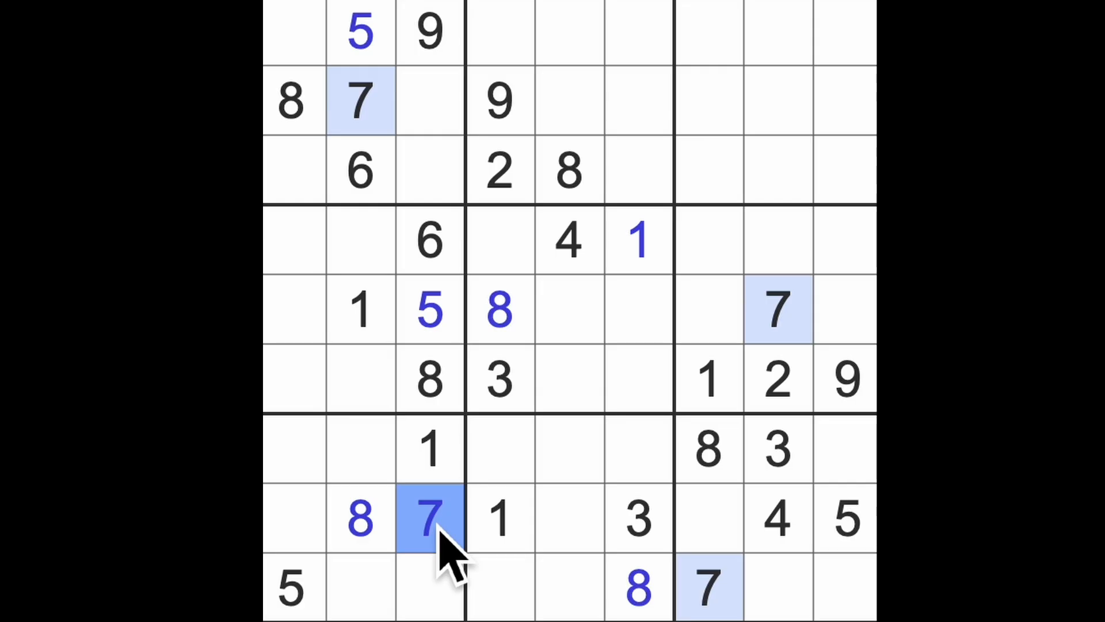
mouse_move(508, 536)
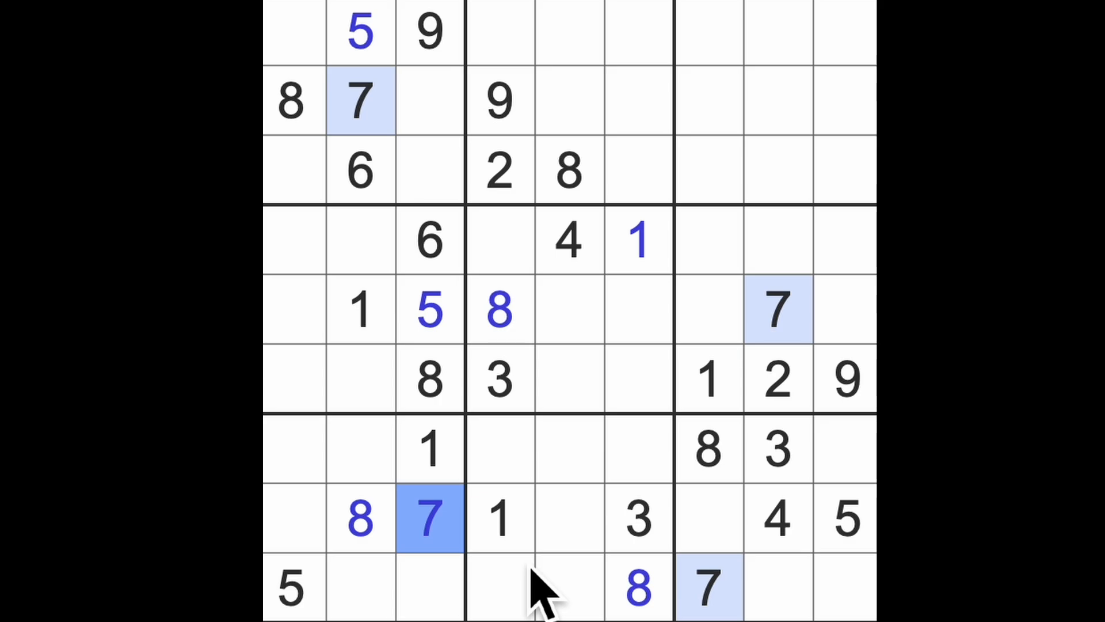
click(499, 518)
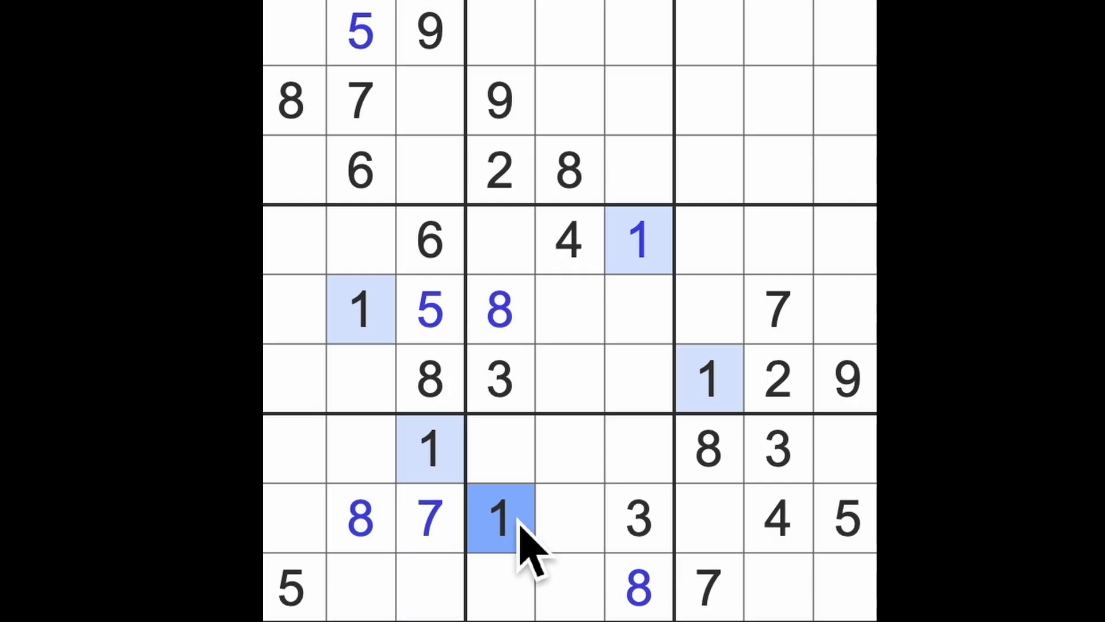
Step: Highlight the 2s and 3s, then enter 3 in r5c1
click(775, 380)
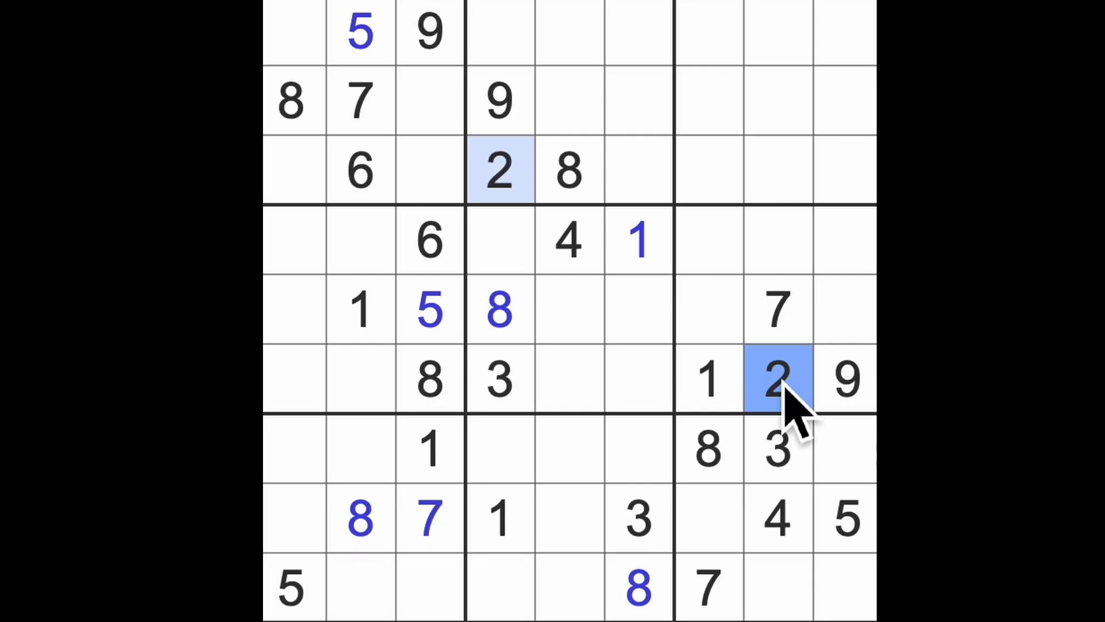
mouse_move(796, 480)
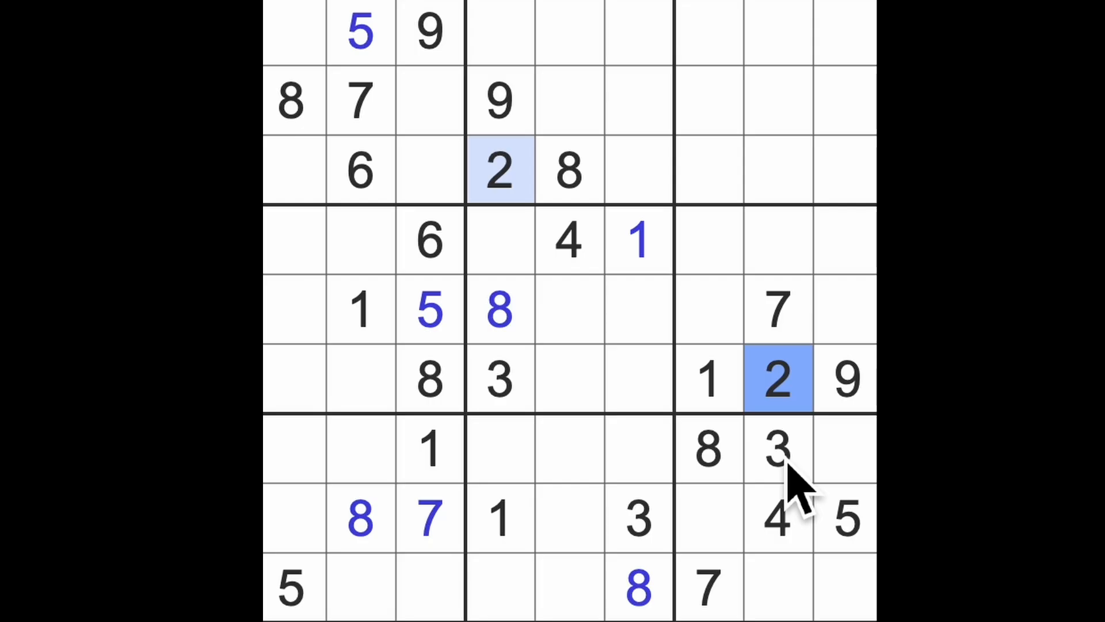
click(775, 447)
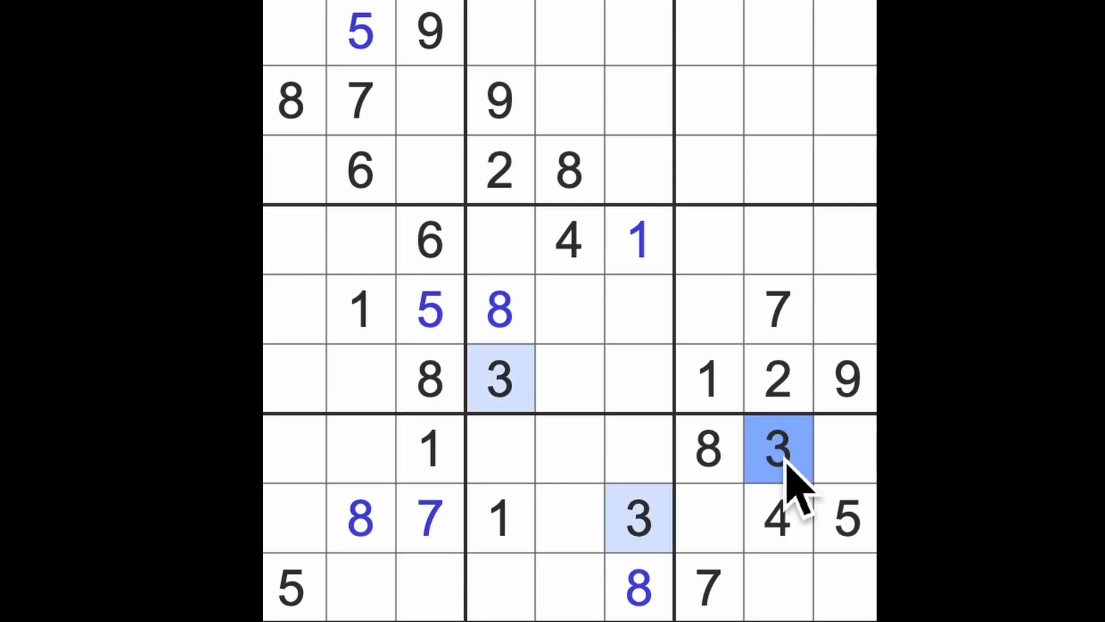
mouse_move(790, 352)
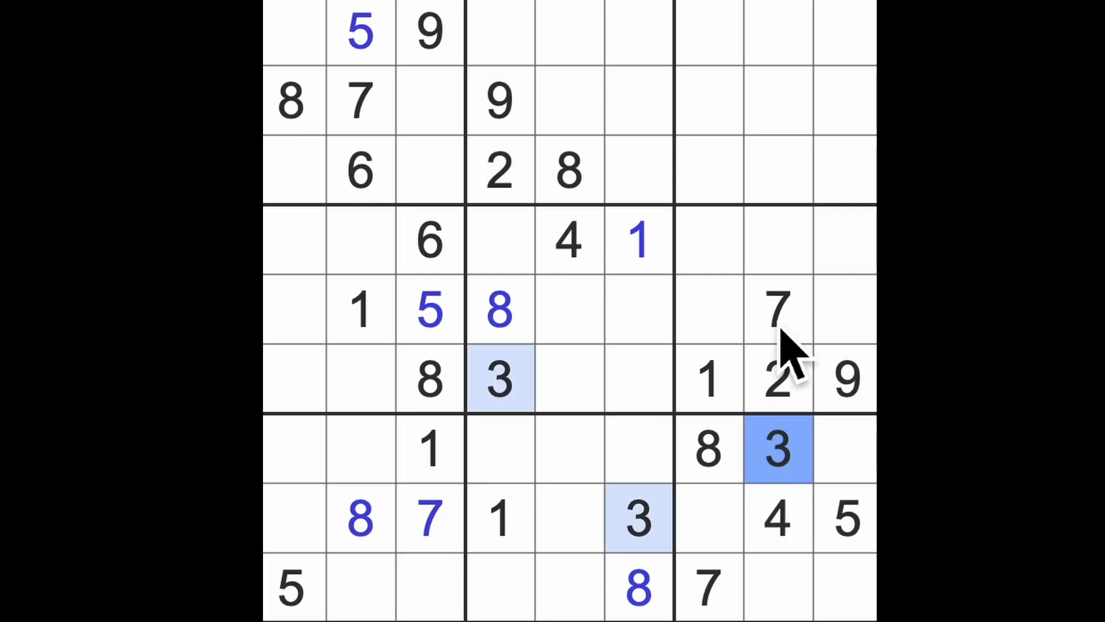
click(500, 239)
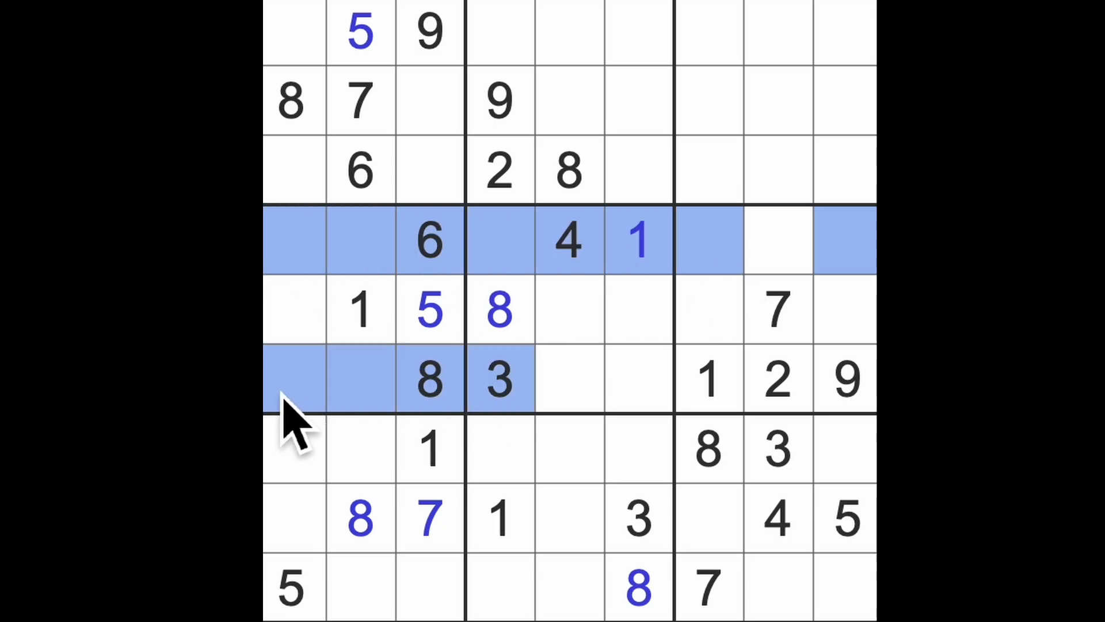
click(289, 310)
text(3)
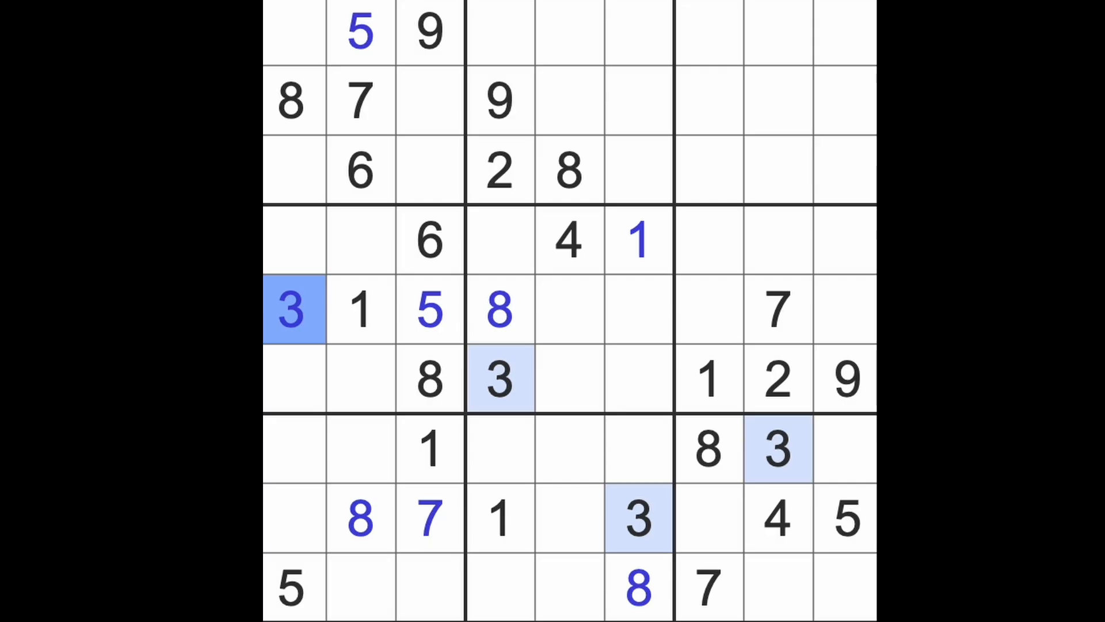
mouse_move(352, 374)
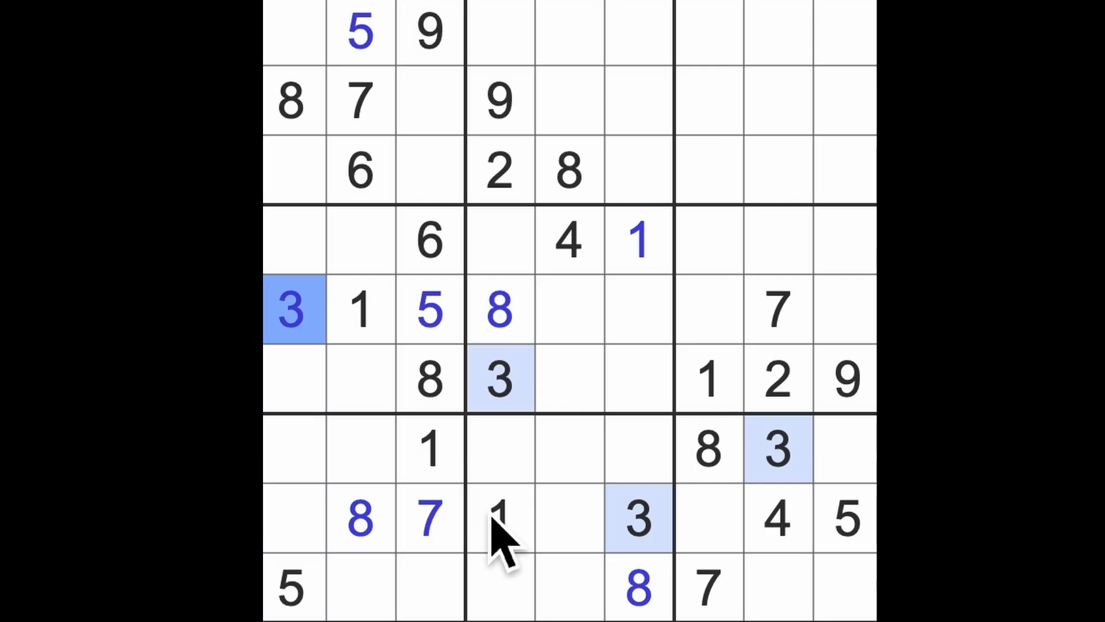
Step: Highlight all 5s and enter 5 at r6c5 in the centre box
click(638, 31)
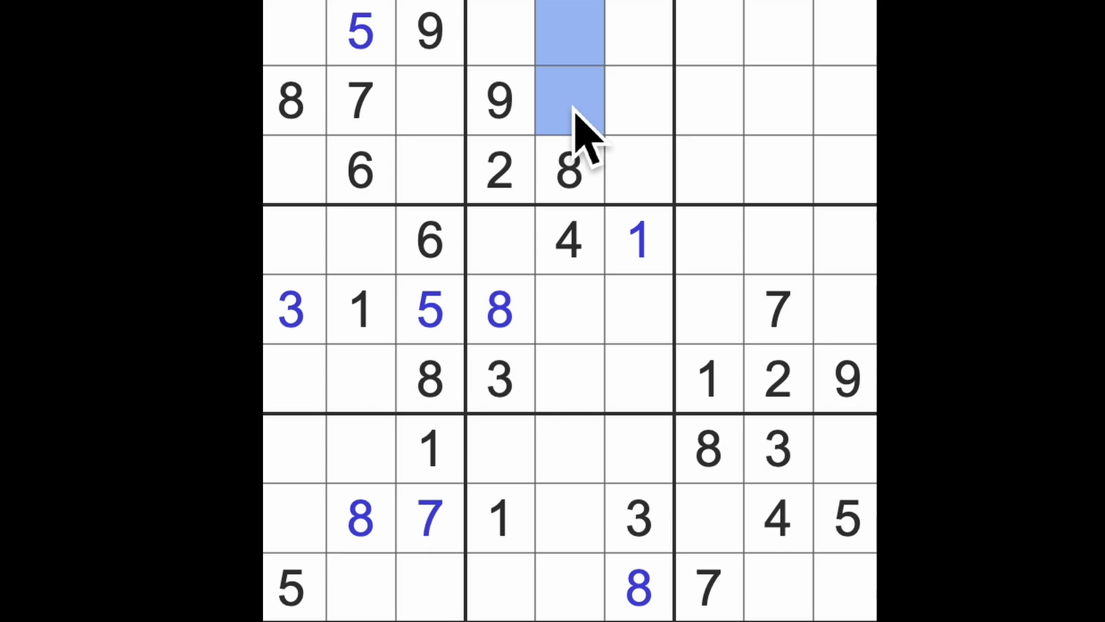
mouse_move(380, 63)
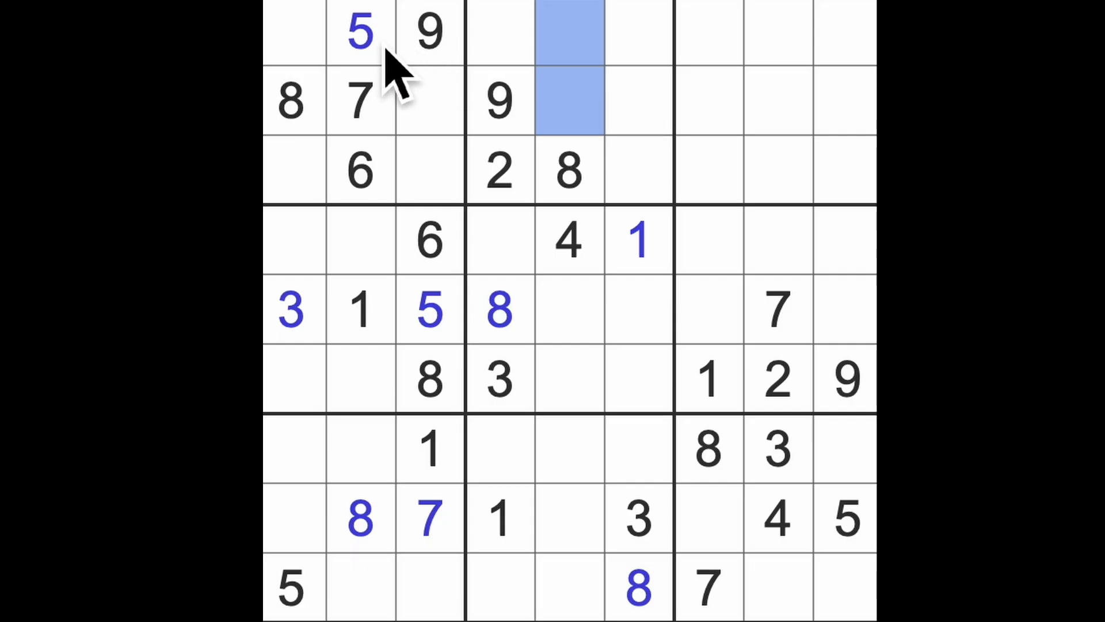
click(638, 169)
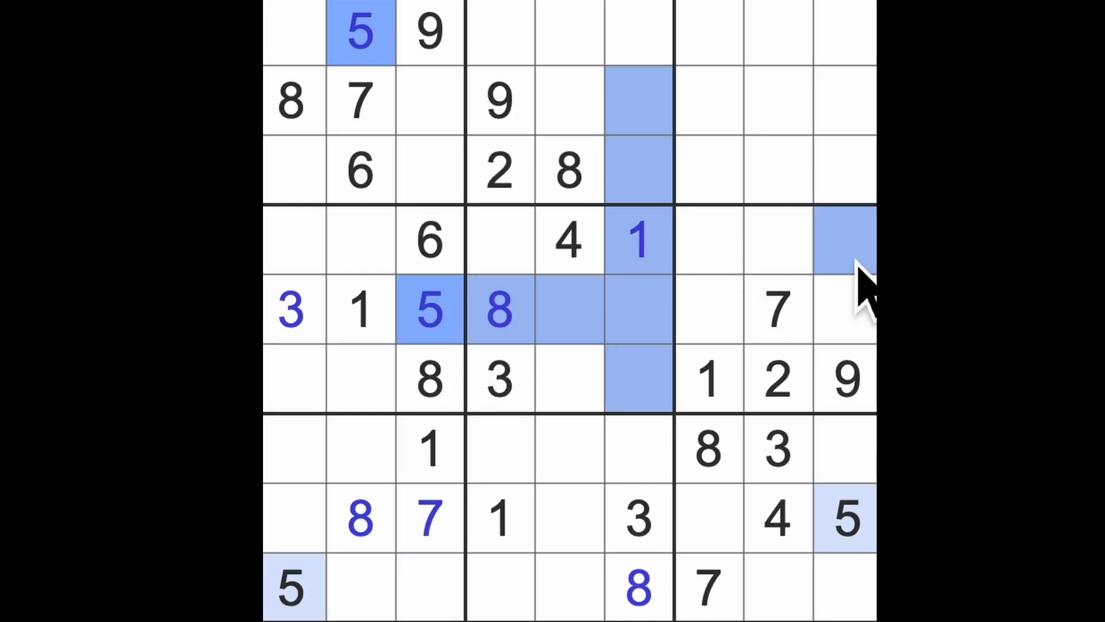
mouse_move(726, 275)
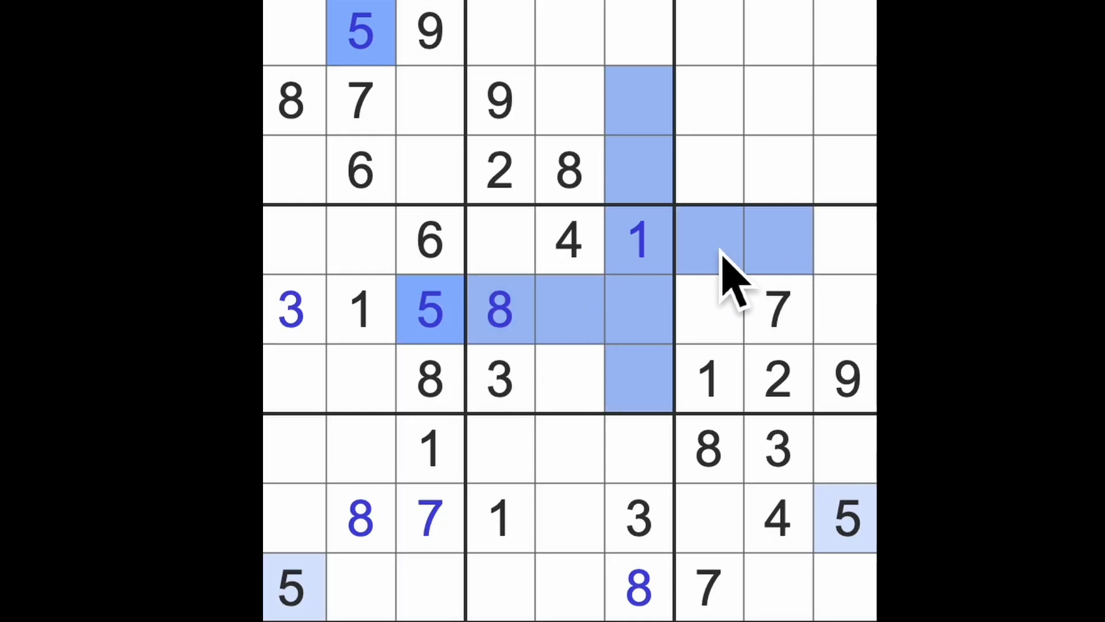
click(571, 379)
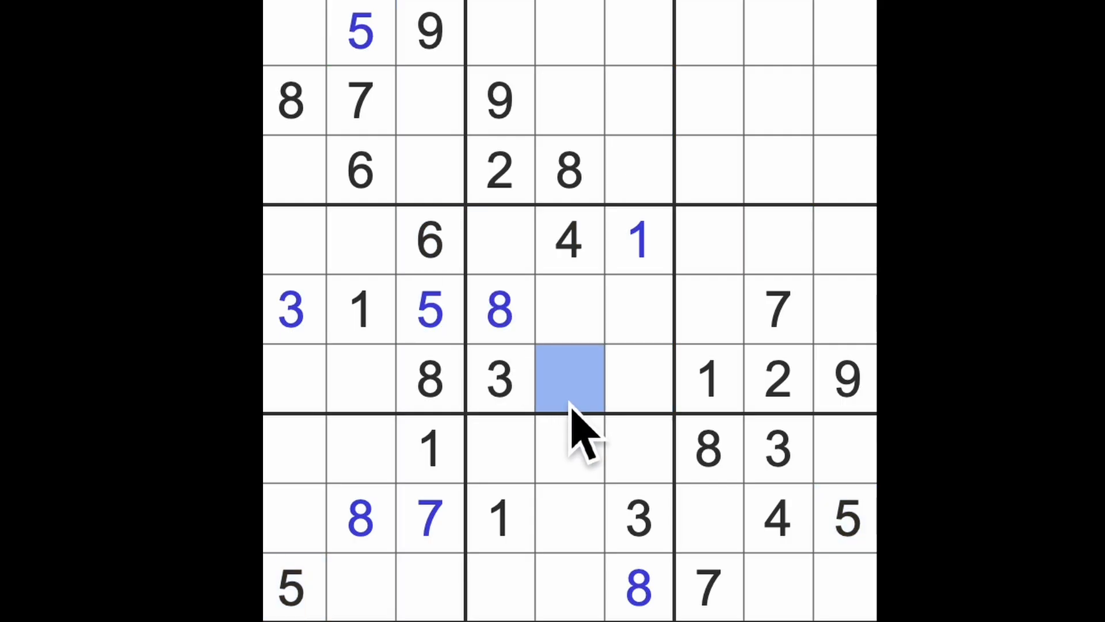
click(568, 380)
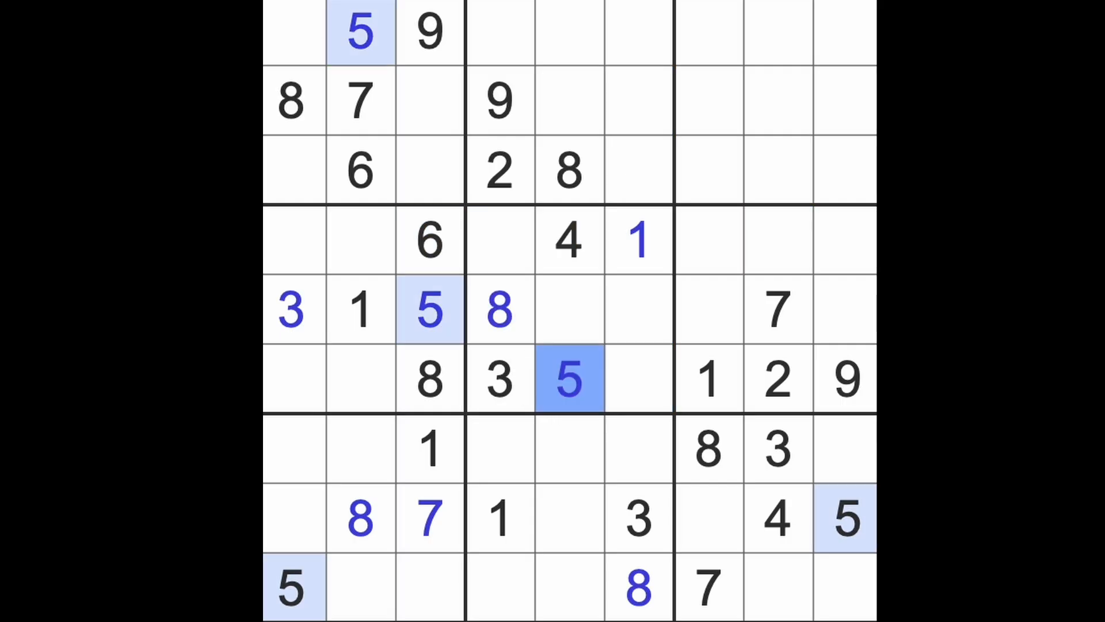
mouse_move(659, 440)
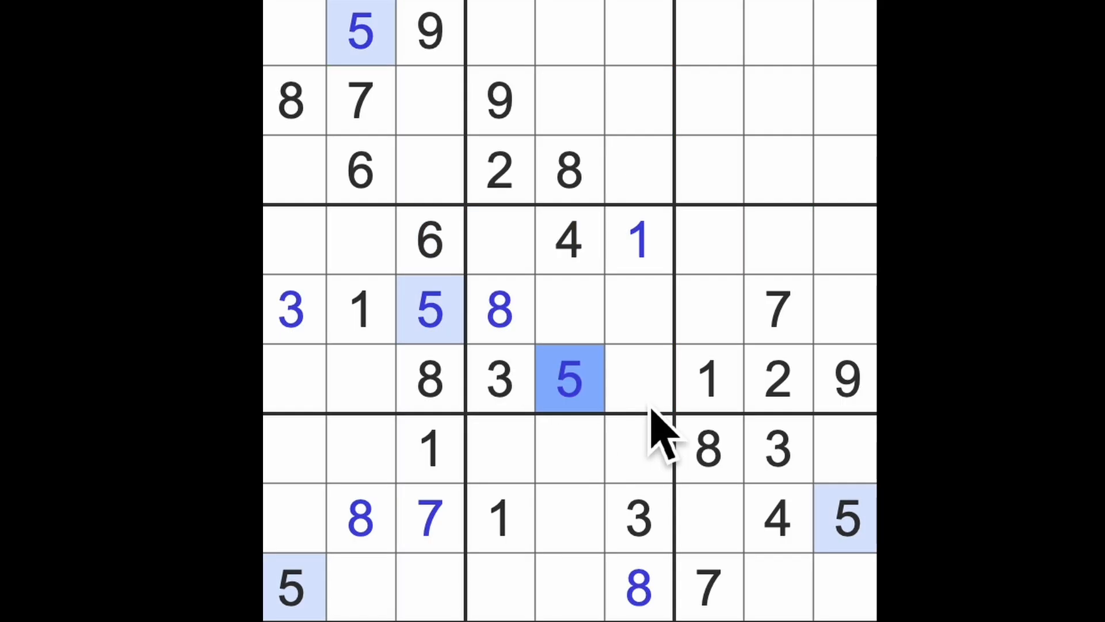
mouse_move(613, 352)
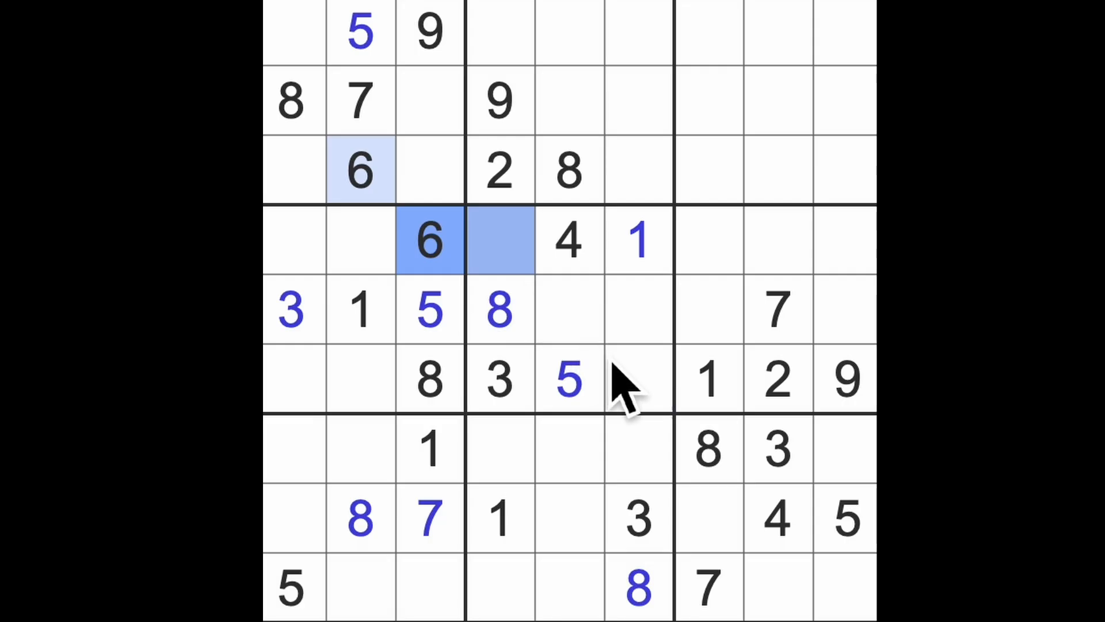
Step: Enter 6 at r6c6, 7 at r4c4 and 7 at r6c1
click(638, 379)
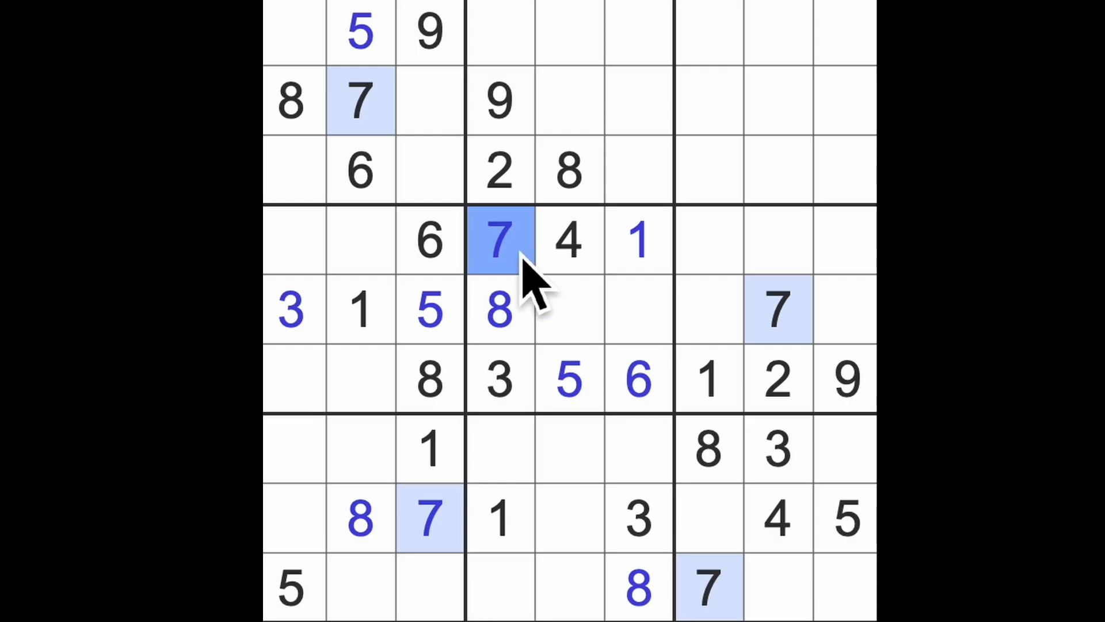
click(292, 377)
text(7)
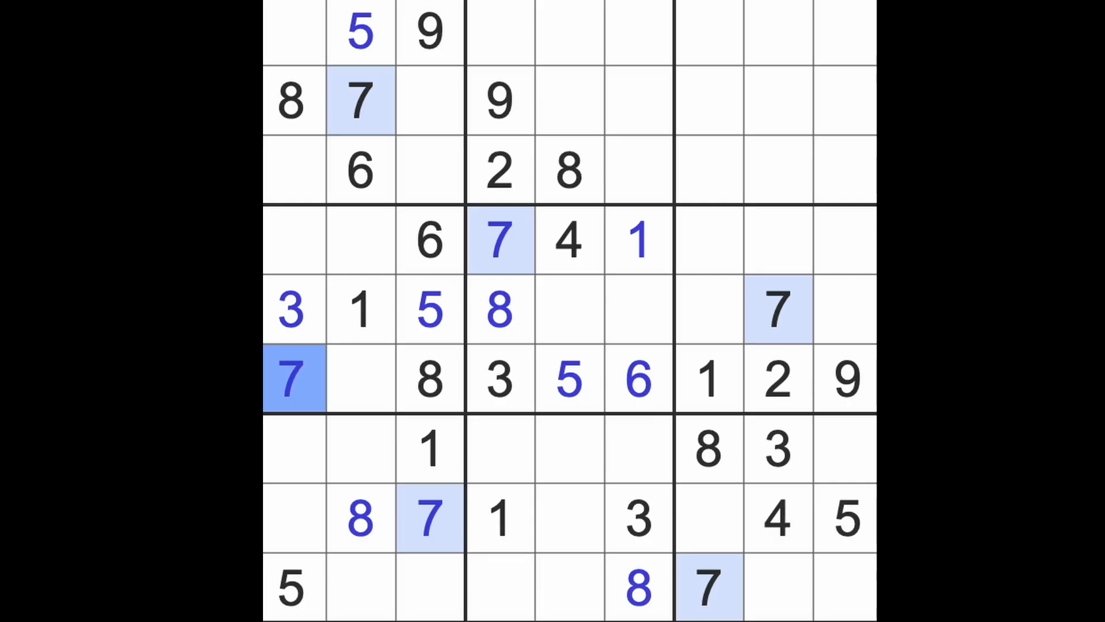
click(360, 377)
text(4)
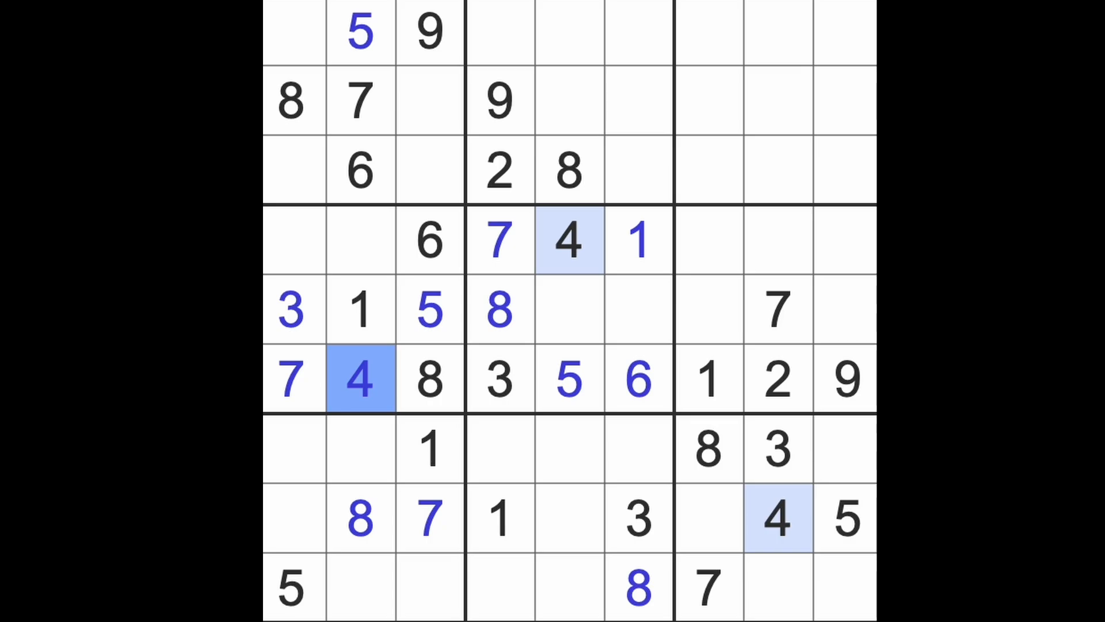
Step: Enter 4 at r6c2 and 3 at r9c2
click(292, 308)
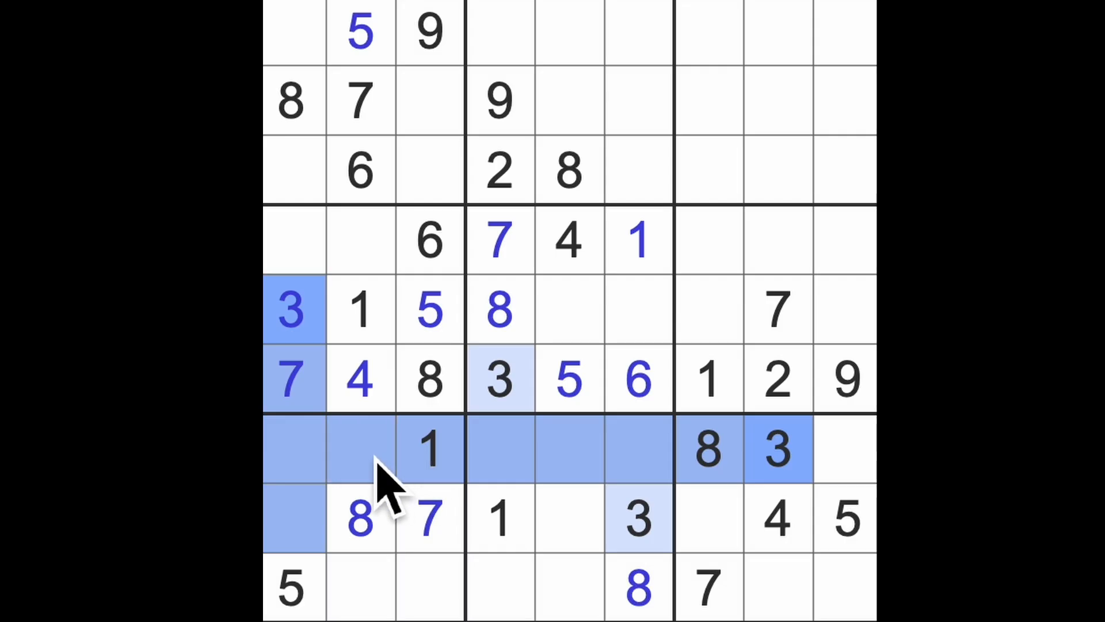
mouse_move(465, 486)
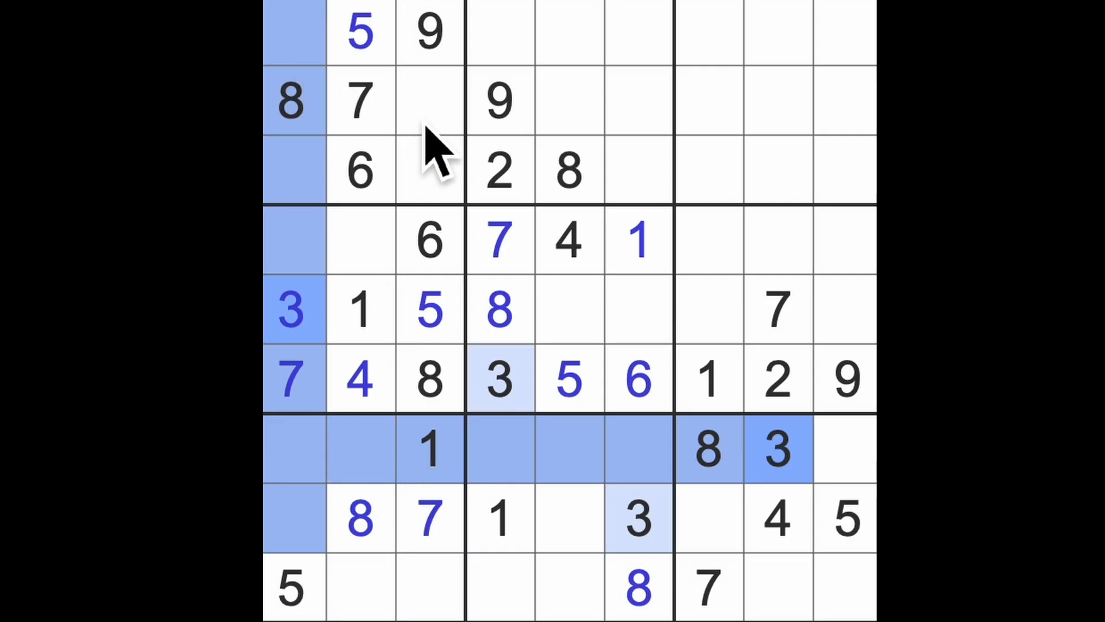
click(359, 585)
text(3)
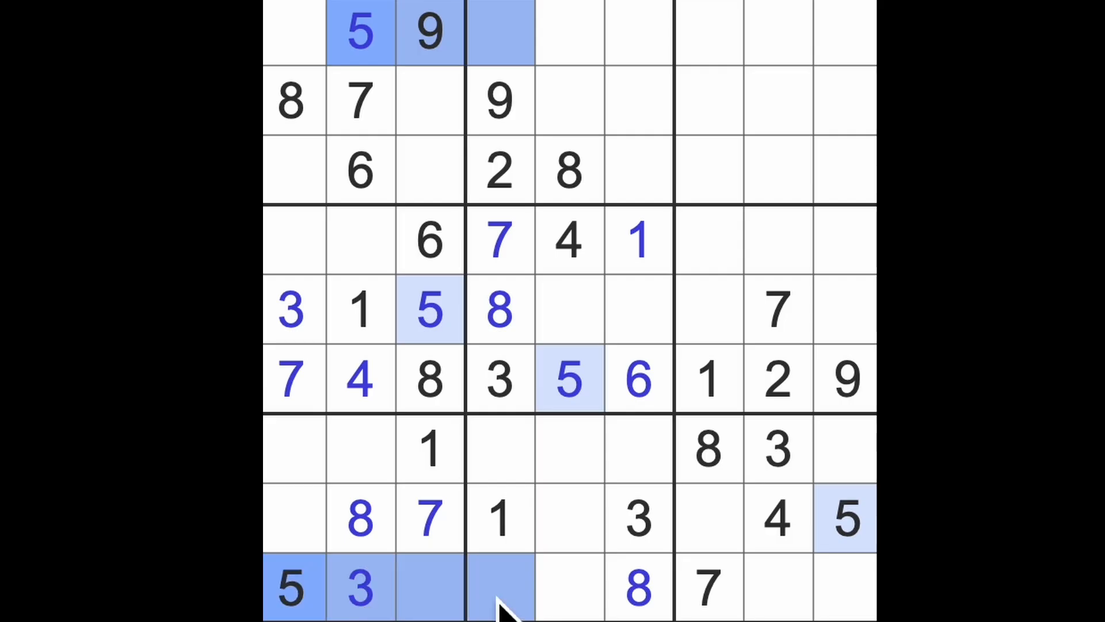
click(499, 448)
text(5)
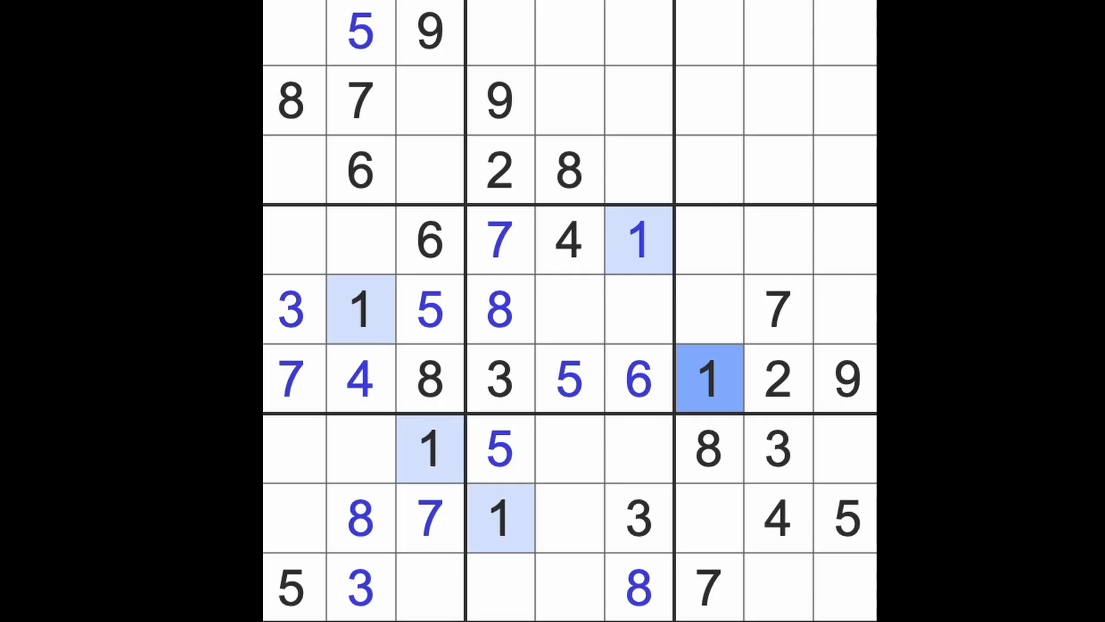
click(776, 377)
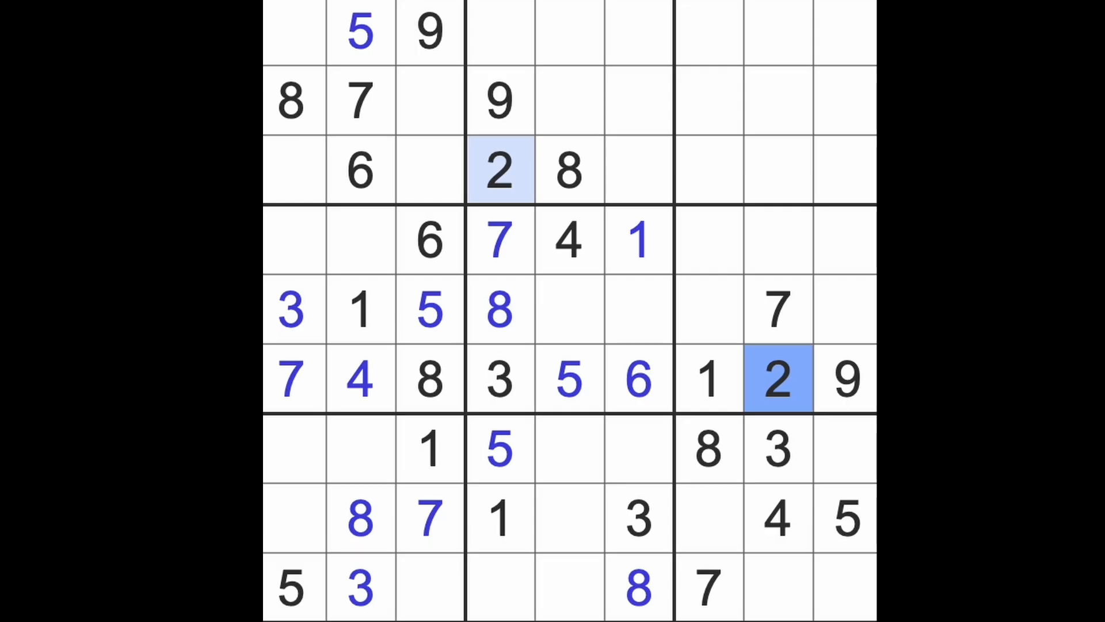
click(776, 449)
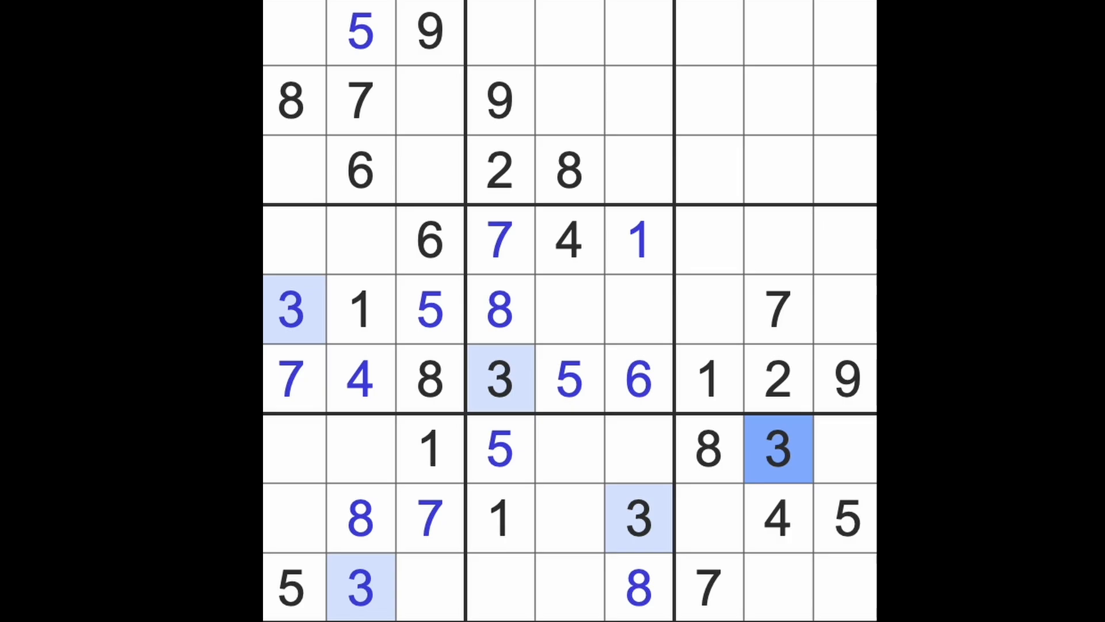
mouse_move(779, 528)
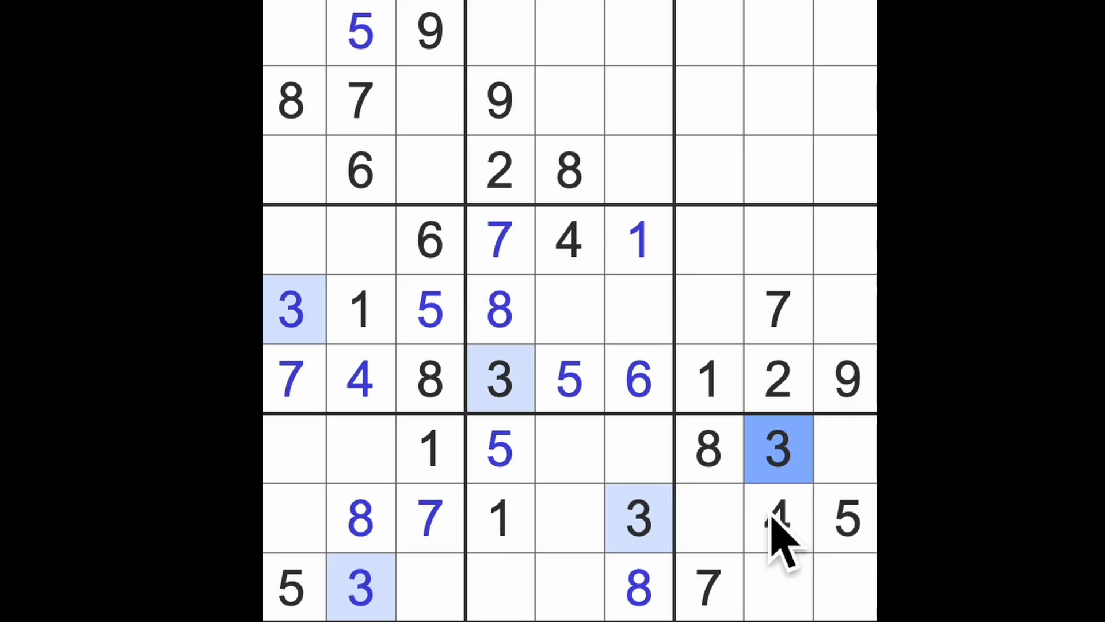
click(775, 518)
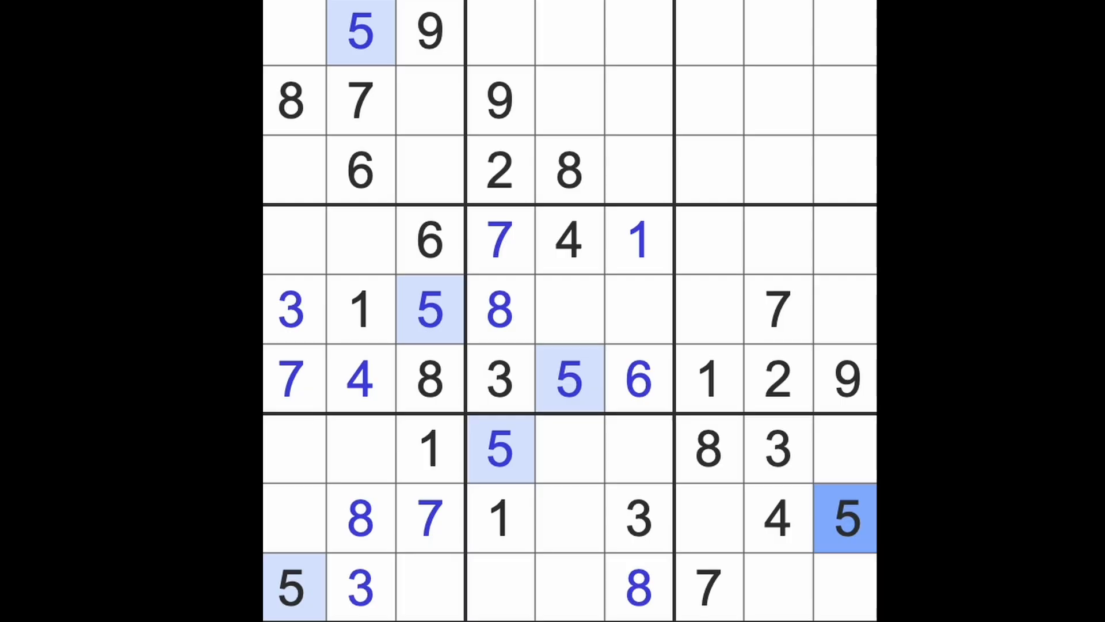
click(638, 380)
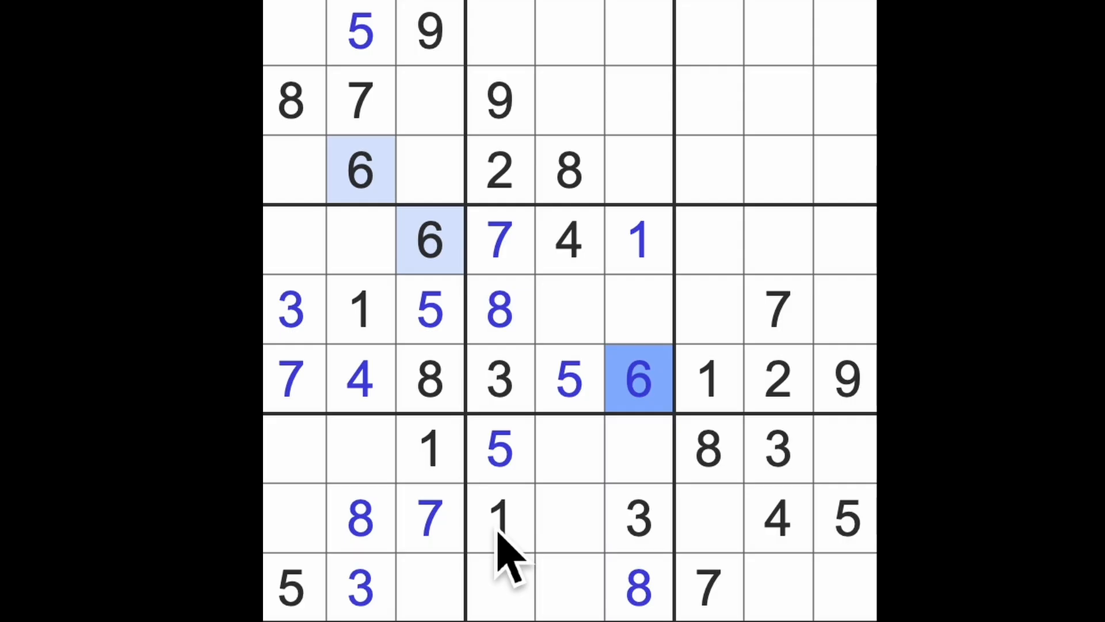
Step: Enter 6 at r1c4, 4 at r9c4 and 4 at r7c1
click(499, 518)
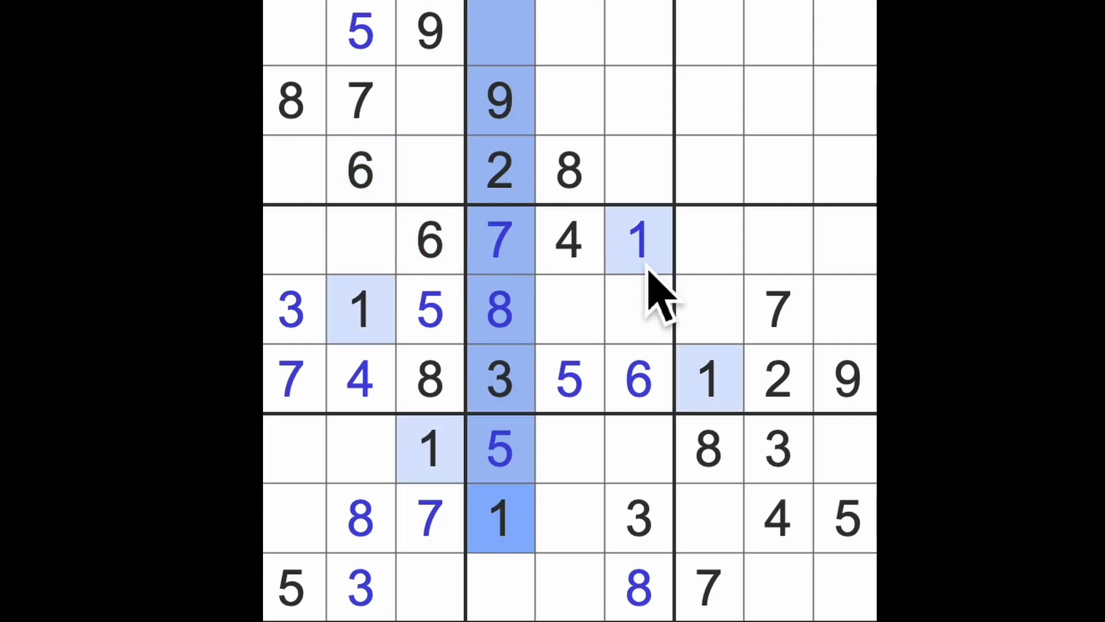
click(637, 379)
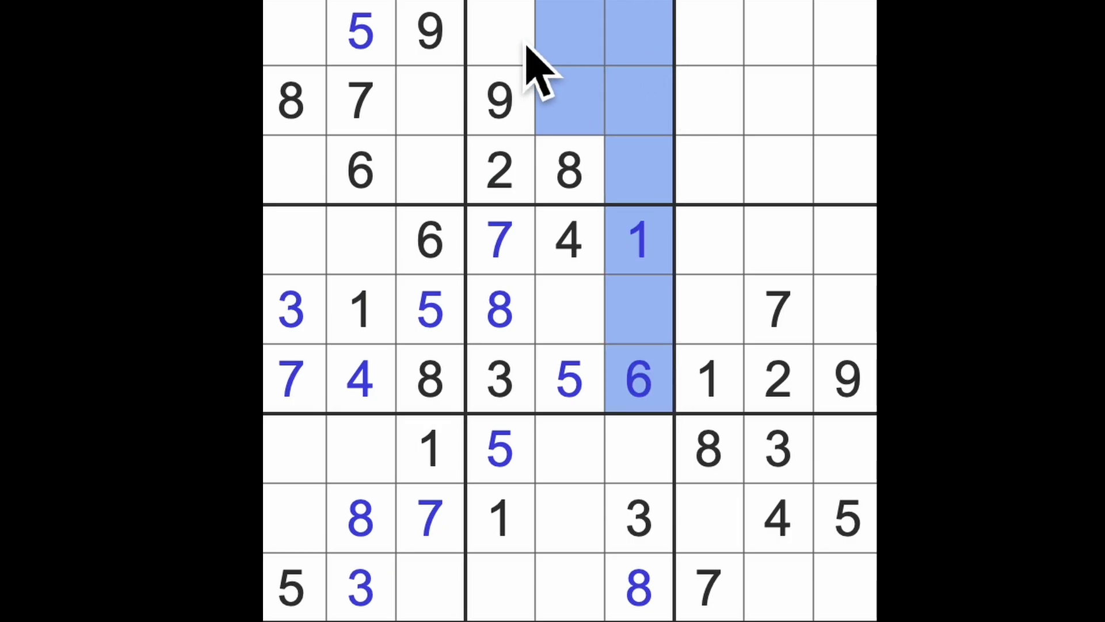
click(499, 32)
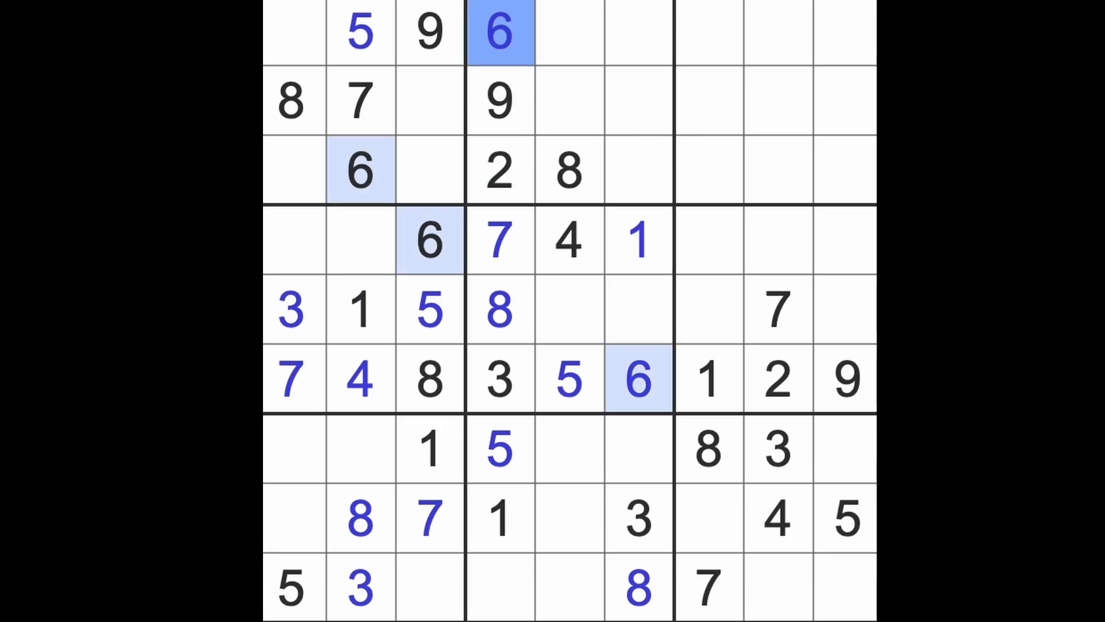
click(500, 587)
text(4)
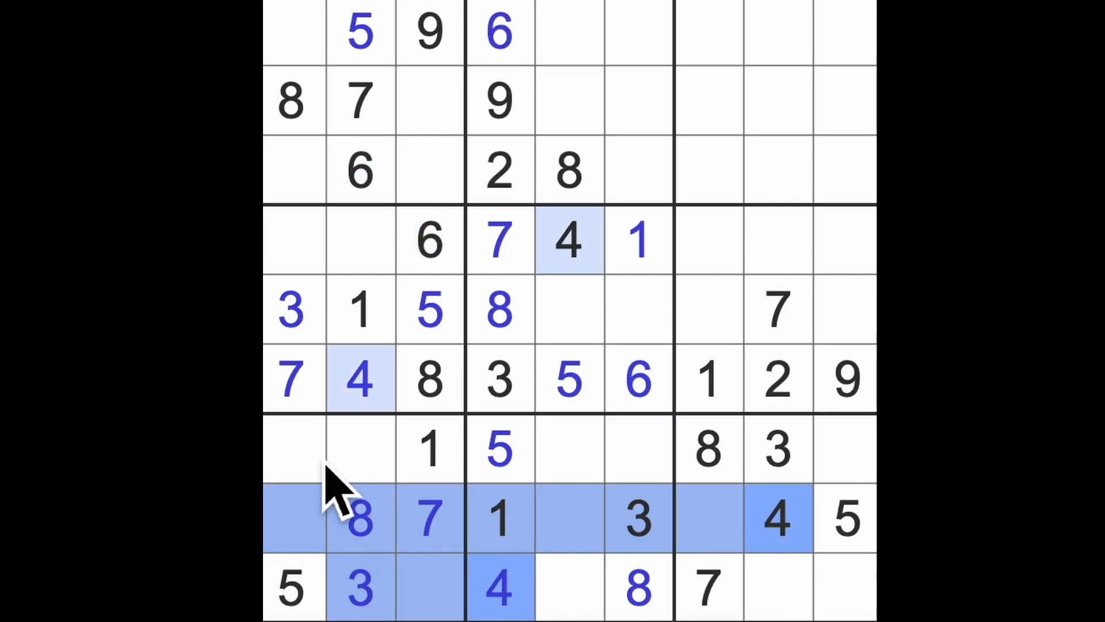
click(294, 449)
text(4)
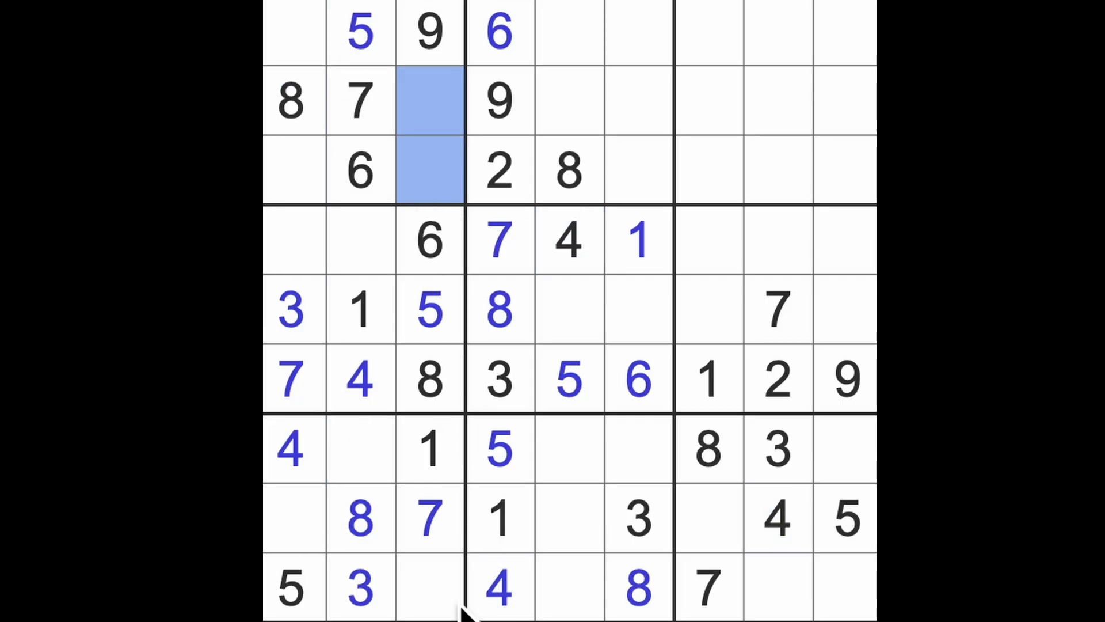
click(430, 587)
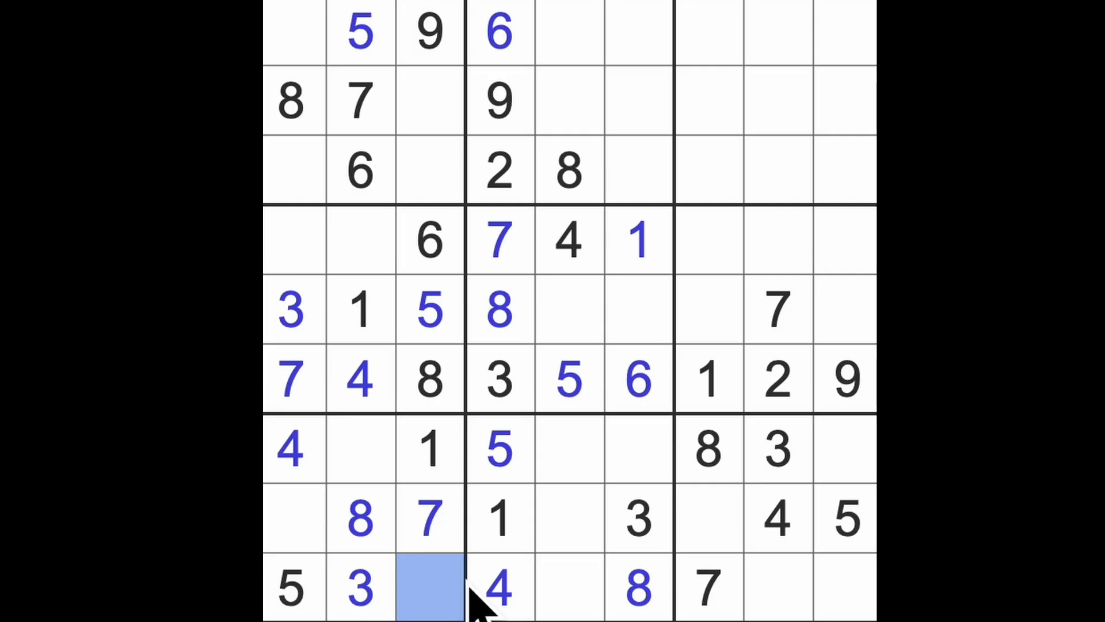
mouse_move(493, 593)
text(2)
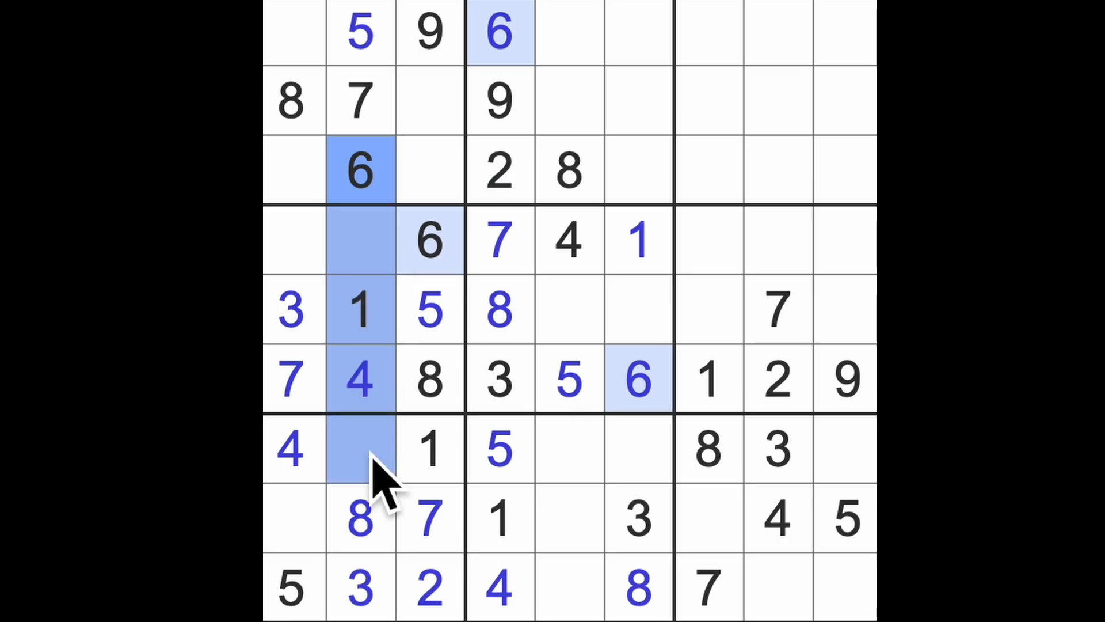
Step: Enter 2 at r9c3, 9 at r7c2, 6 at r8c1, then 9 and 2 in row 4
click(289, 518)
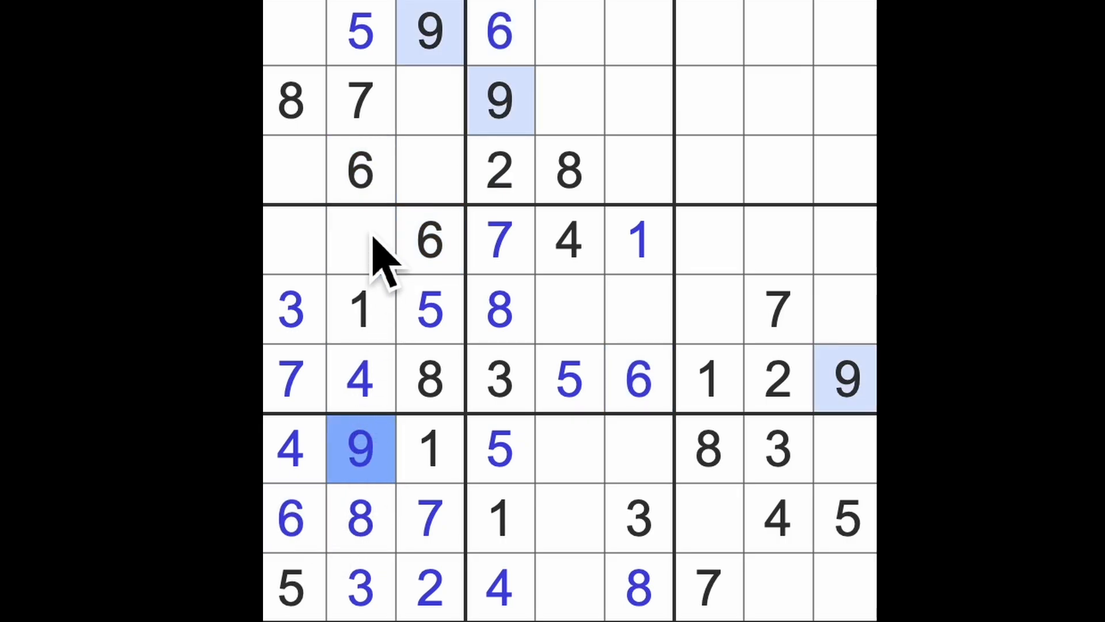
click(361, 240)
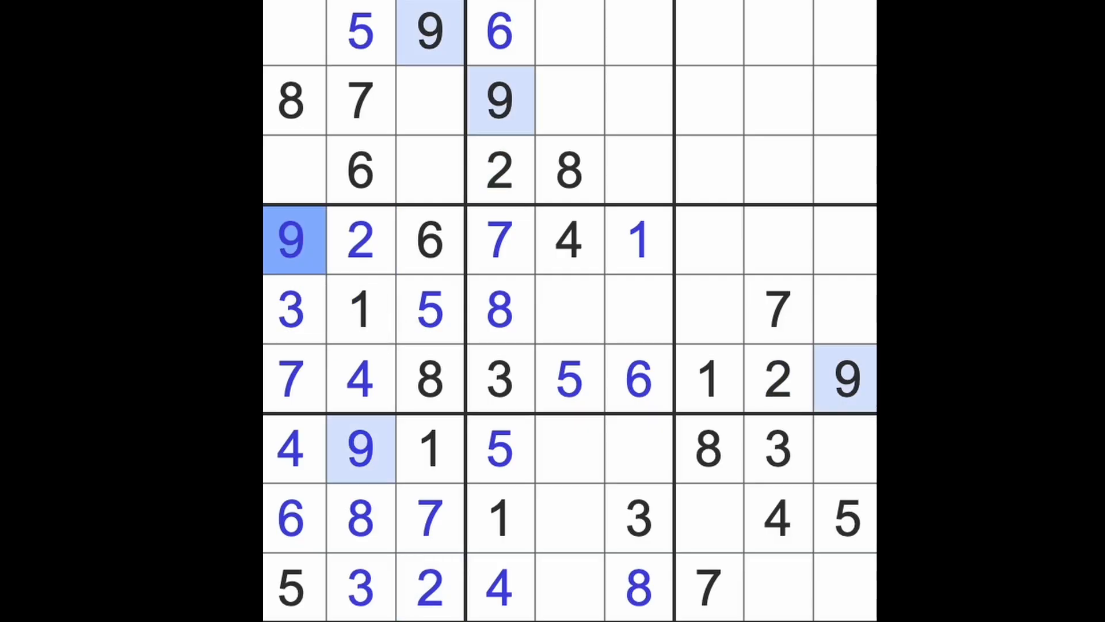
mouse_move(332, 310)
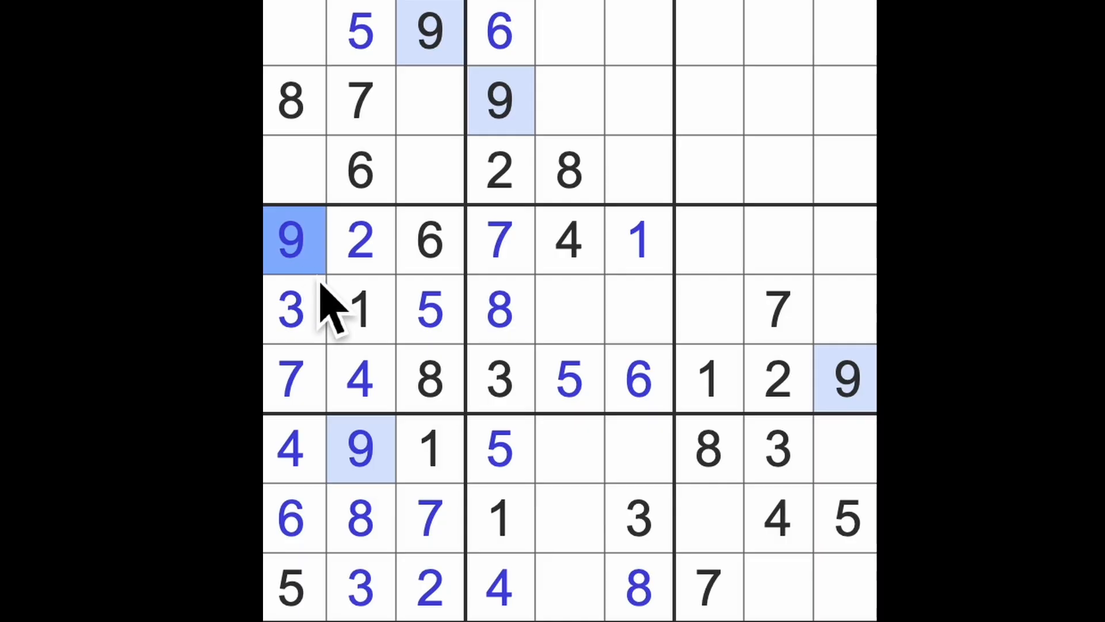
mouse_move(331, 317)
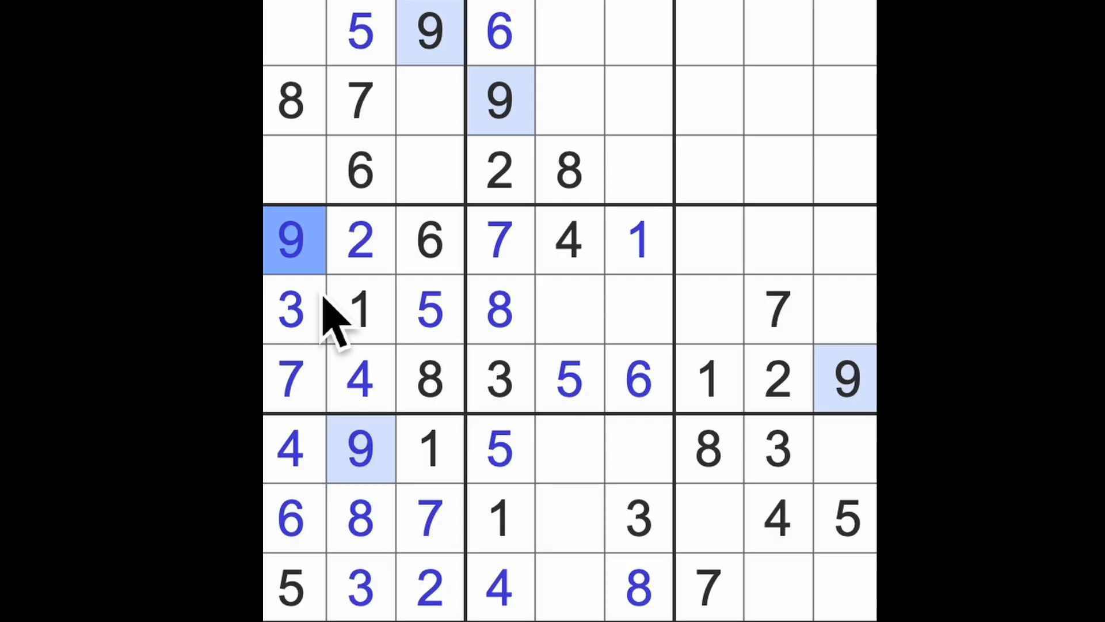
mouse_move(352, 332)
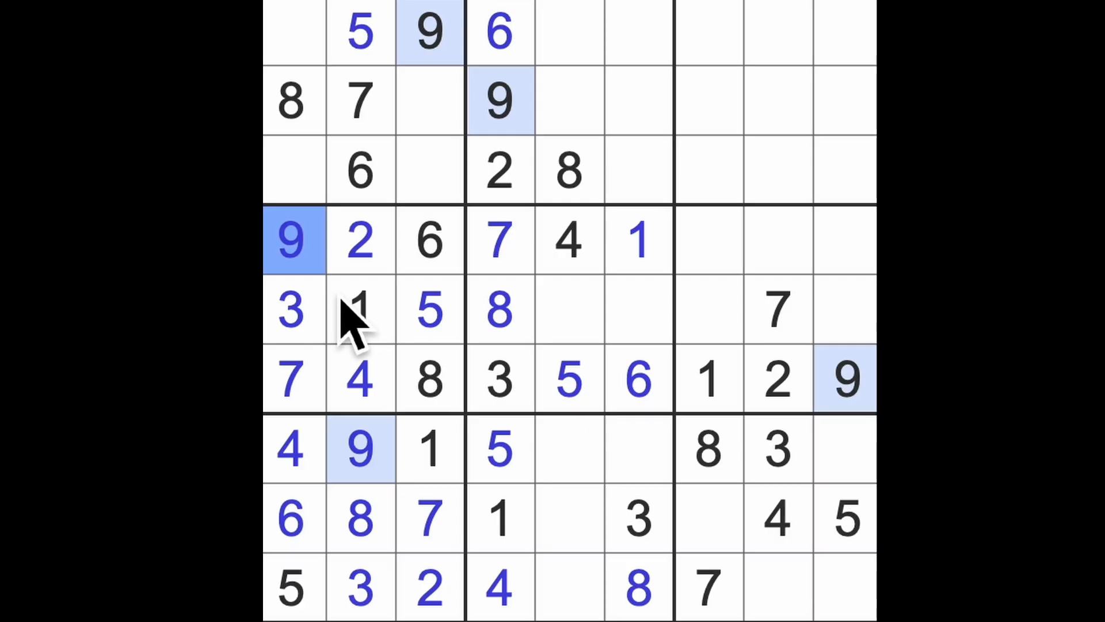
mouse_move(451, 346)
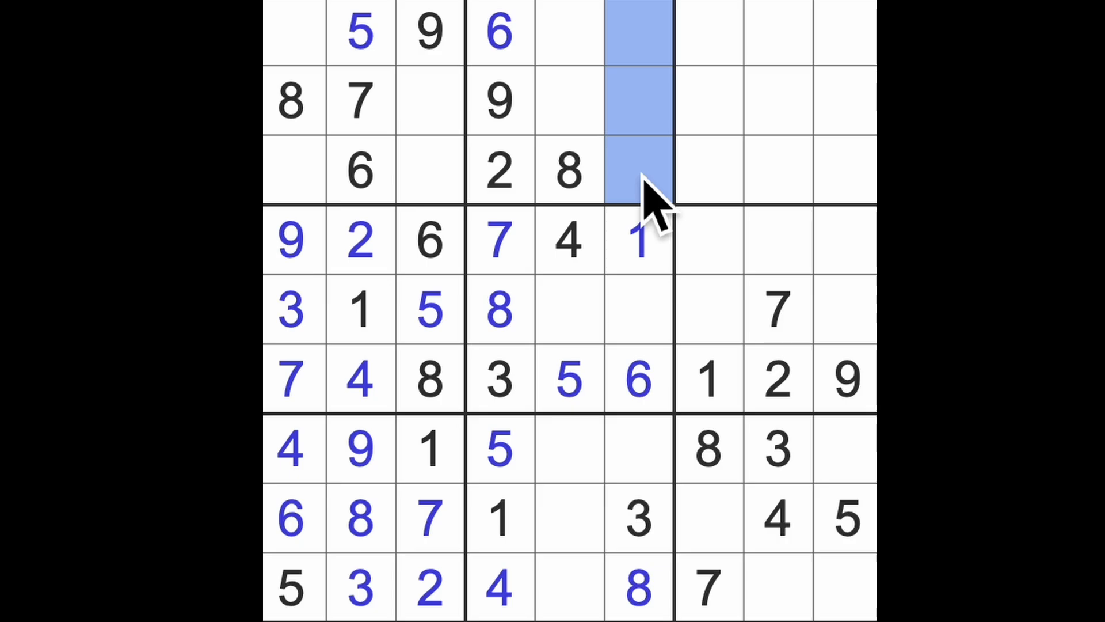
Step: Fill the row 7 gaps with 7, 2 and 6
click(496, 587)
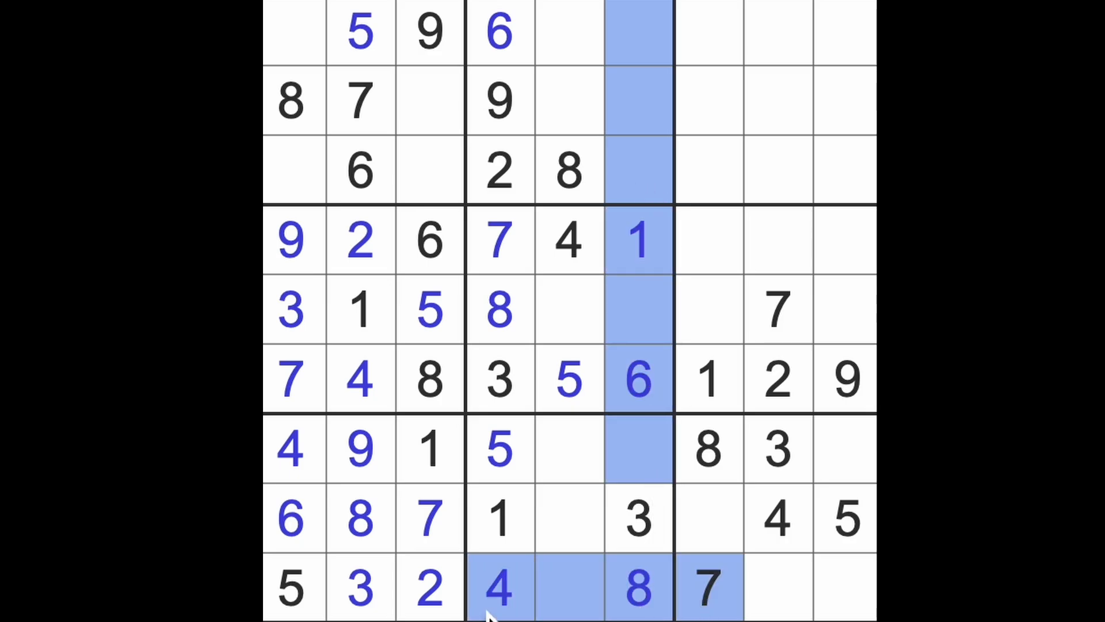
click(568, 448)
text(7)
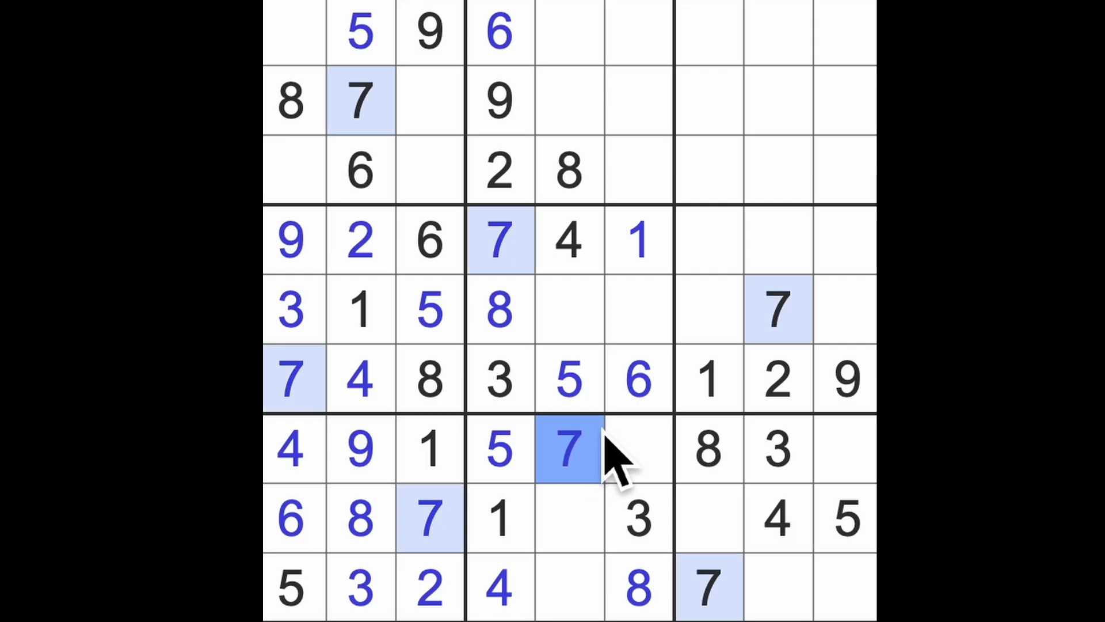
mouse_move(635, 487)
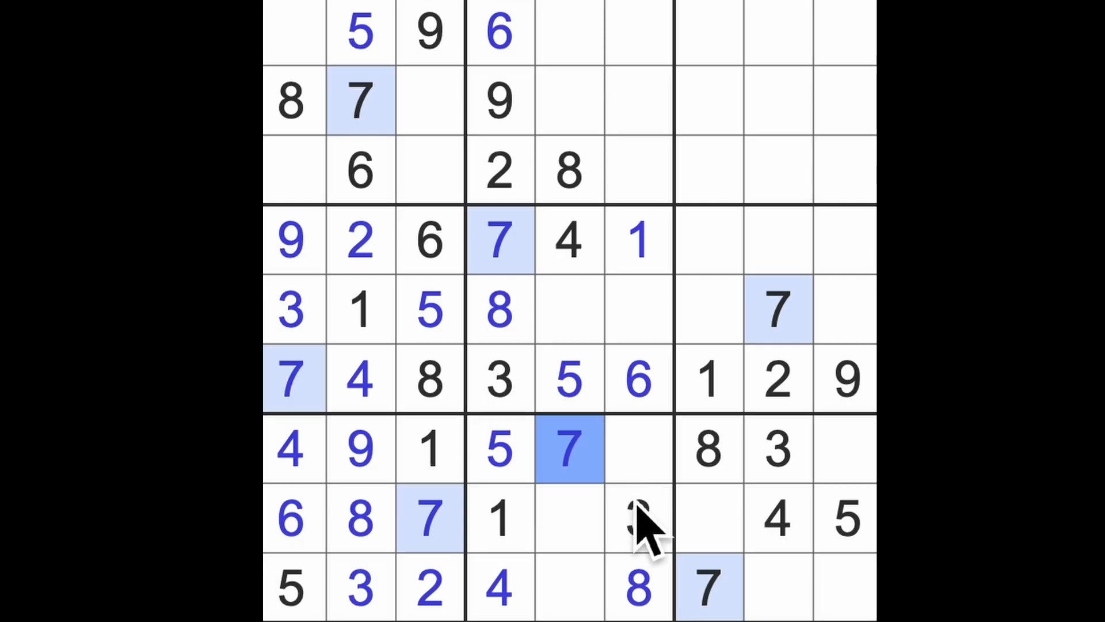
click(638, 377)
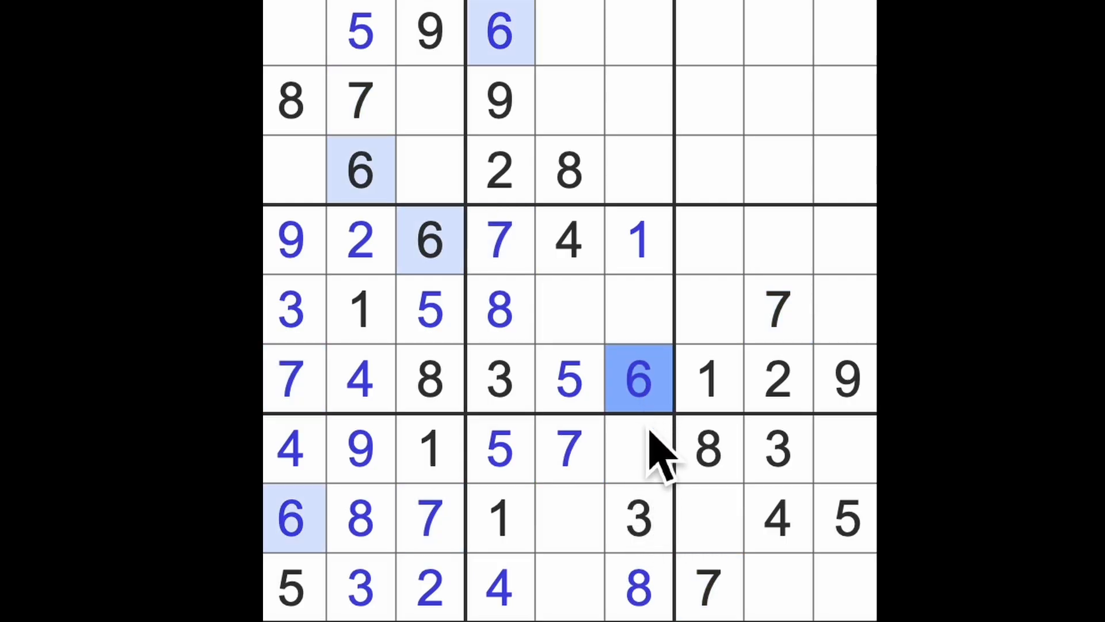
click(846, 448)
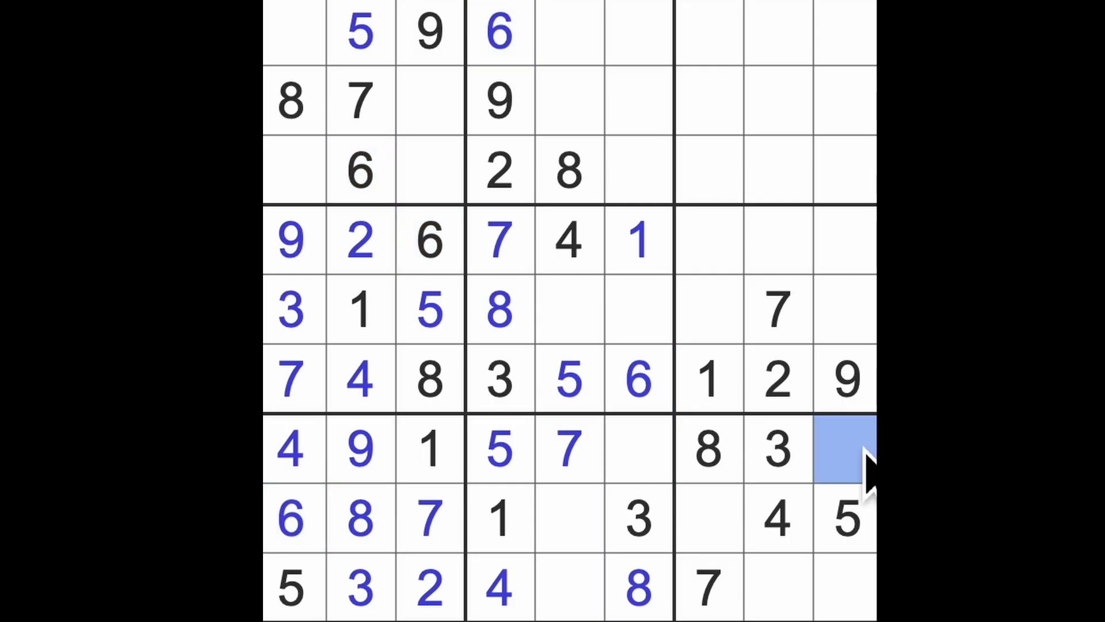
click(637, 450)
text(2)
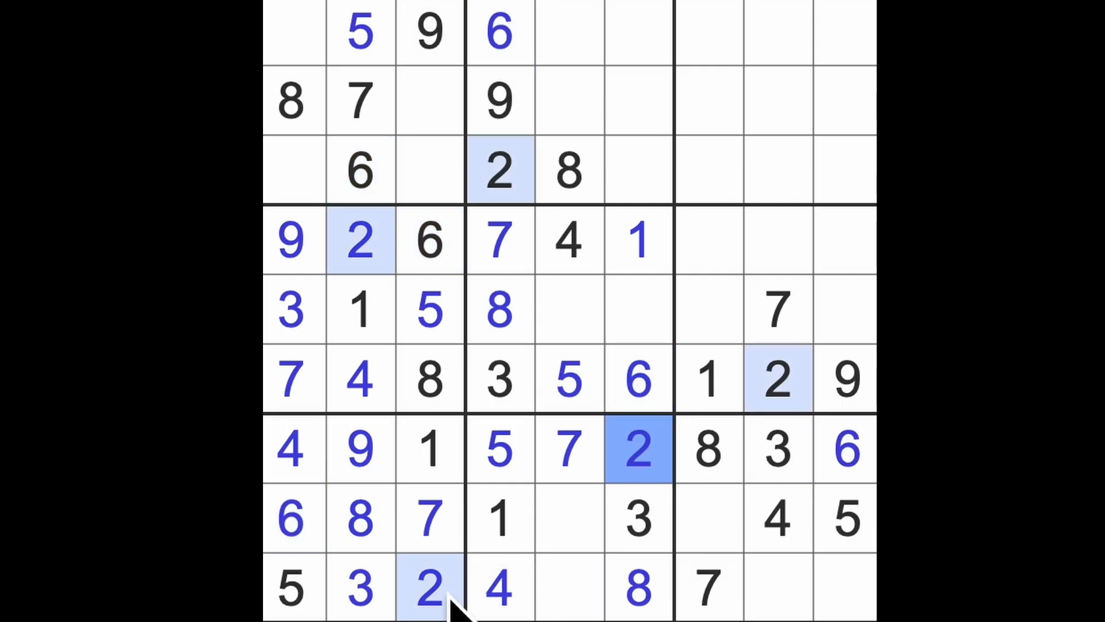
Step: Enter 2 and 9 in row 8, 6, 9, 1 in row 9, and 9 and 2 in row 5
click(709, 518)
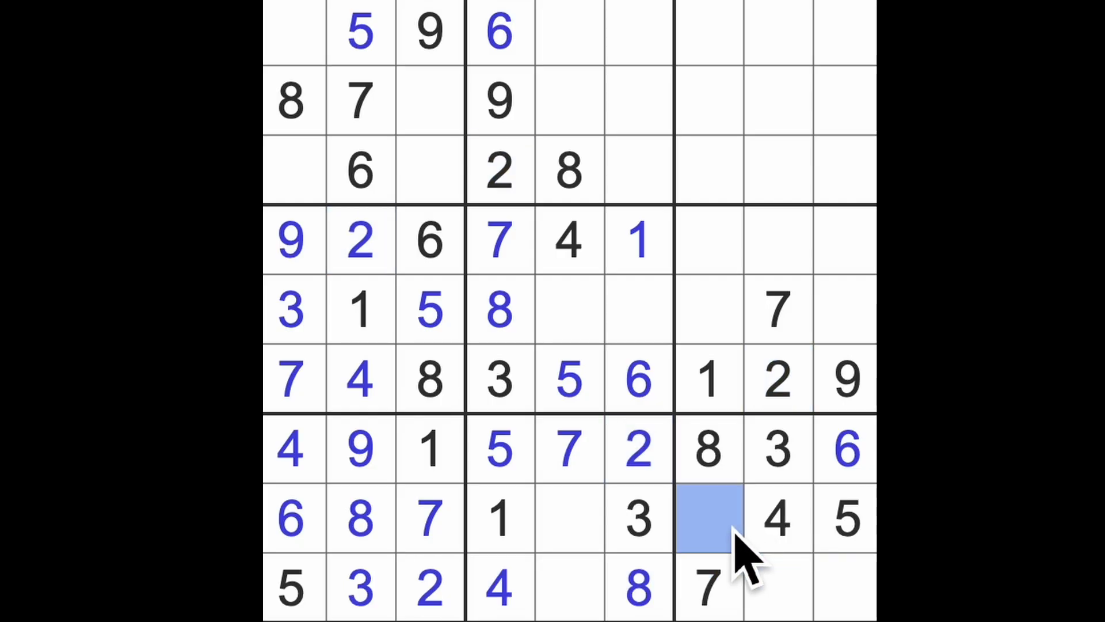
click(709, 519)
text(2)
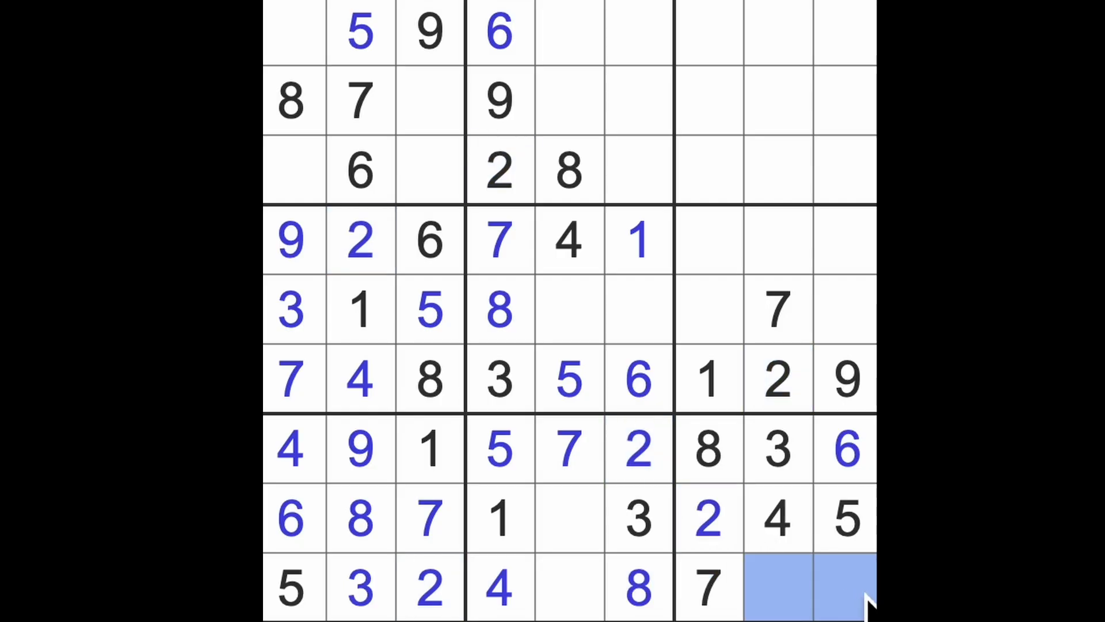
click(778, 588)
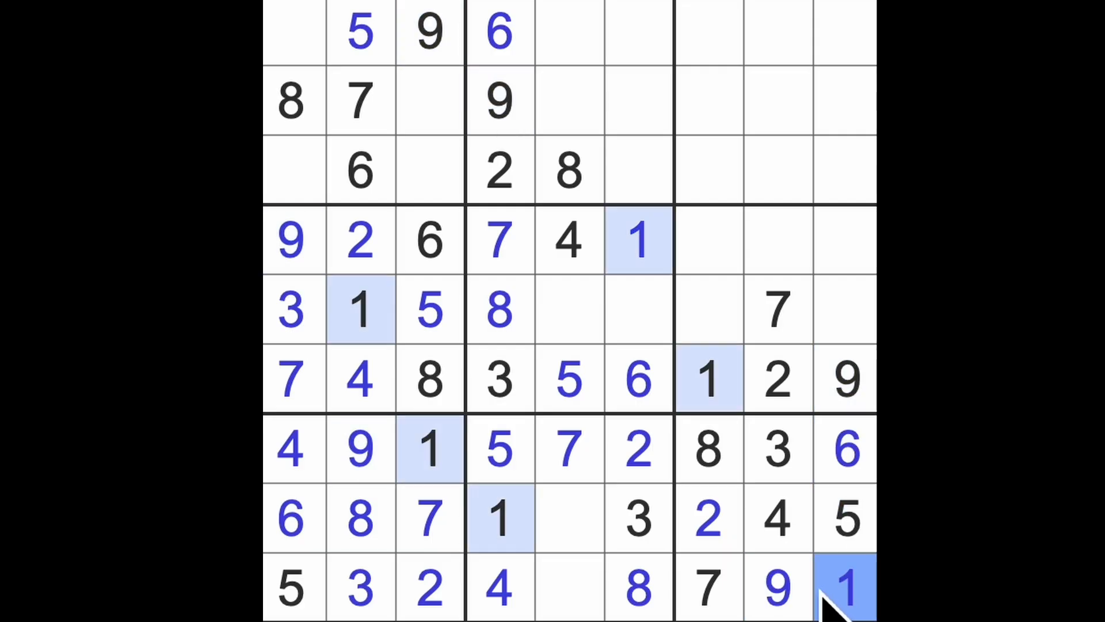
click(568, 588)
text(6)
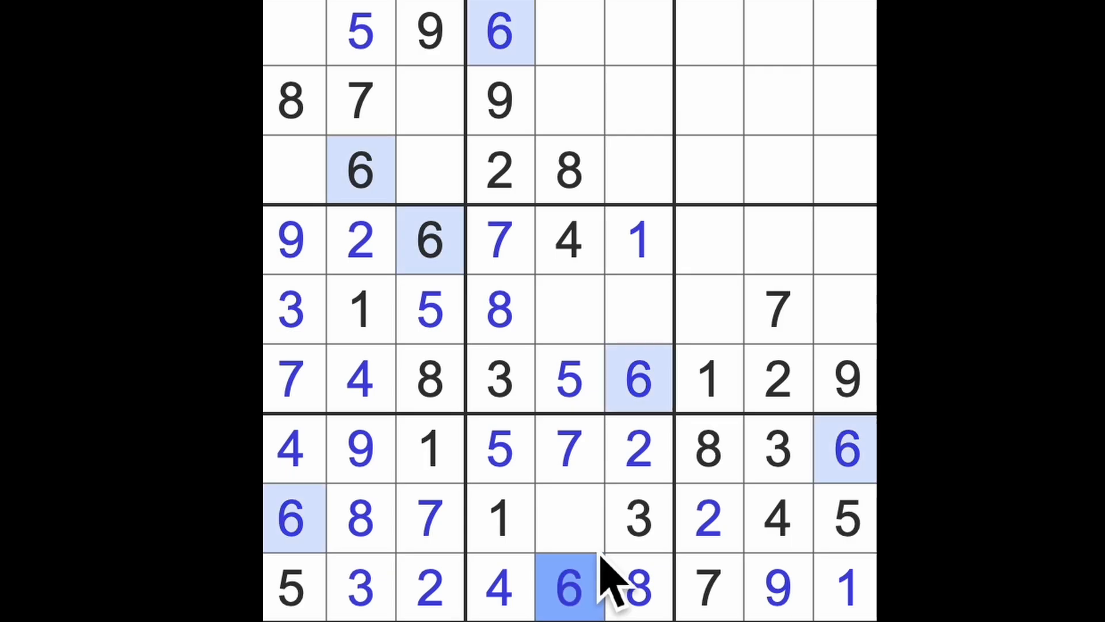
click(567, 518)
text(9)
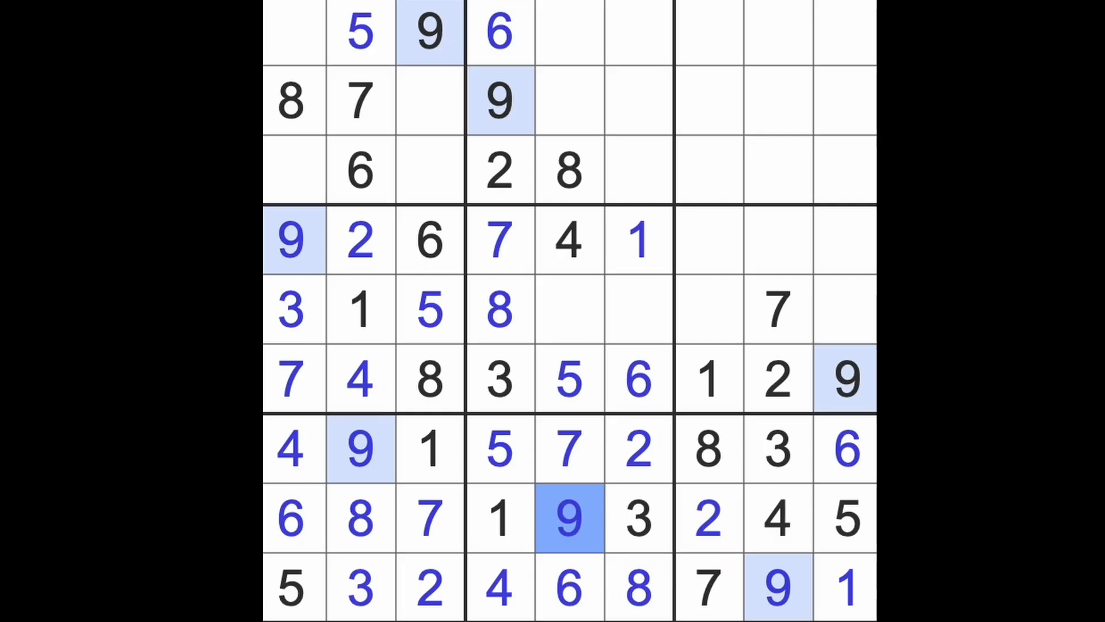
click(638, 309)
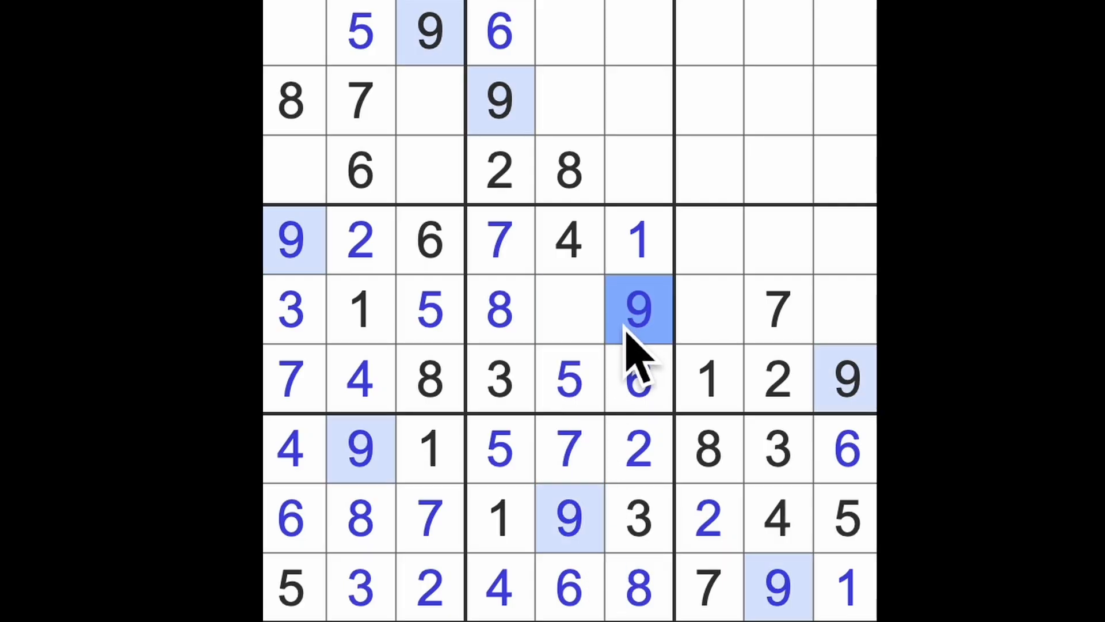
click(568, 310)
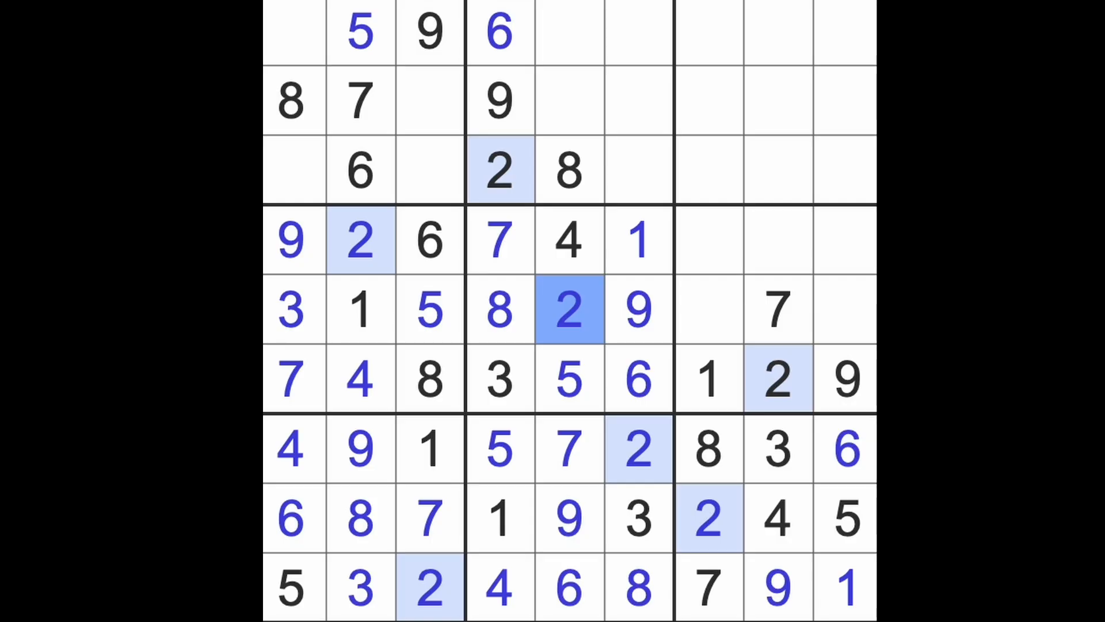
mouse_move(757, 163)
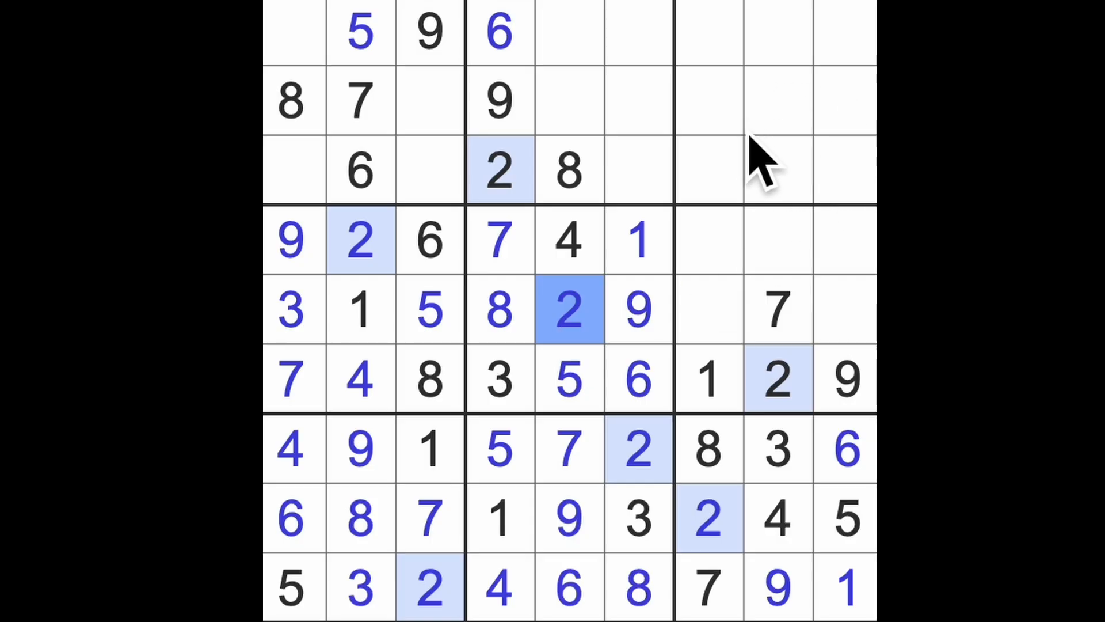
mouse_move(785, 254)
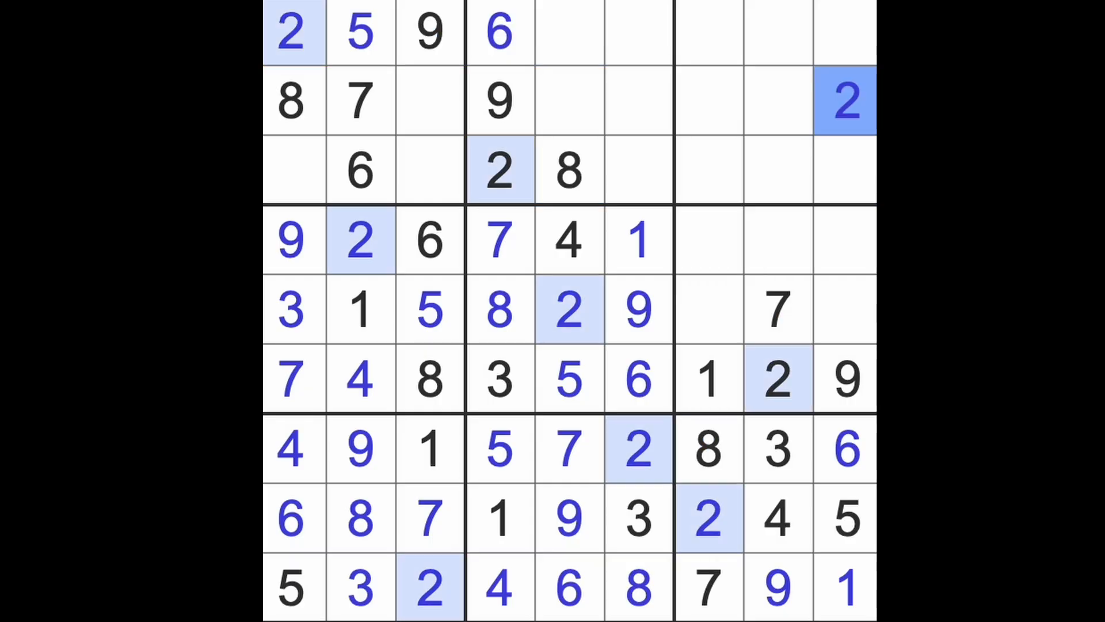
Step: Enter 1 in the first-column cell beneath the 8, at row 3, column 1
click(292, 169)
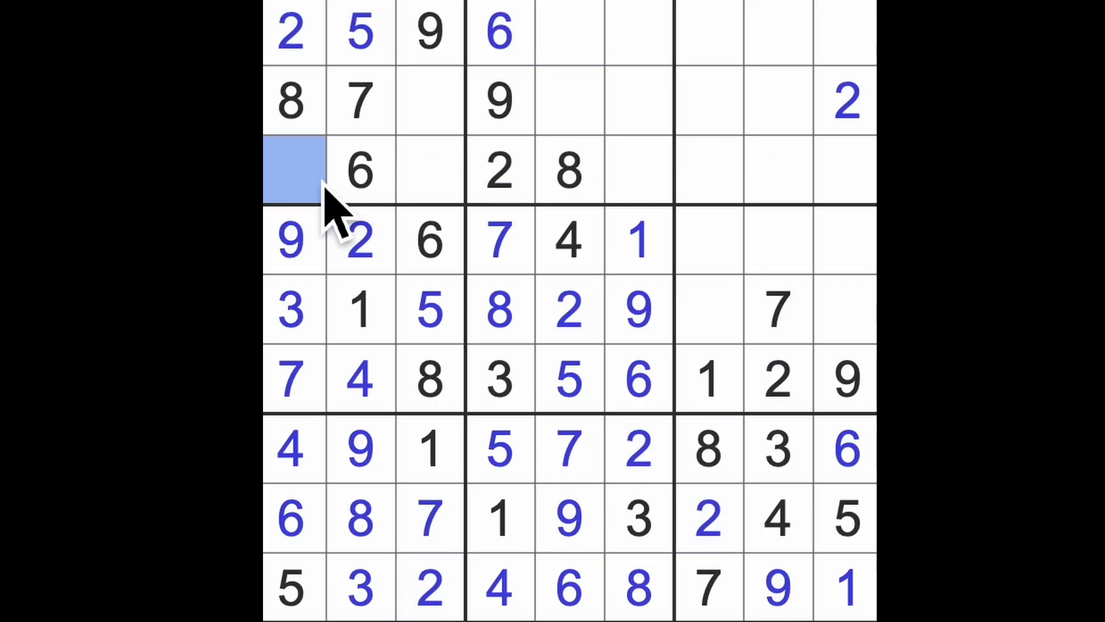
click(294, 169)
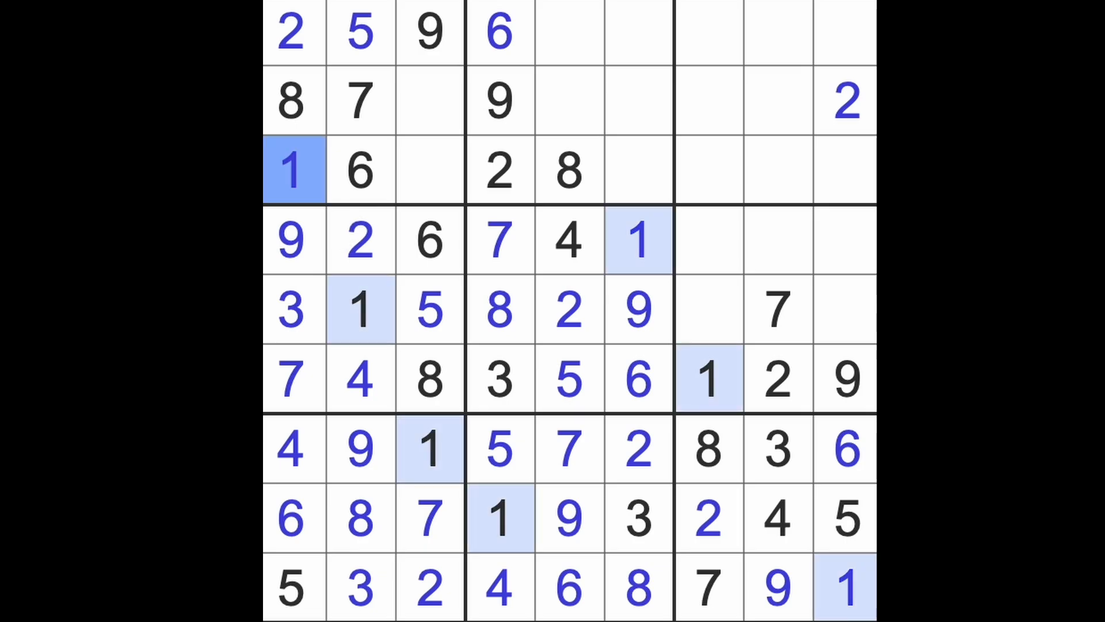
mouse_move(599, 106)
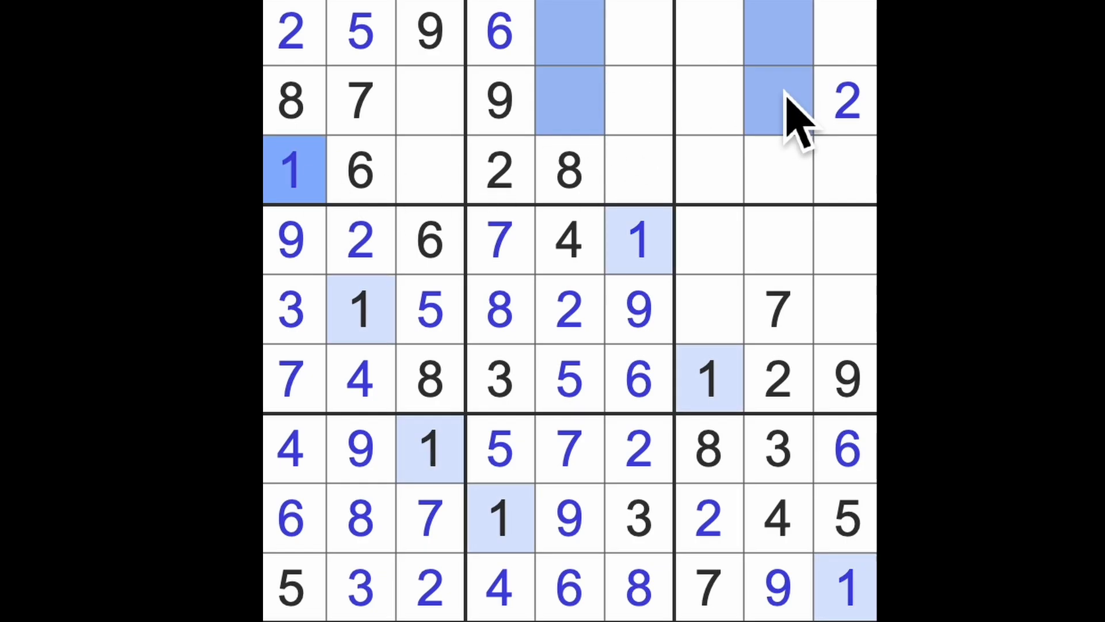
mouse_move(817, 141)
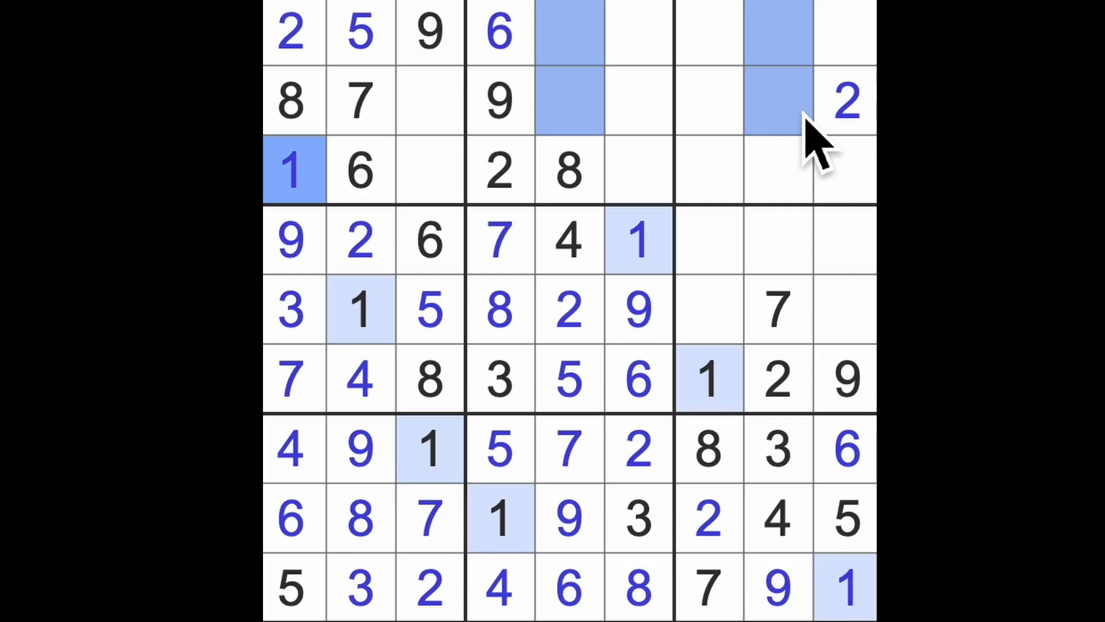
mouse_move(494, 254)
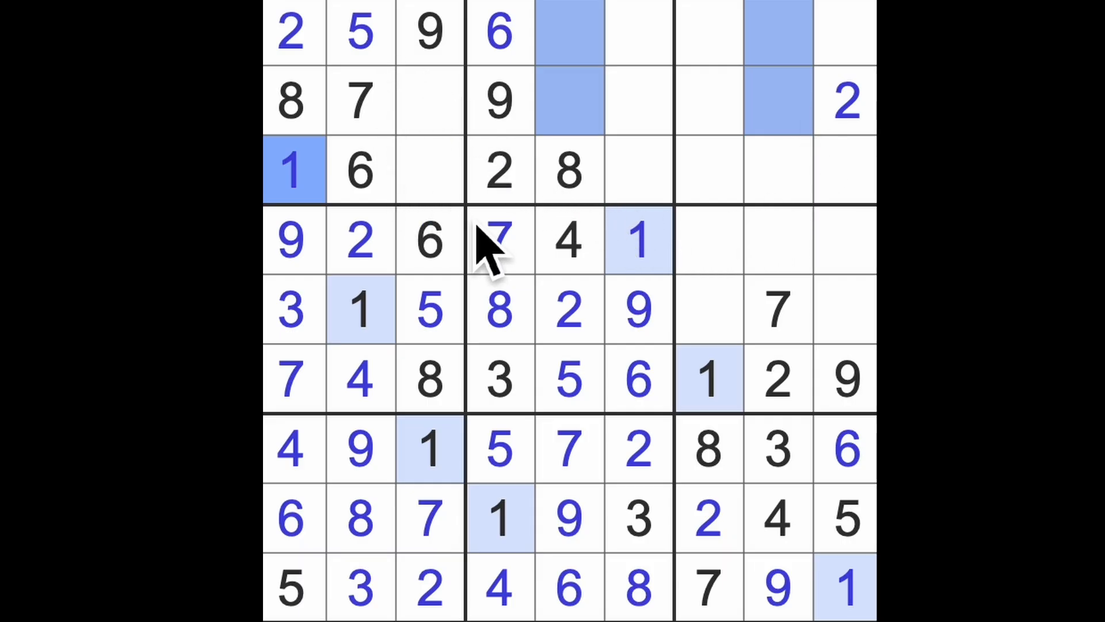
Step: Highlight the 3s, 4s and 5s, then enter 6 and 4 in row five and 6 at r2c8
click(499, 379)
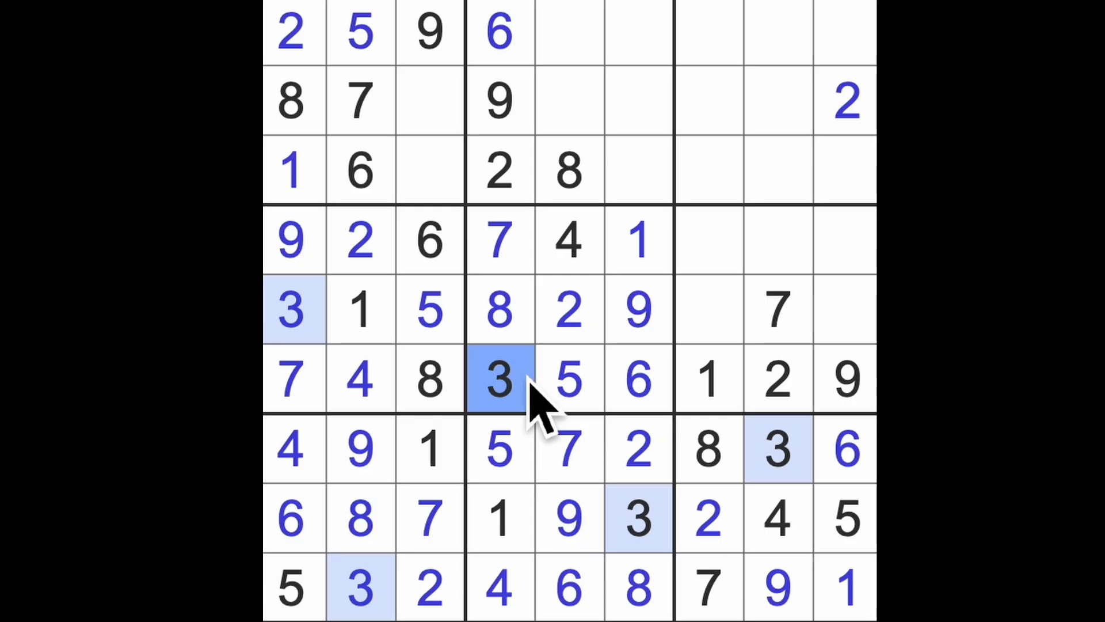
click(775, 518)
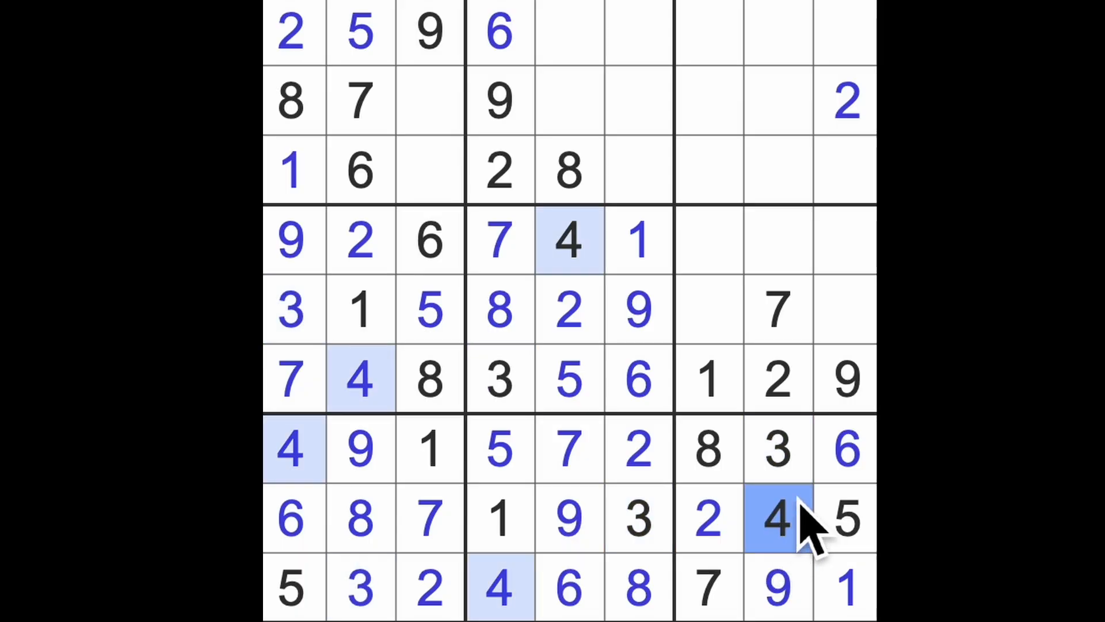
mouse_move(810, 521)
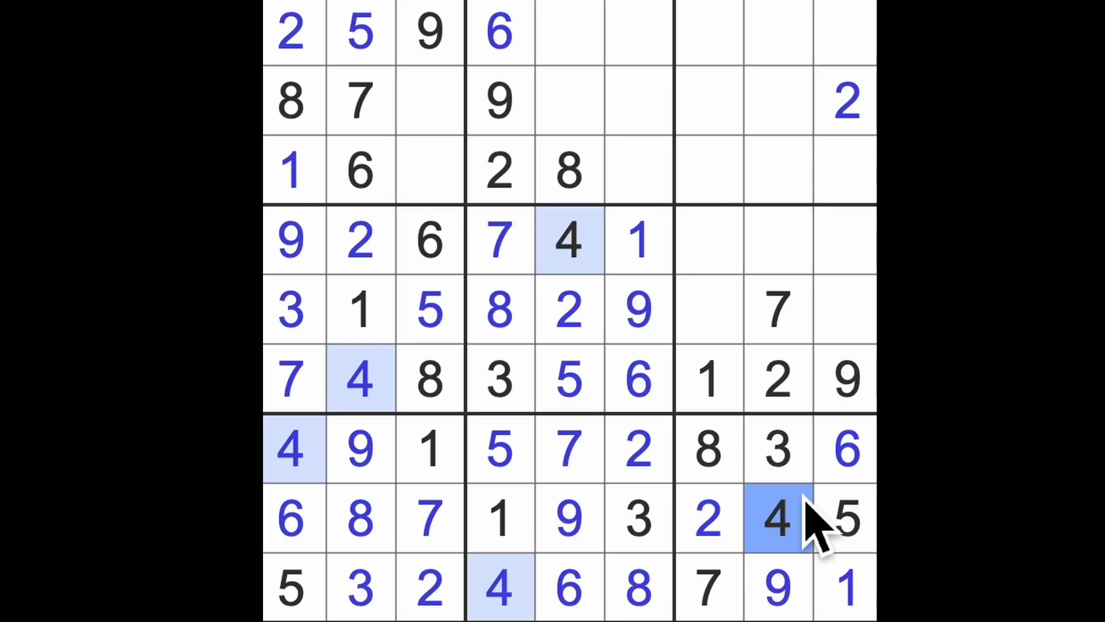
click(846, 518)
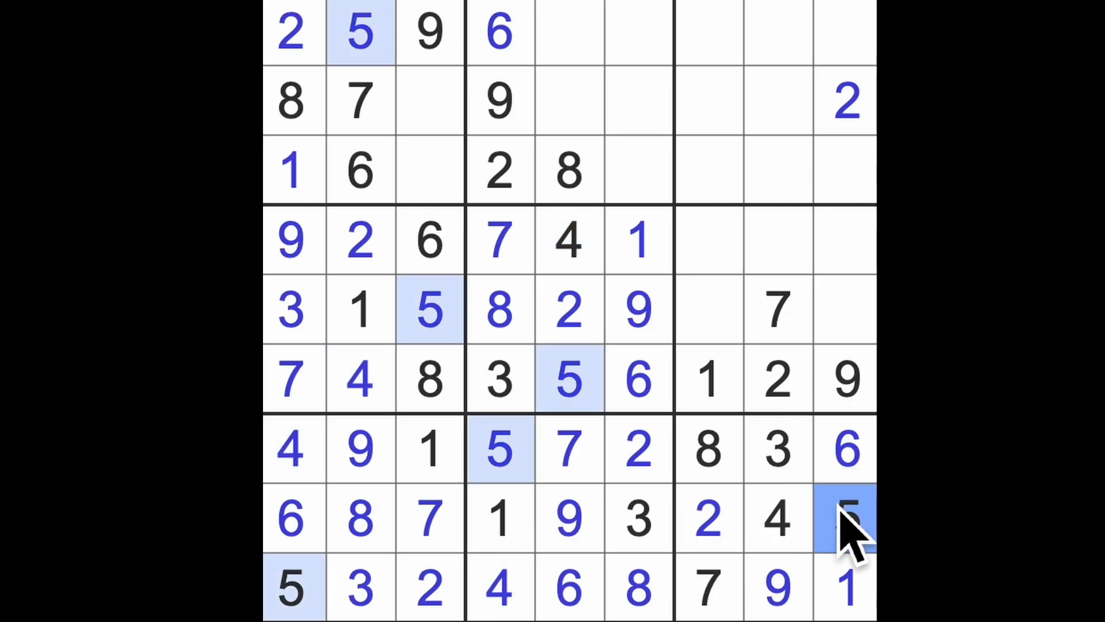
click(844, 451)
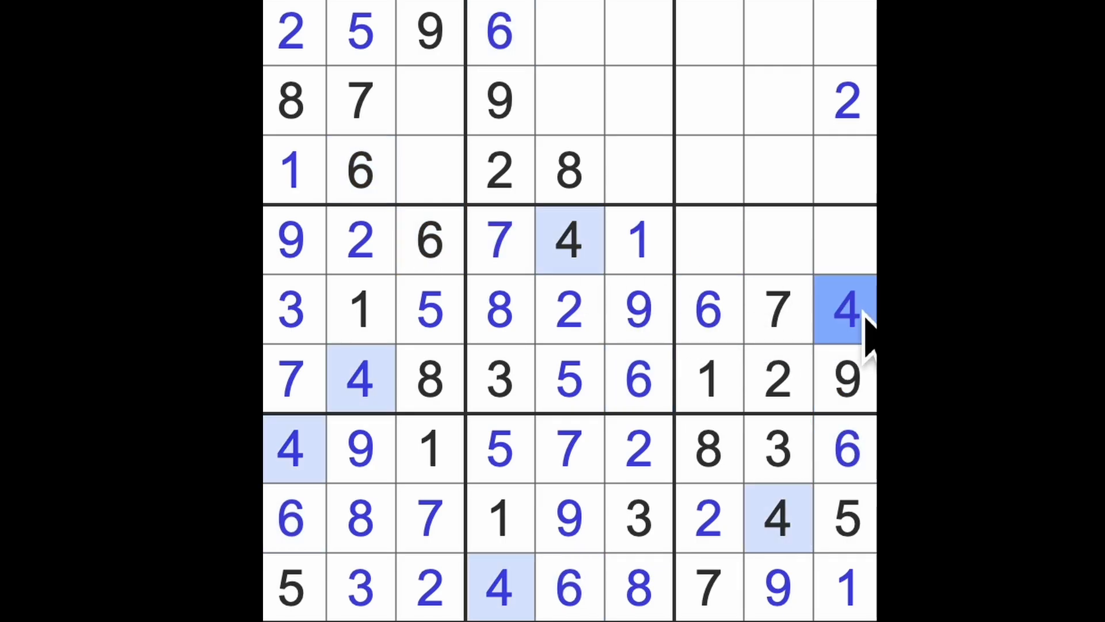
mouse_move(733, 332)
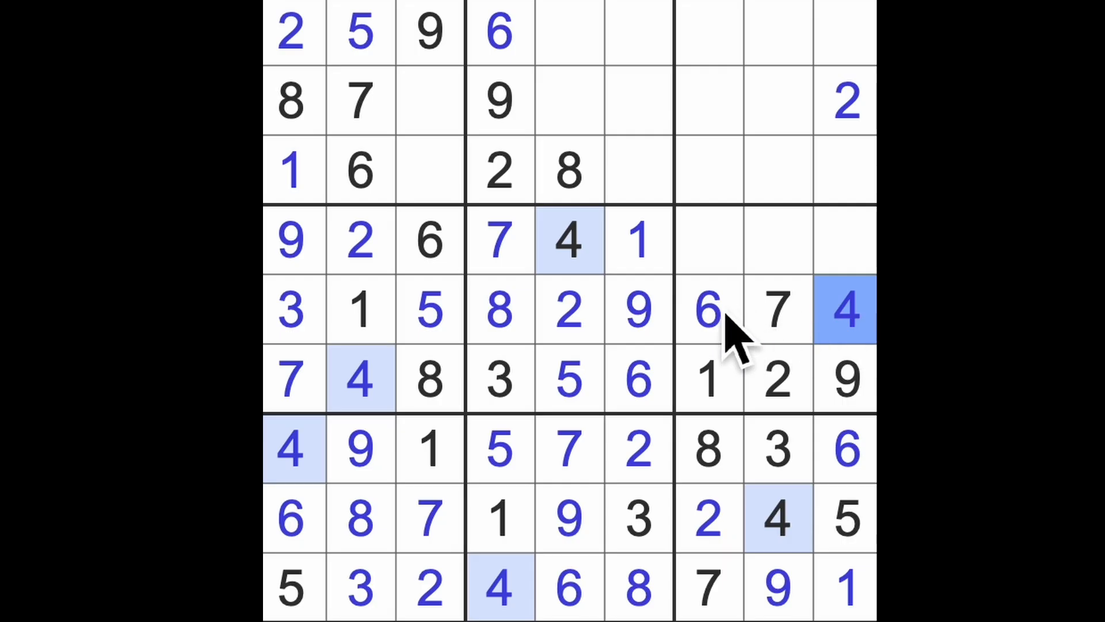
click(707, 310)
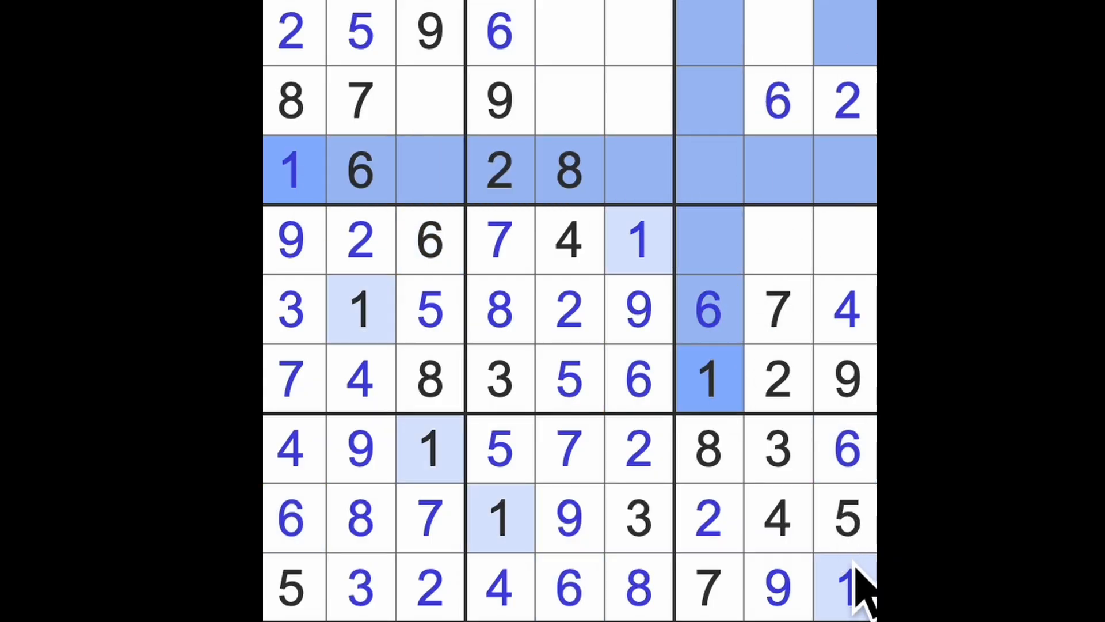
Step: Enter 3 at r1c5 and 1s at r2c5 and r1c8, then check the 7s in column seven
click(777, 33)
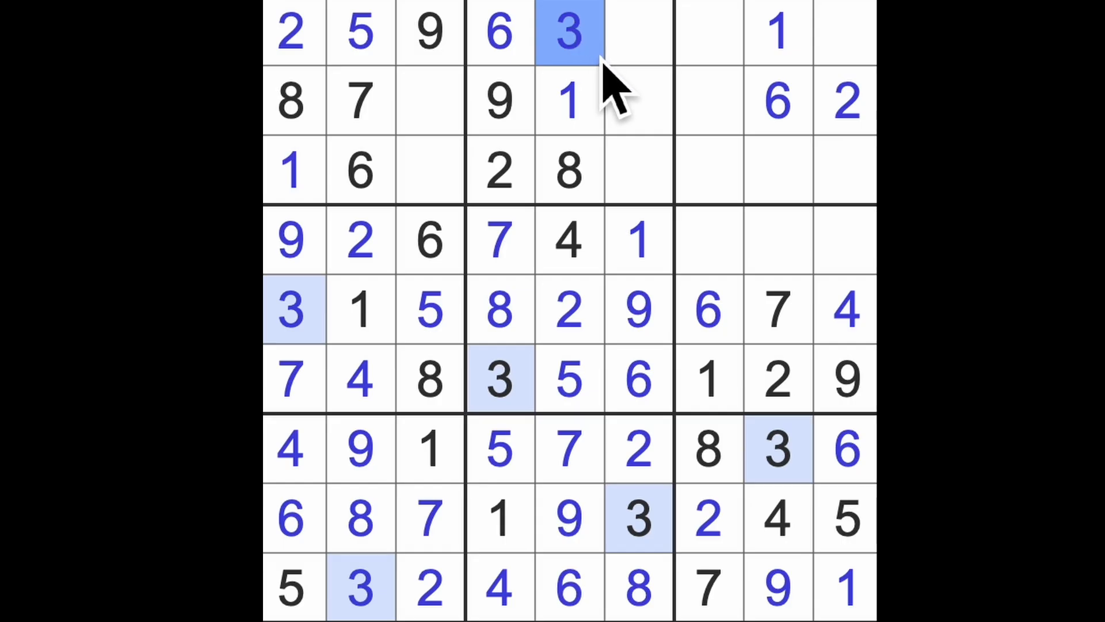
mouse_move(648, 130)
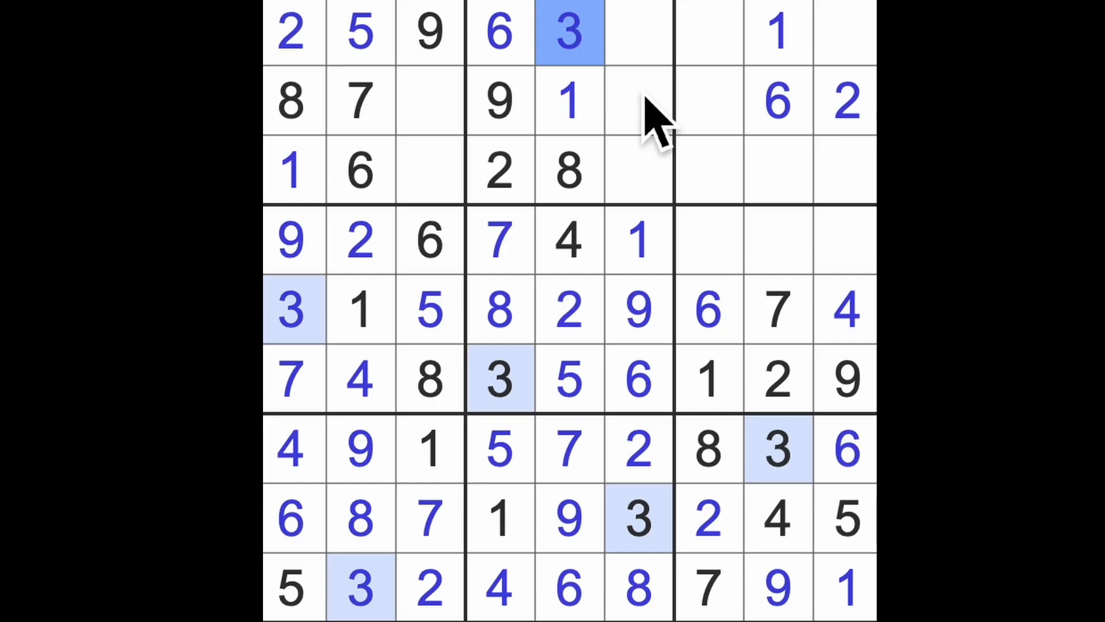
mouse_move(677, 131)
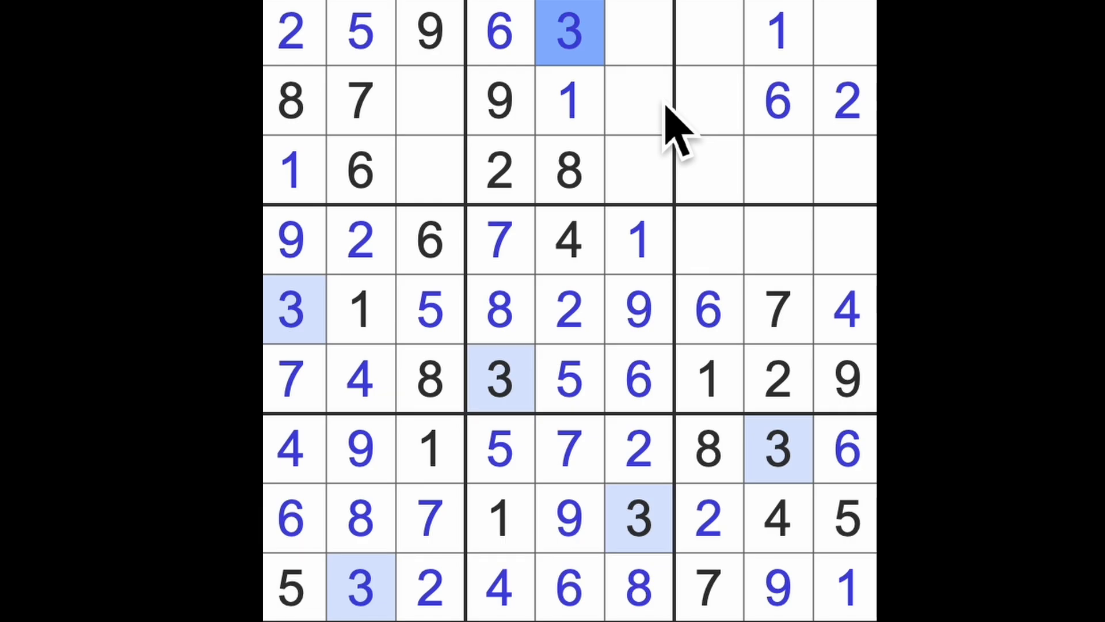
mouse_move(729, 180)
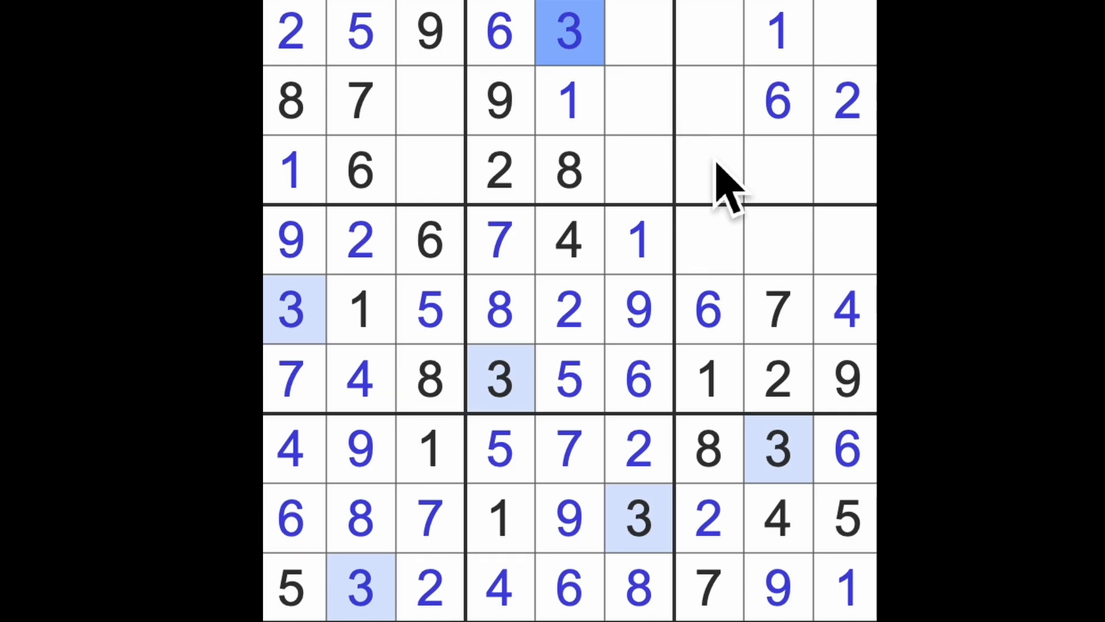
click(709, 31)
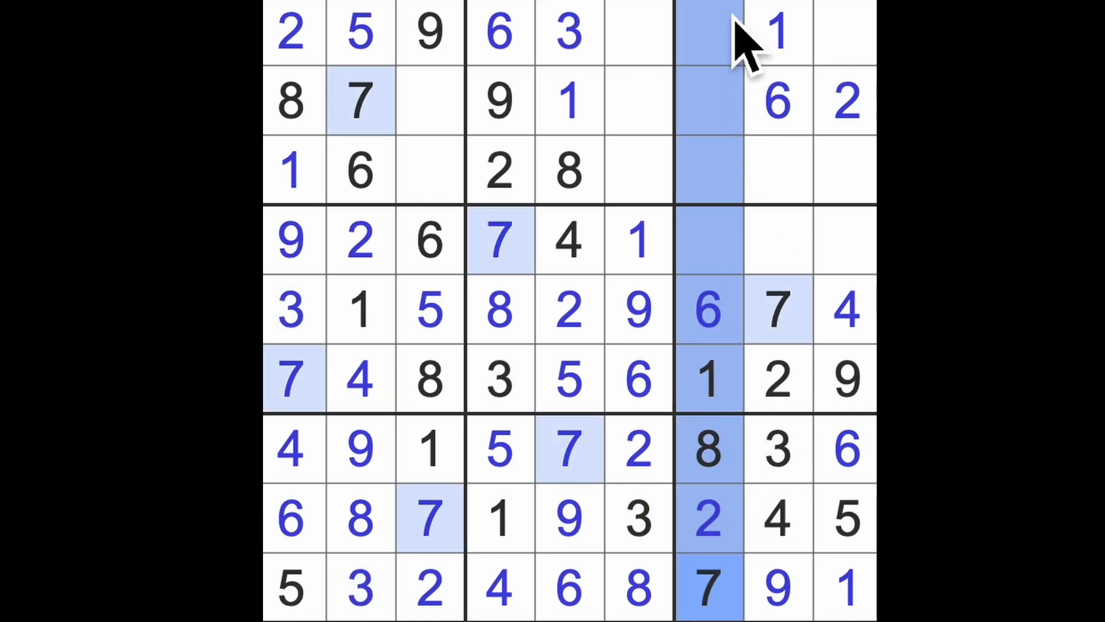
mouse_move(694, 57)
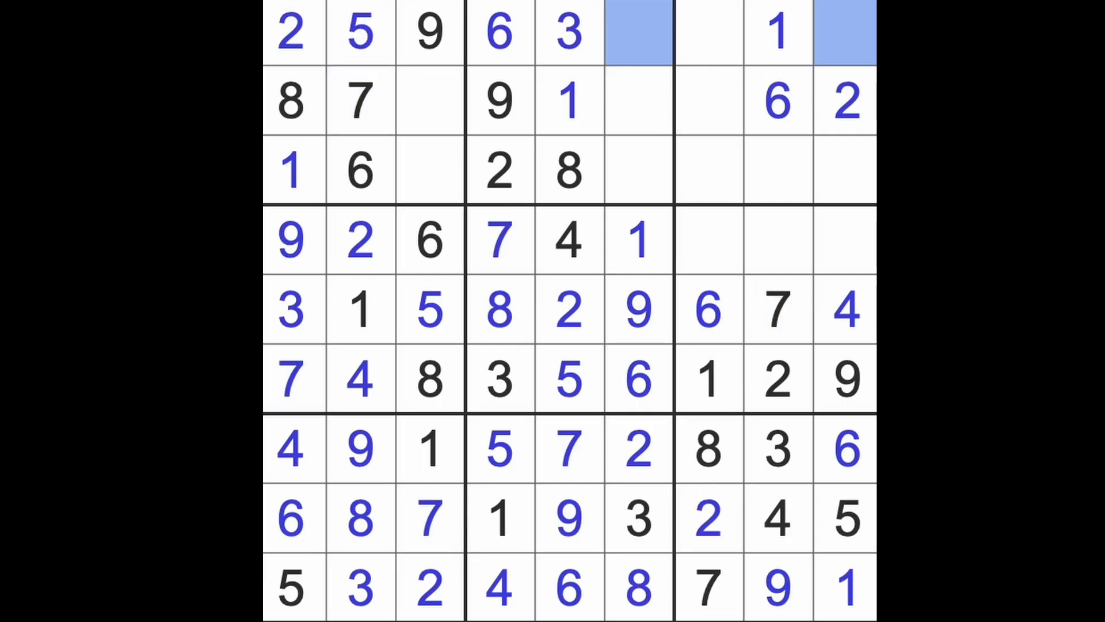
mouse_move(740, 70)
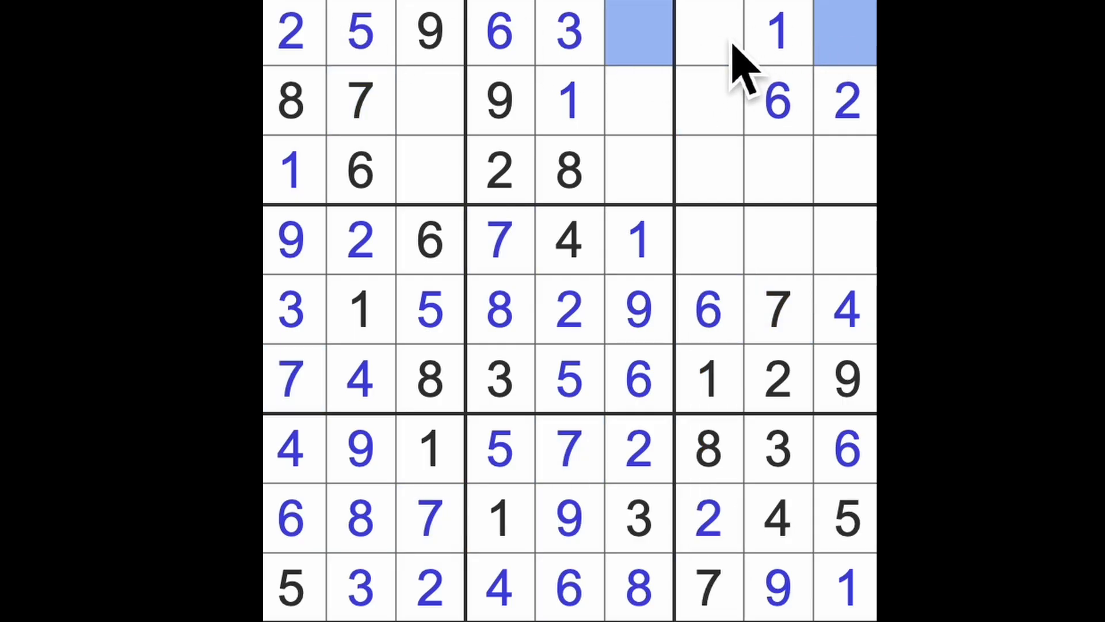
Step: Complete the top row with 4 at r1c7, 8 at r1c9 and 7 at r1c6
click(707, 33)
text(4)
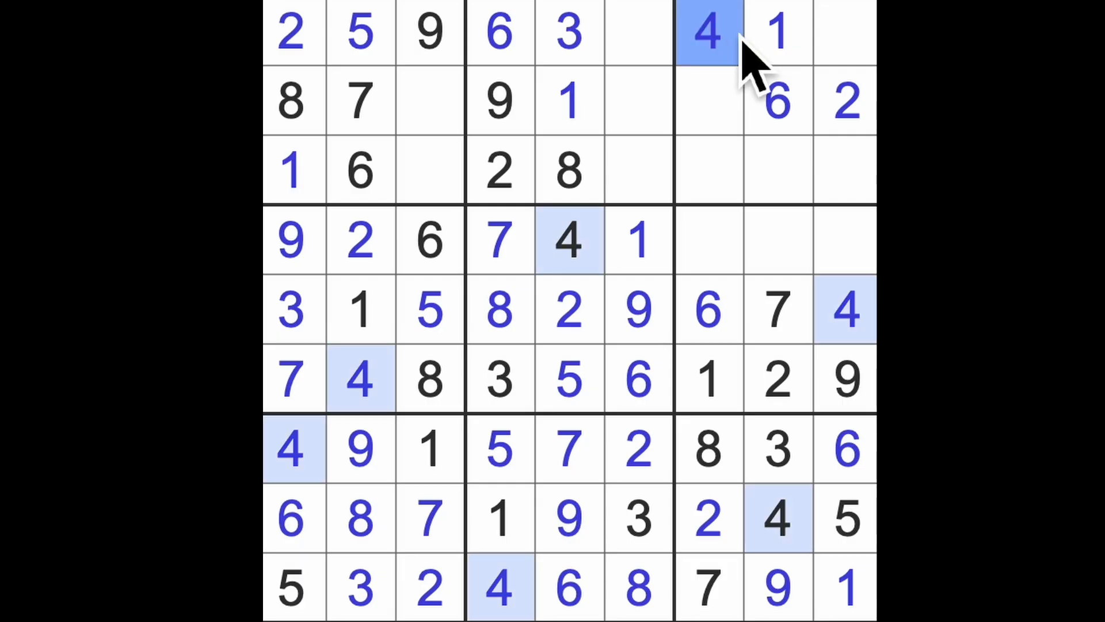
click(638, 31)
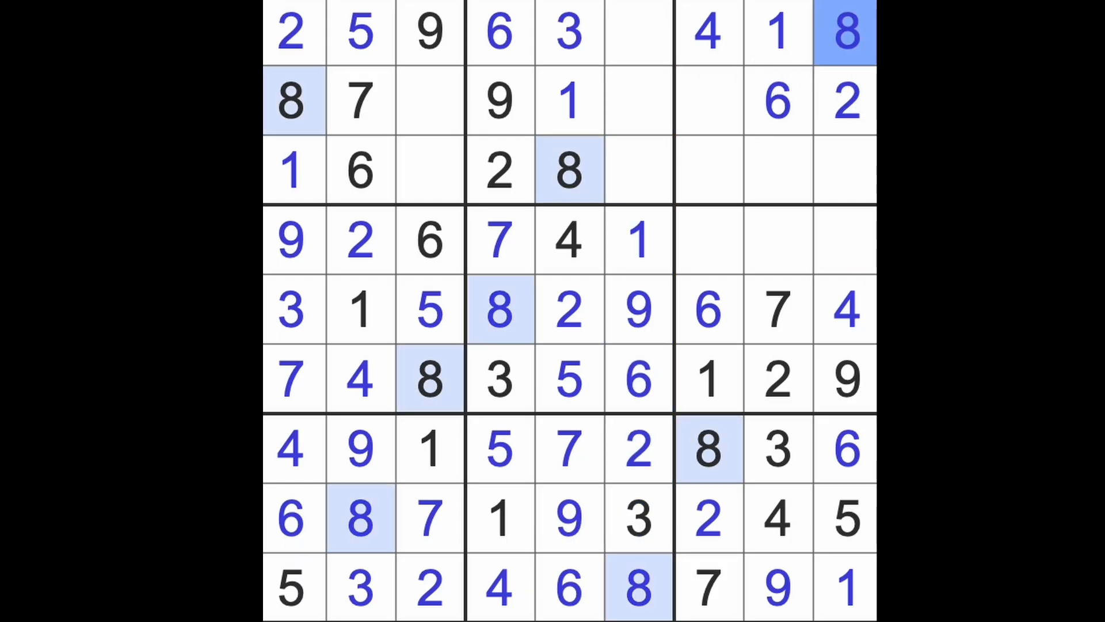
click(637, 32)
text(7)
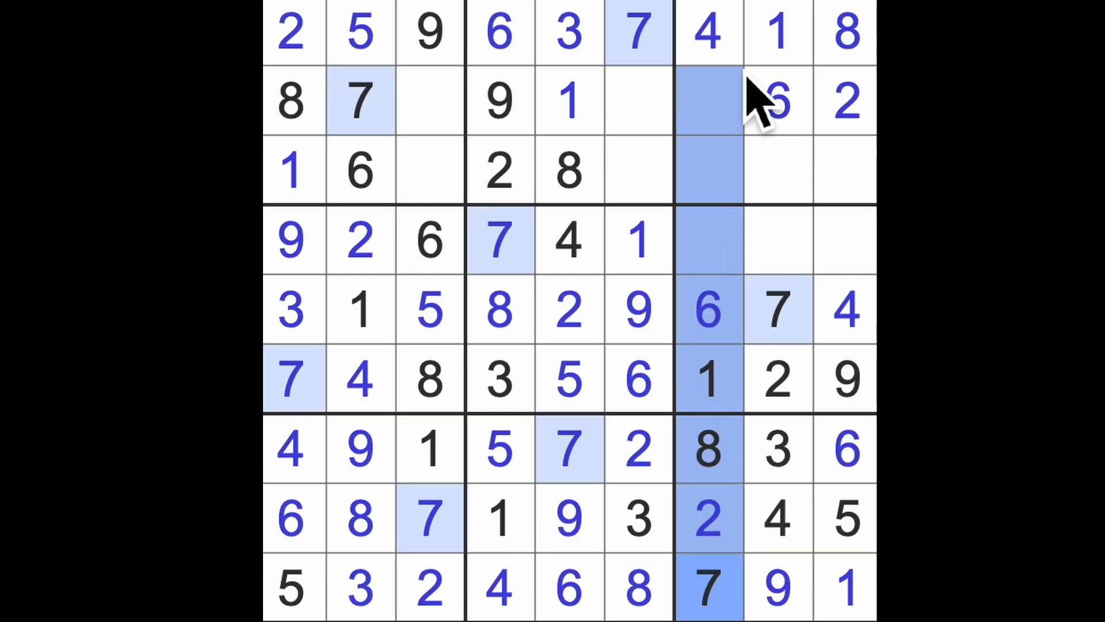
Step: Enter 7 at r3c9, 3 at r4c9, 8 at r4c8, and 5s at r3c8, r4c7, r2c6
click(846, 169)
text(7)
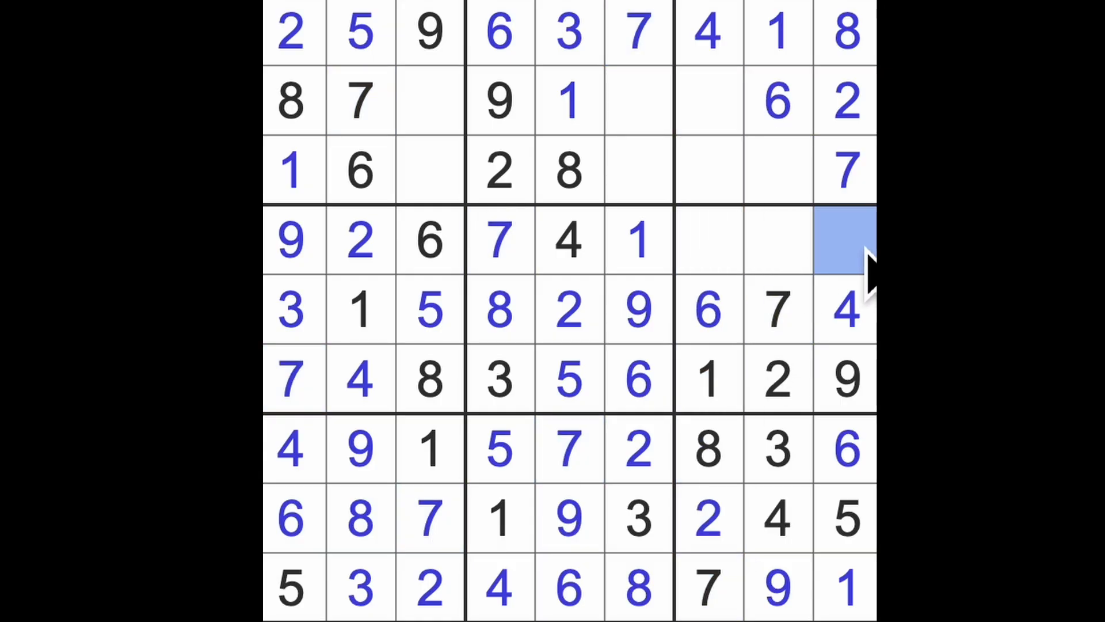
click(845, 240)
text(3)
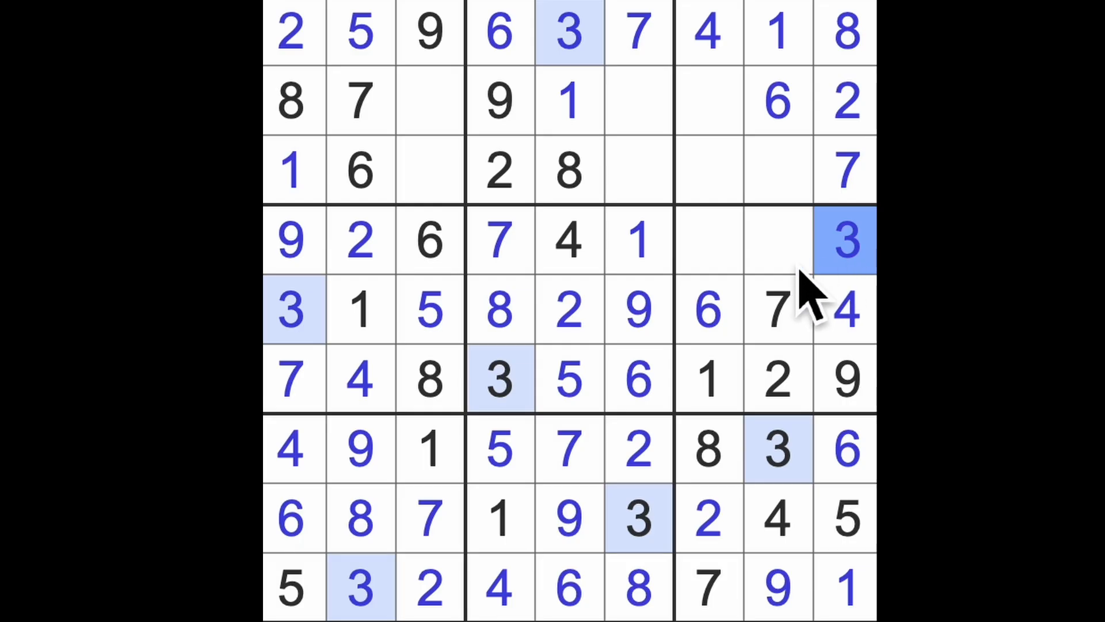
mouse_move(775, 296)
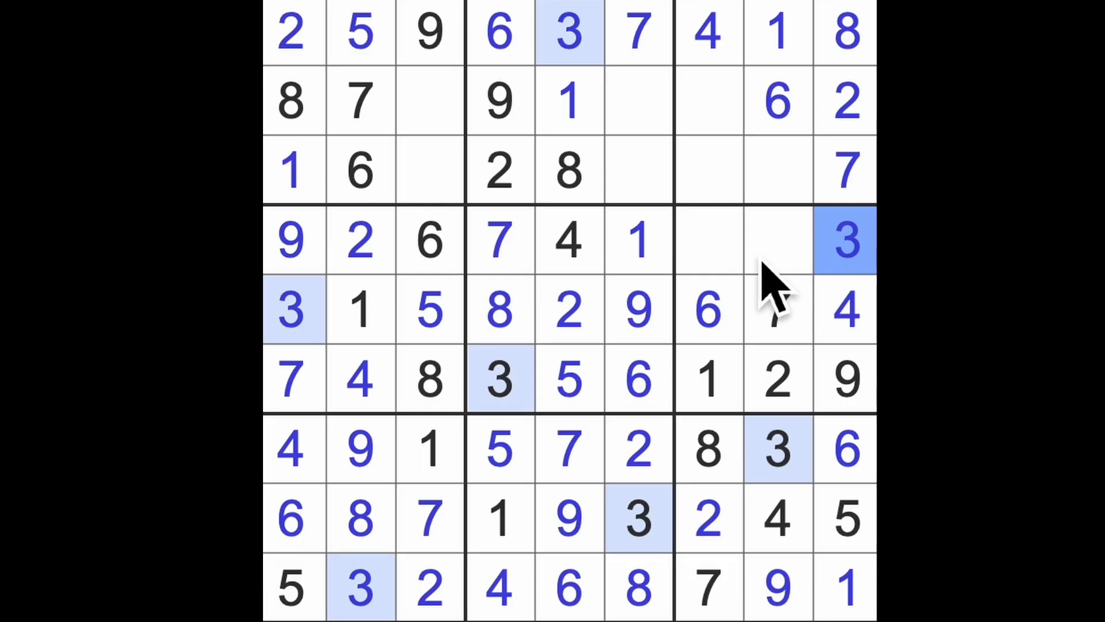
click(775, 239)
text(8)
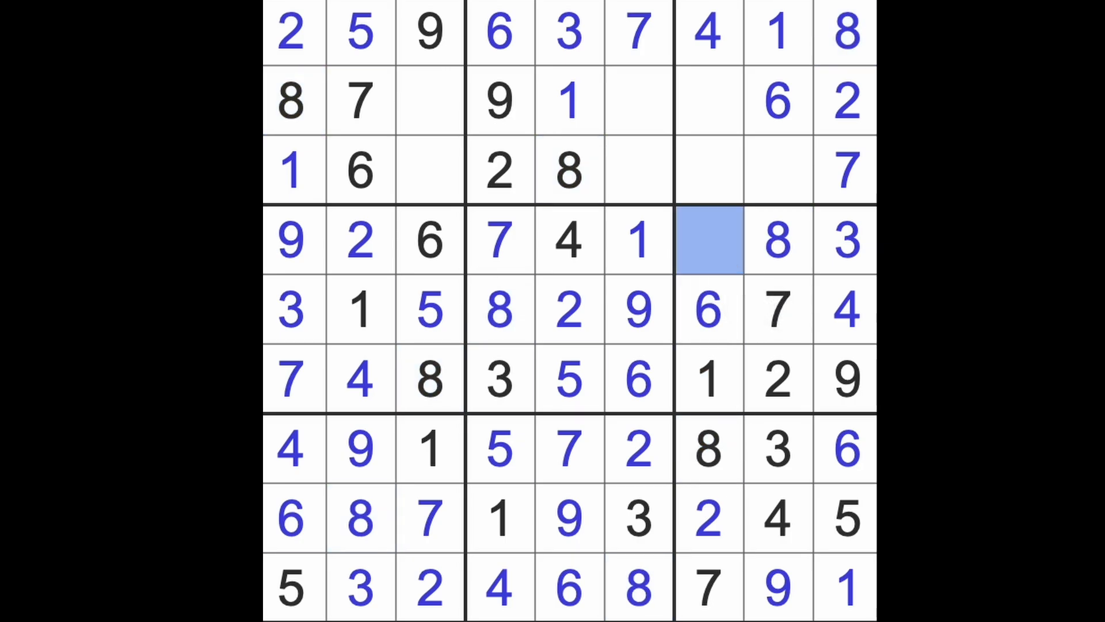
click(776, 171)
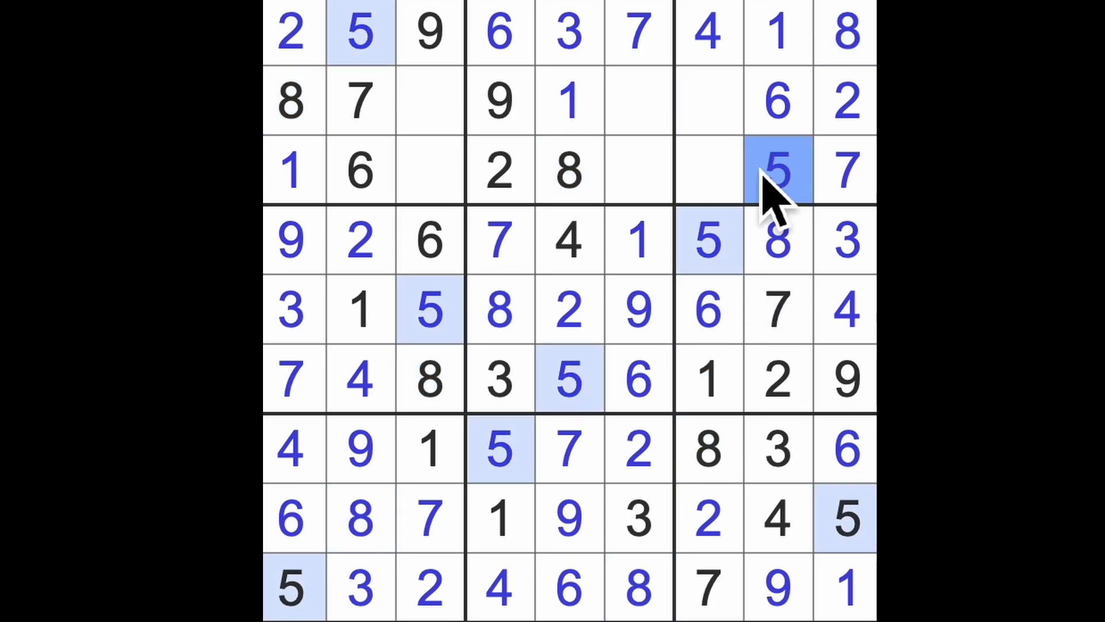
click(638, 172)
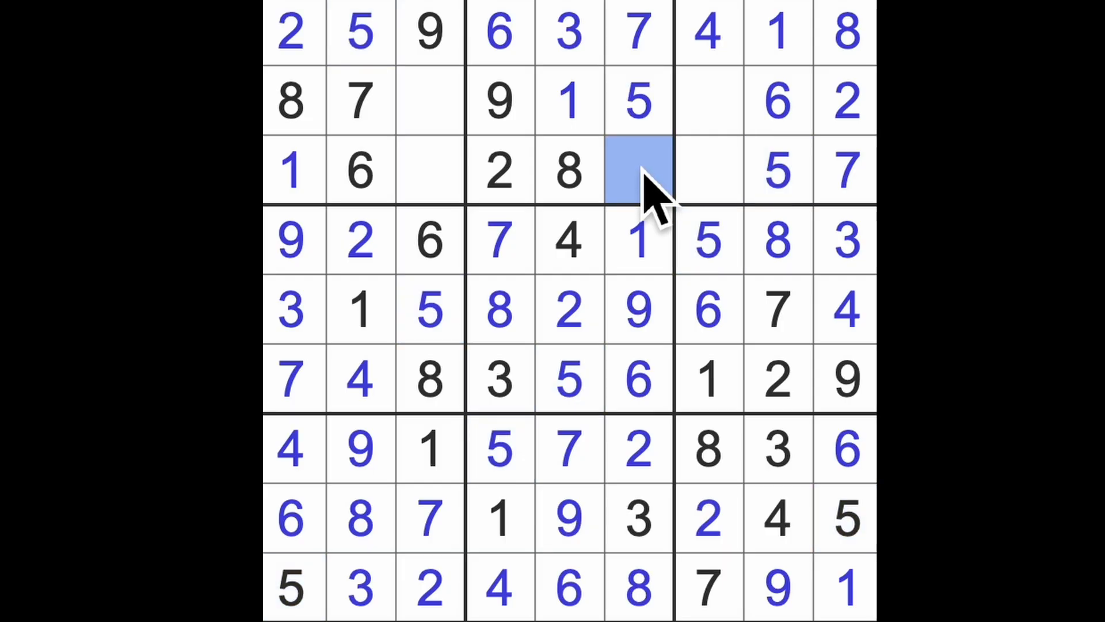